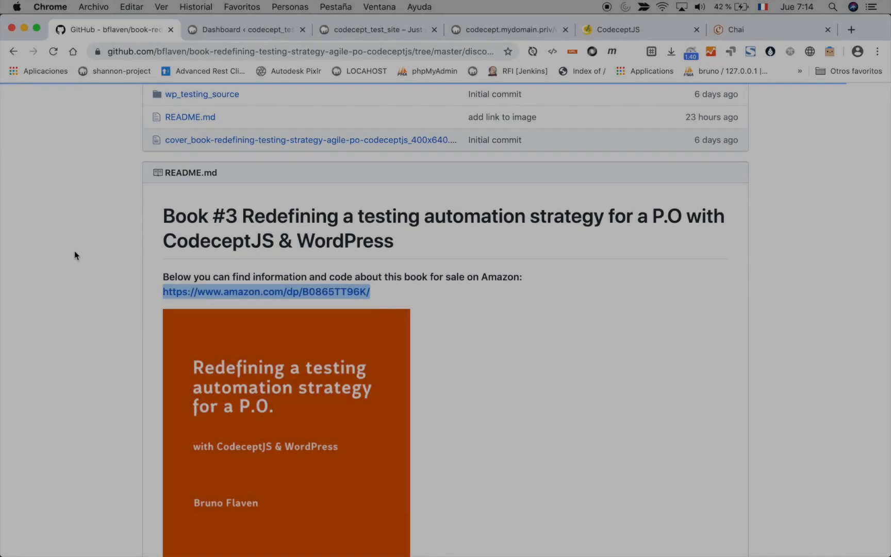
# - Scroll the page and check the Amazon book link's context menu without following it
pyautogui.scroll(3)
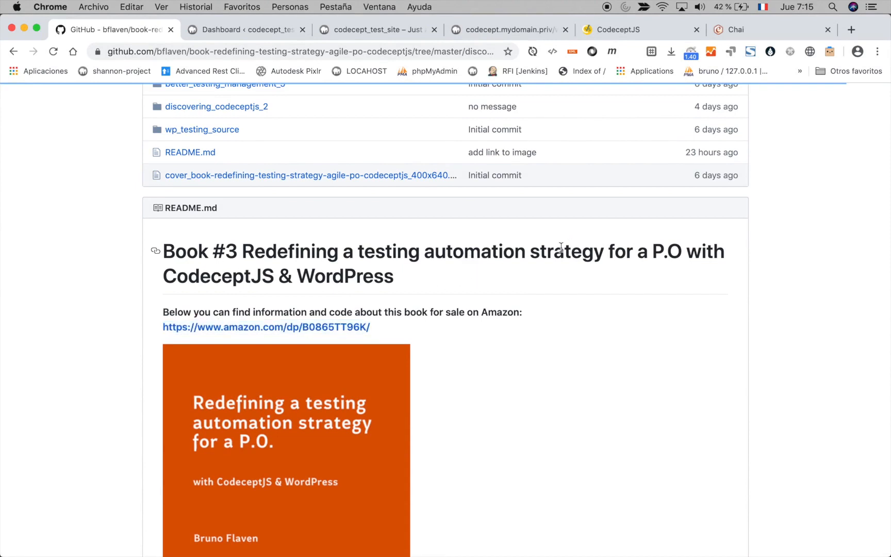
pyautogui.scroll(-3)
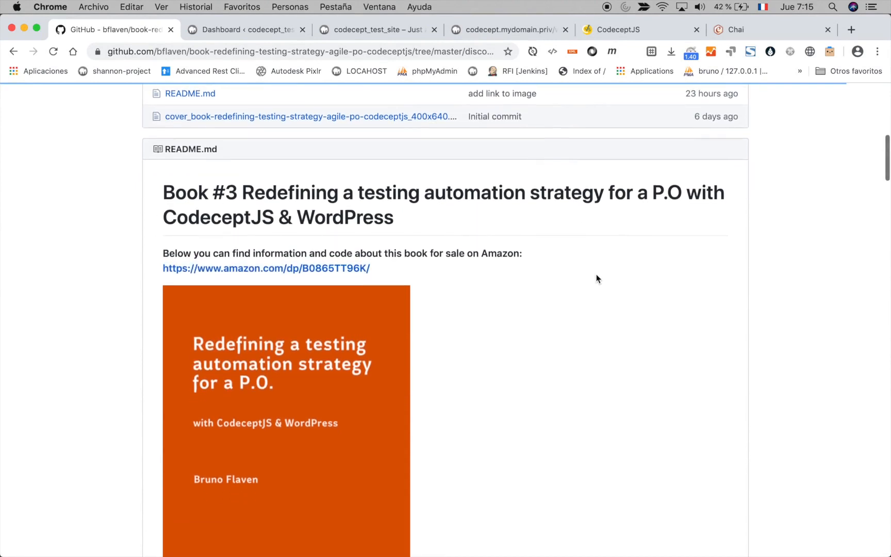
pyautogui.scroll(-3)
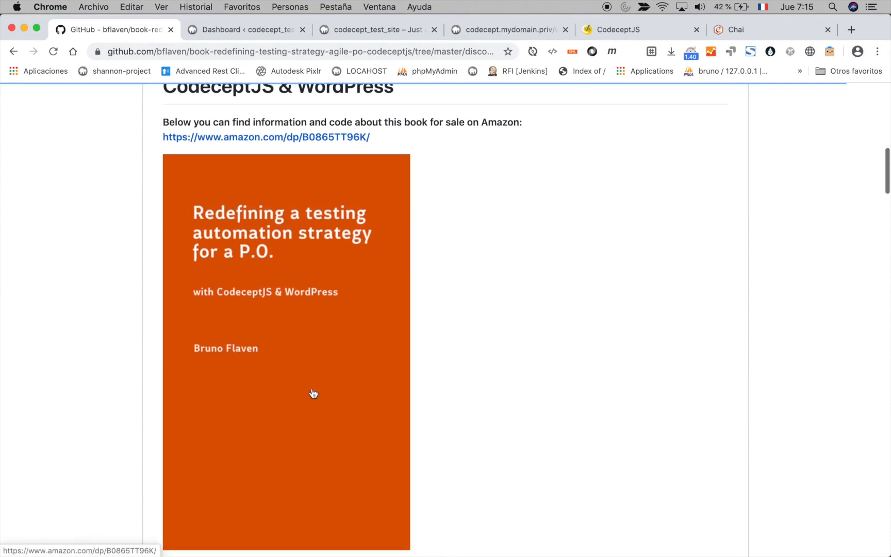
pyautogui.rightClick(265, 212)
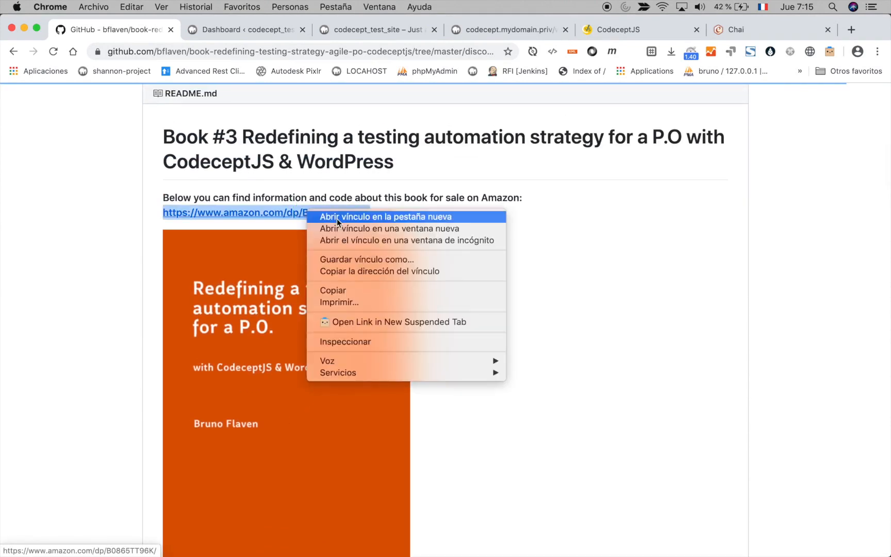
pyautogui.click(387, 217)
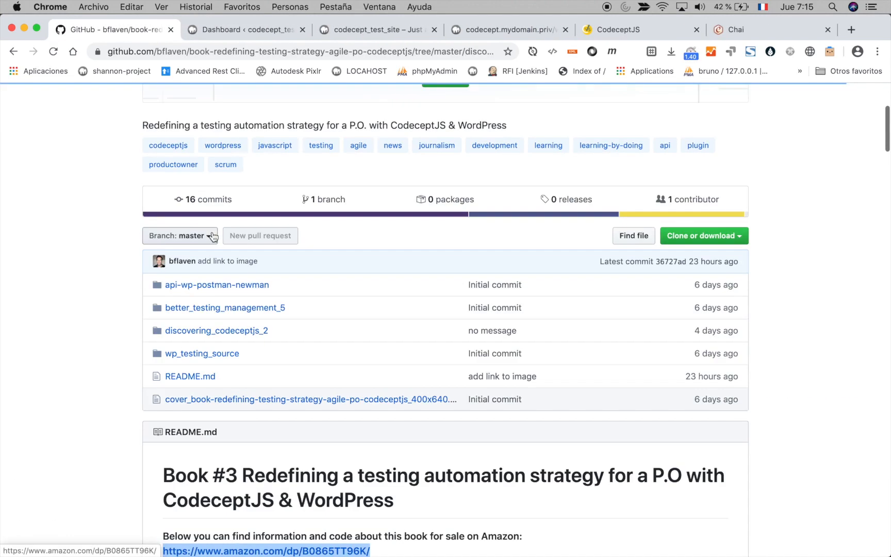
pyautogui.moveTo(237, 278)
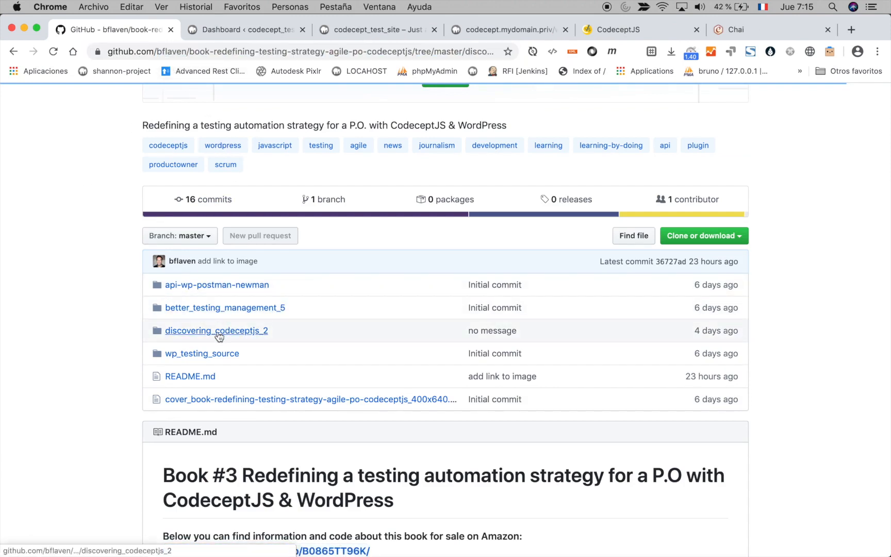
pyautogui.moveTo(216, 330)
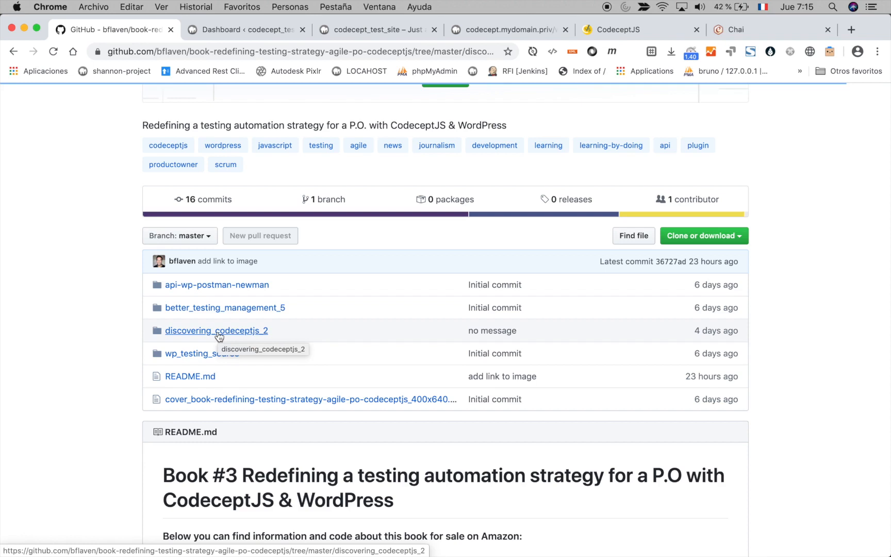
pyautogui.moveTo(302, 325)
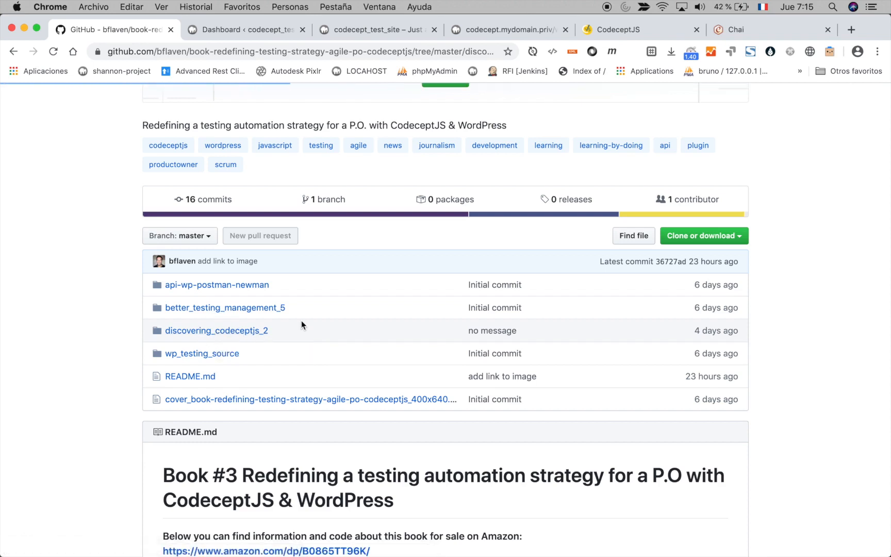
pyautogui.scroll(-3)
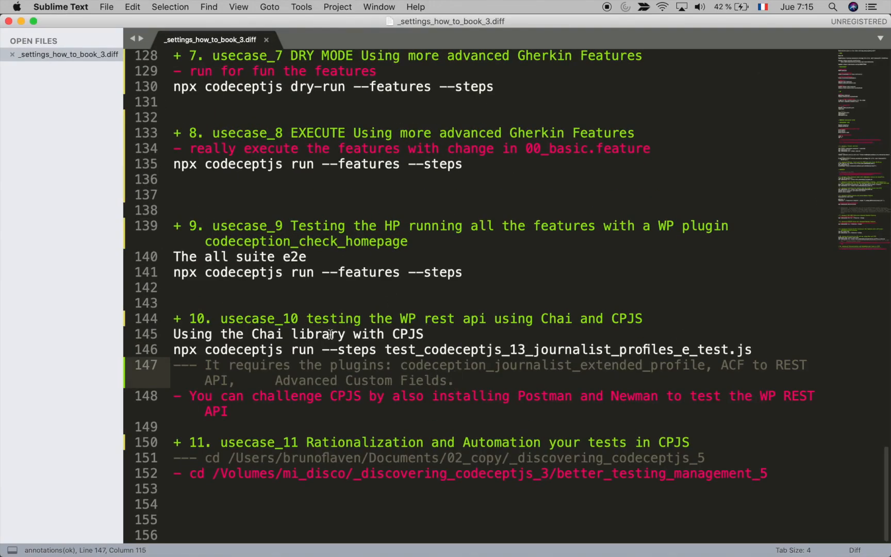
pyautogui.moveTo(398, 319)
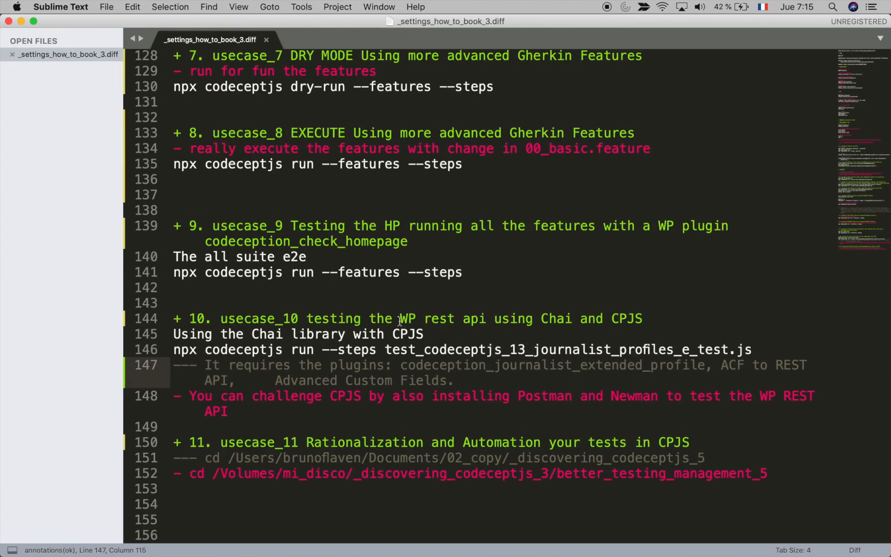
pyautogui.moveTo(622, 315)
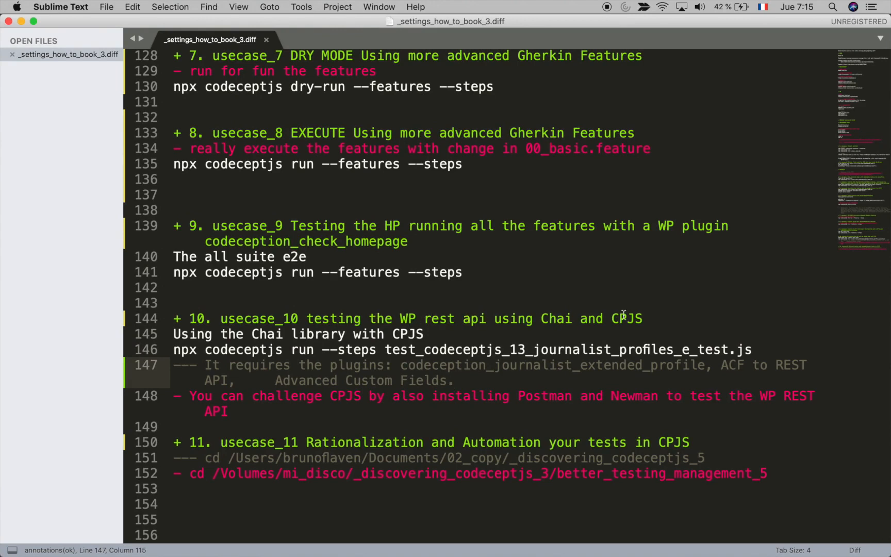
pyautogui.moveTo(461, 252)
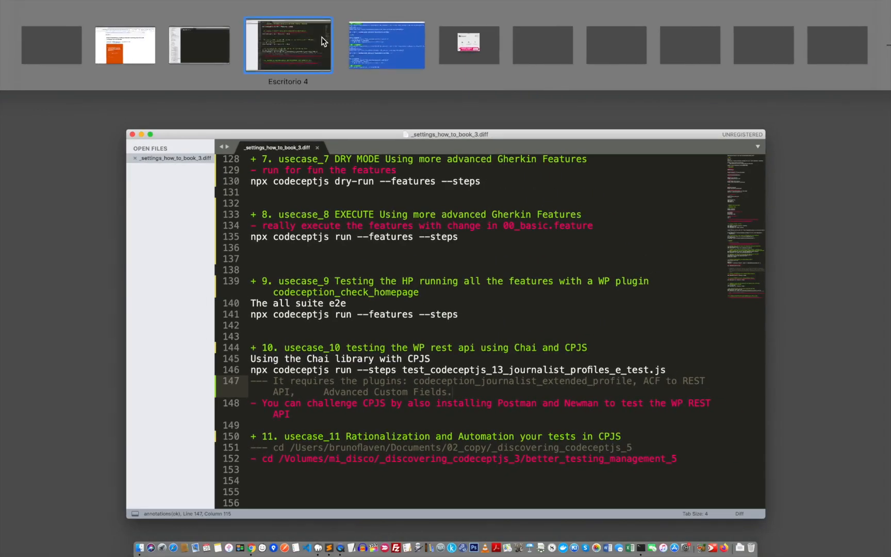
# - In the discovering_codeceptjs_2 project, view codecept.conf.js and search package-lock.json for 'chai' (4.2.0)
pyautogui.click(288, 46)
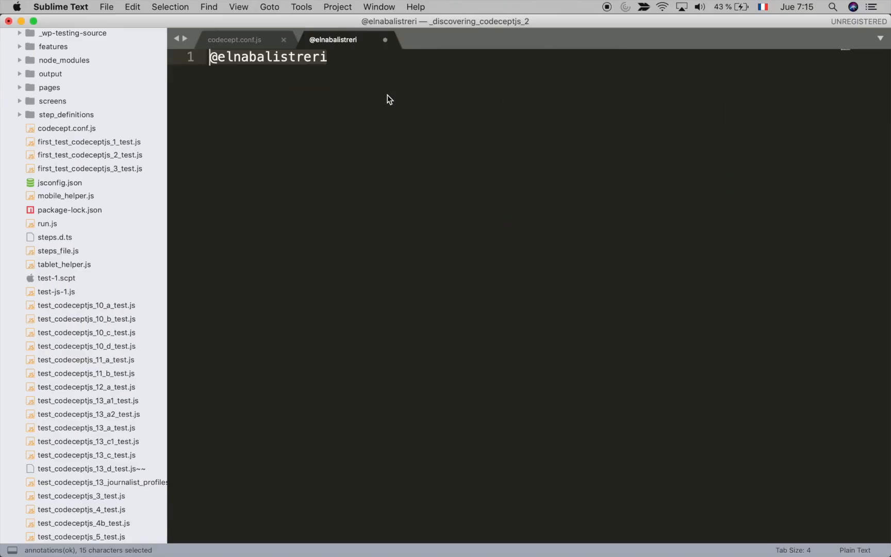
pyautogui.click(234, 40)
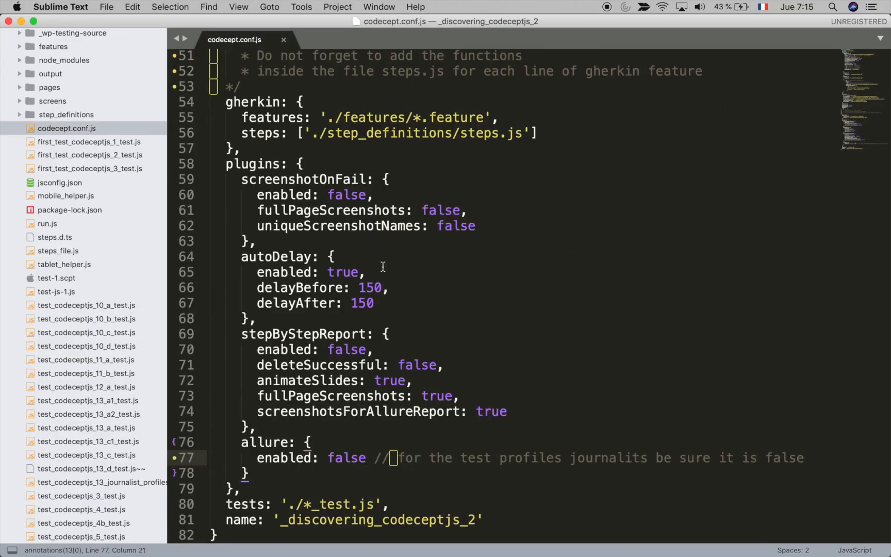
pyautogui.scroll(3)
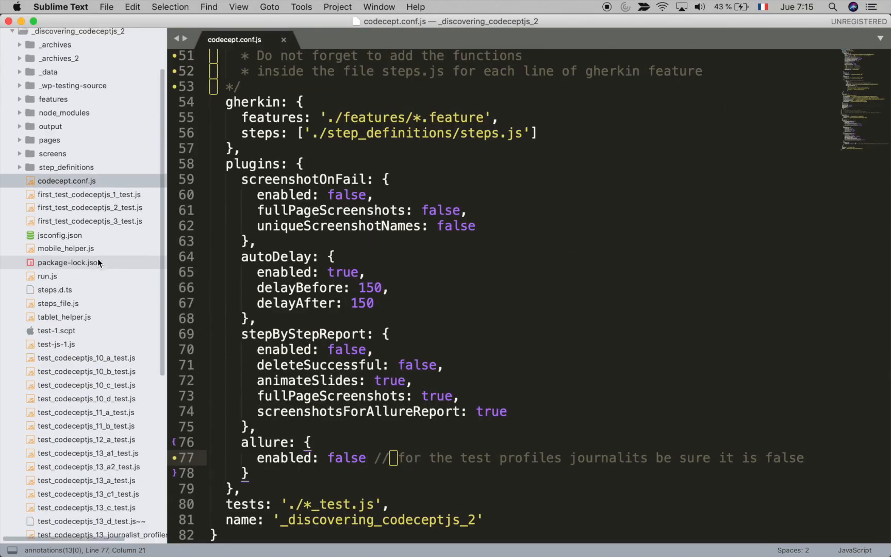
pyautogui.scroll(-3)
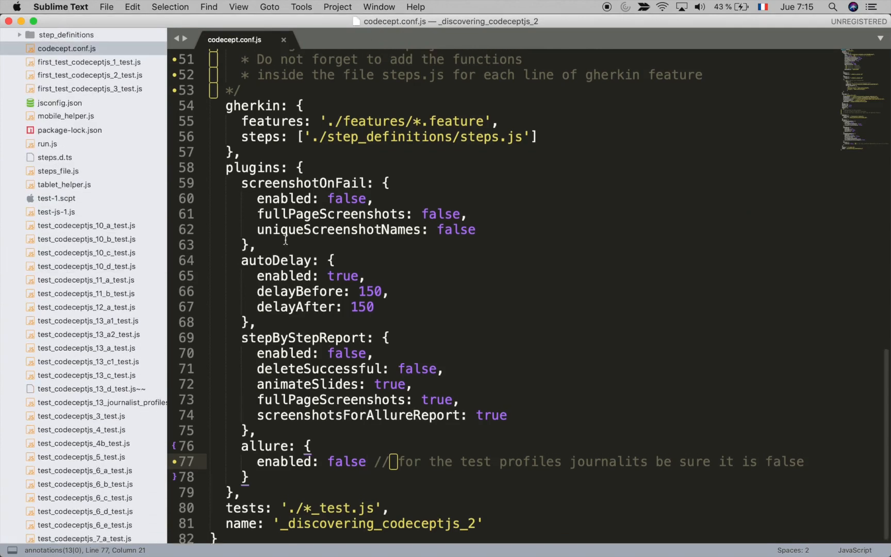
pyautogui.scroll(3)
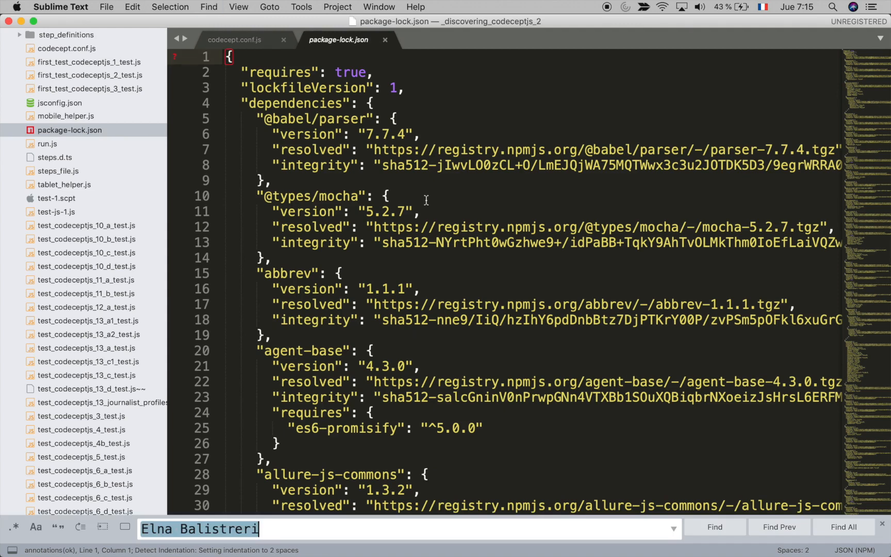
pyautogui.write('chai')
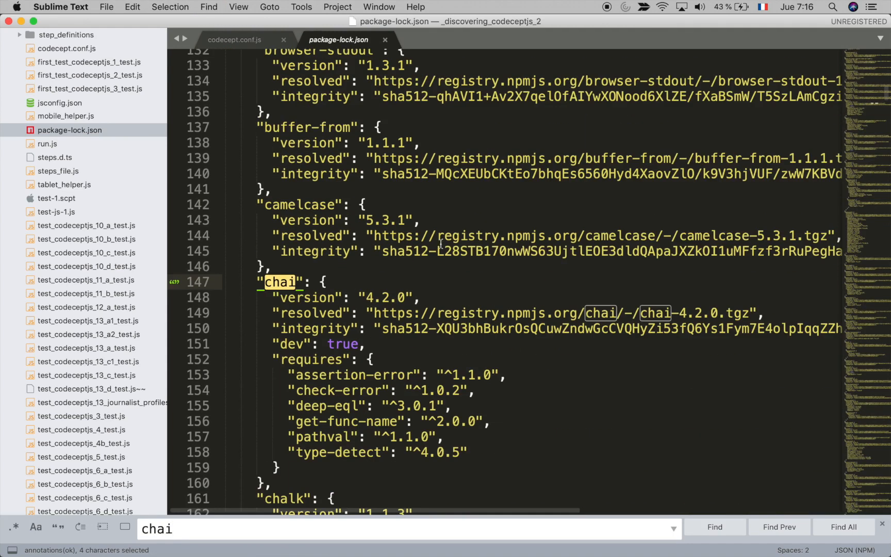
pyautogui.moveTo(376, 267)
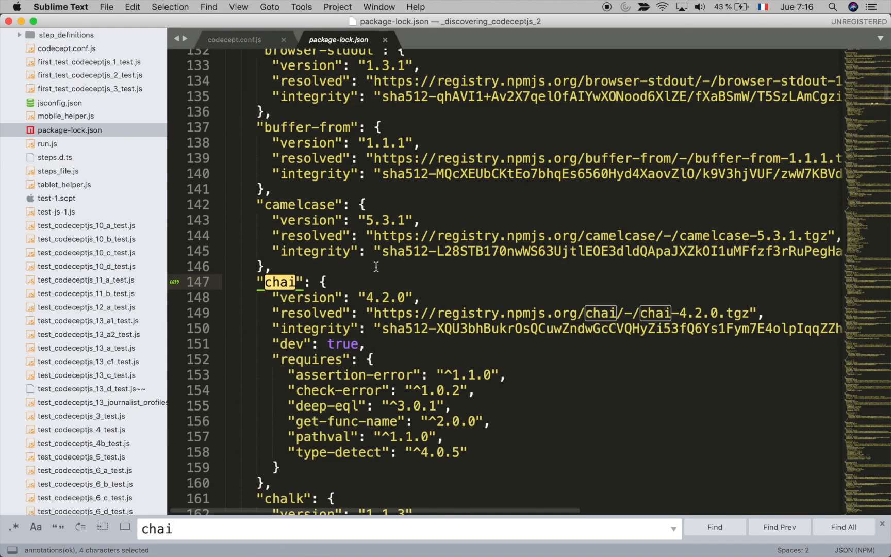
pyautogui.moveTo(383, 268)
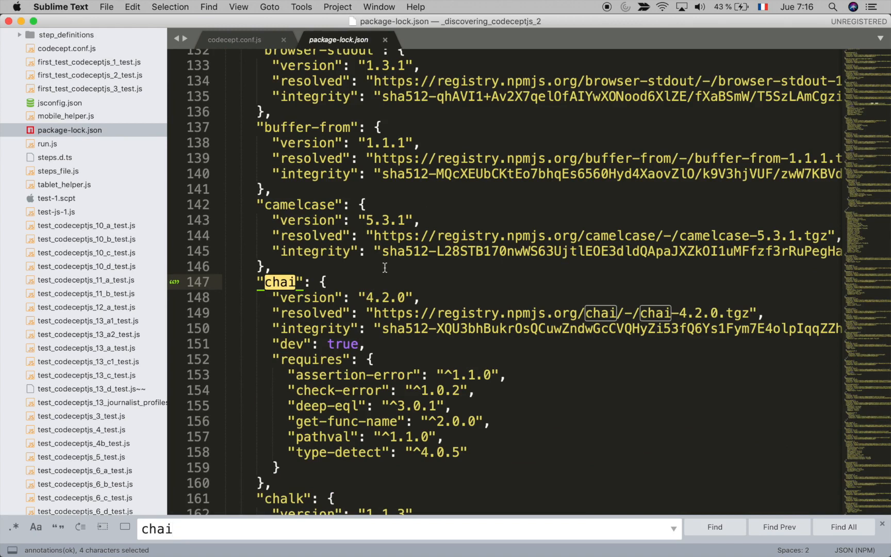
# - Close package-lock.json and return to Chrome's WordPress dashboard tab
pyautogui.click(233, 39)
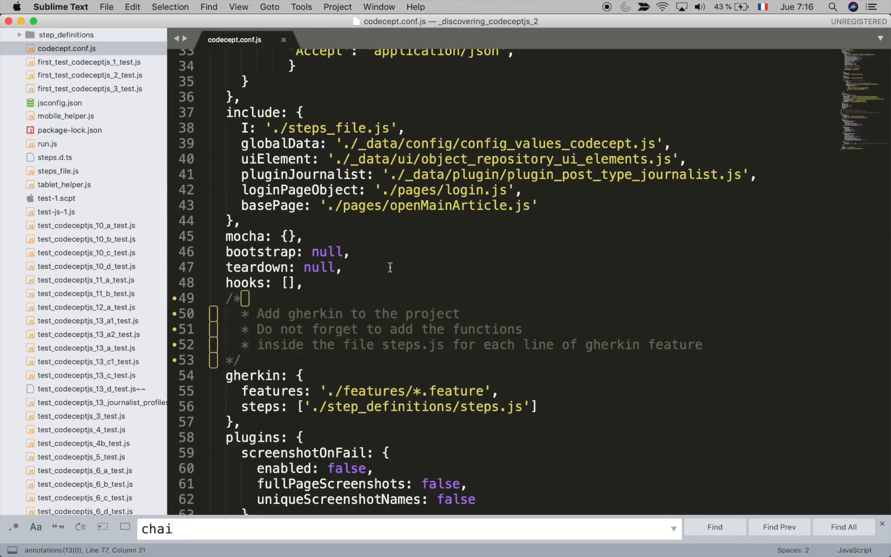
pyautogui.scroll(-3)
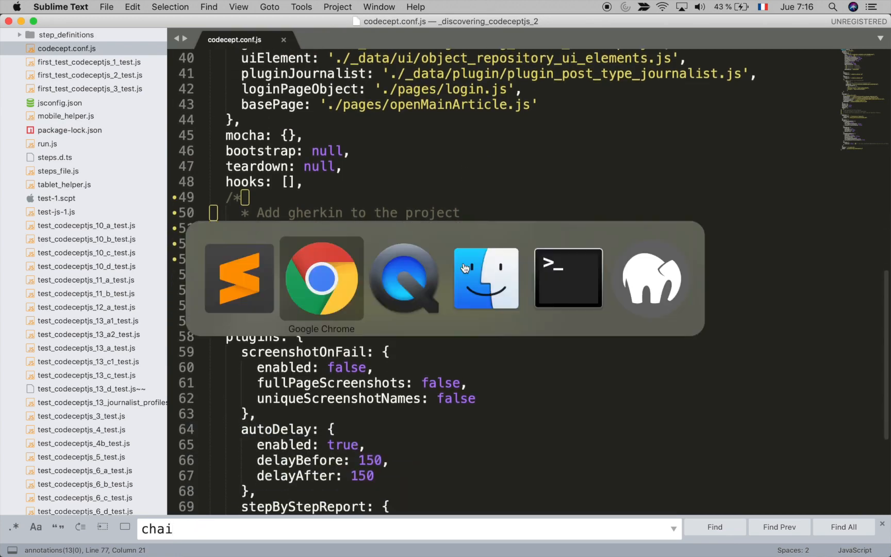
pyautogui.click(321, 279)
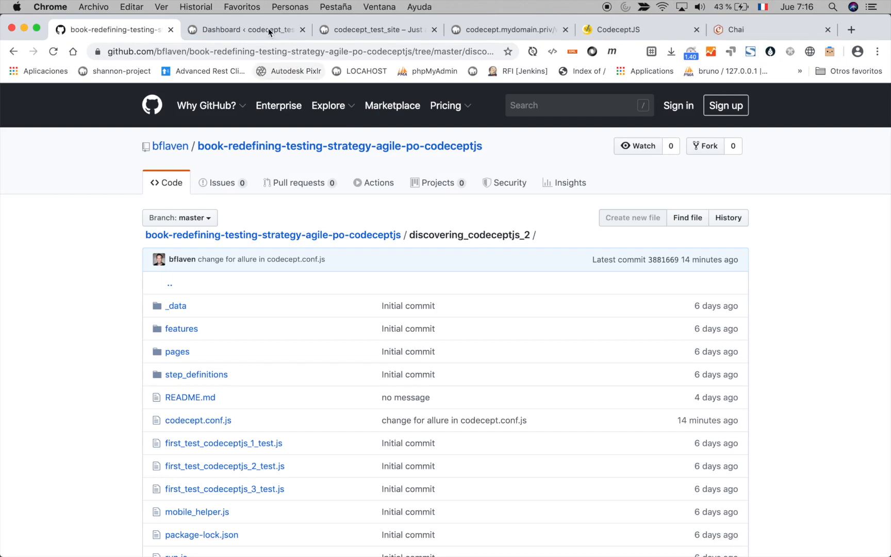
pyautogui.click(245, 29)
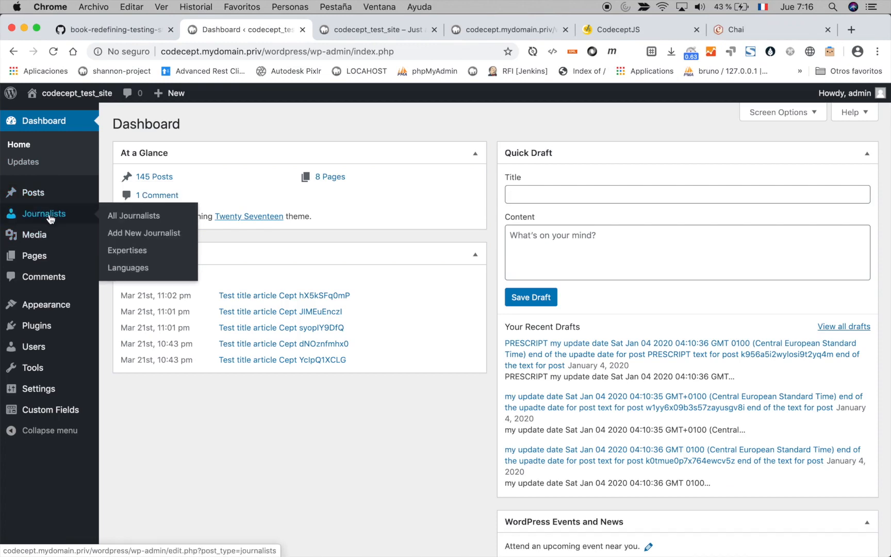
# - Review Installed Plugins, including the codeception journalist plugins and ACF to REST API, then go to the API JSON
pyautogui.click(133, 216)
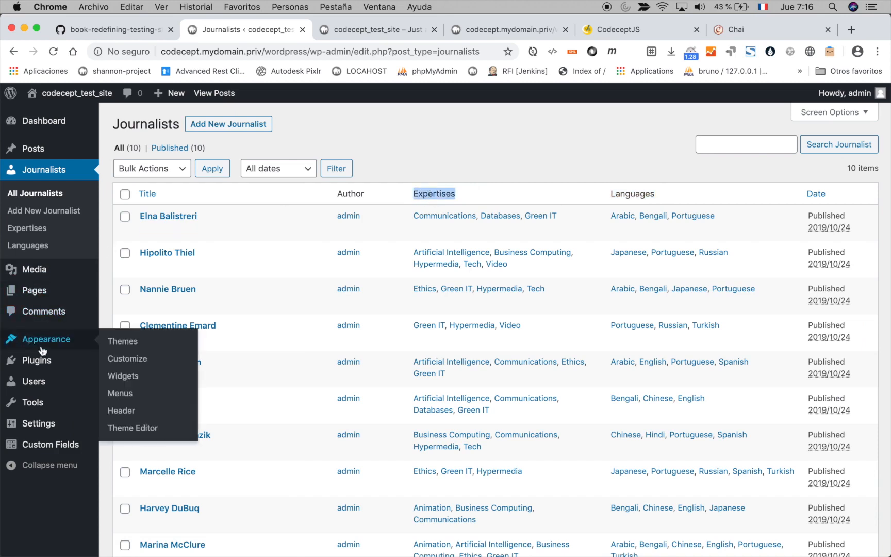
pyautogui.click(36, 360)
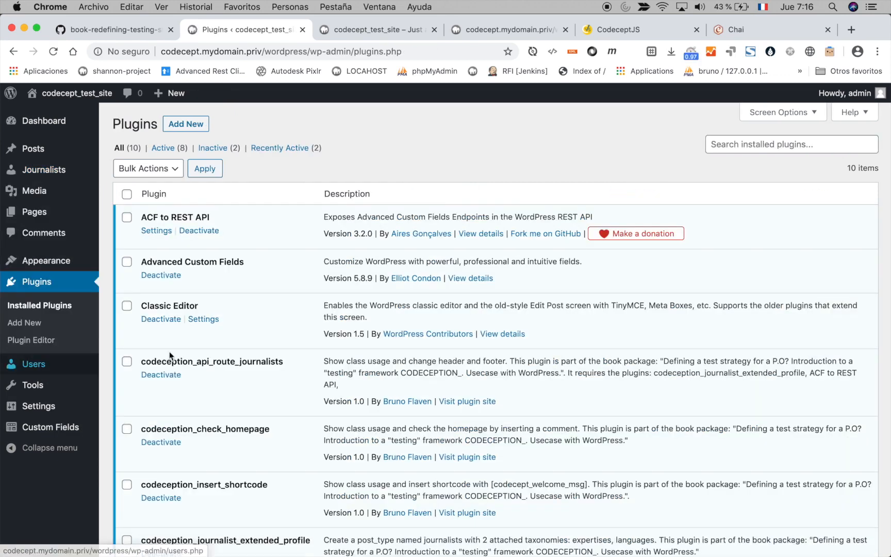
pyautogui.scroll(-3)
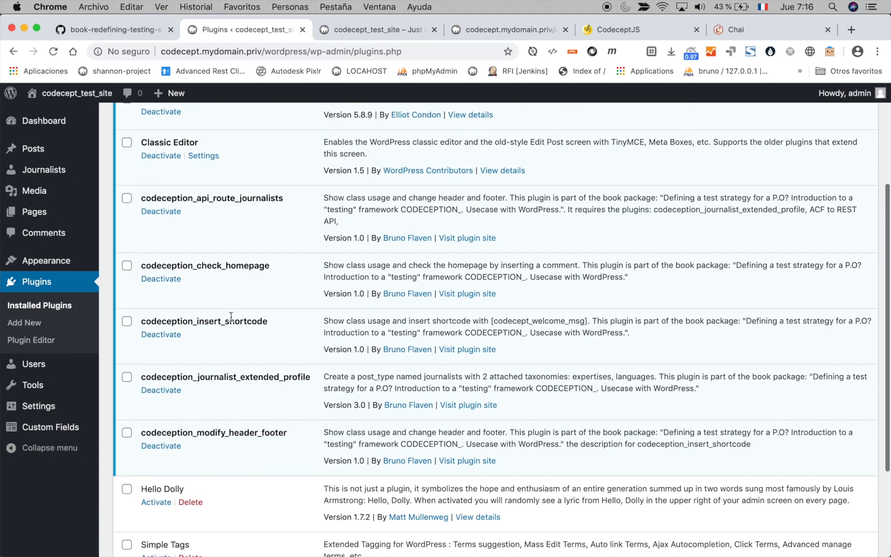
pyautogui.moveTo(237, 381)
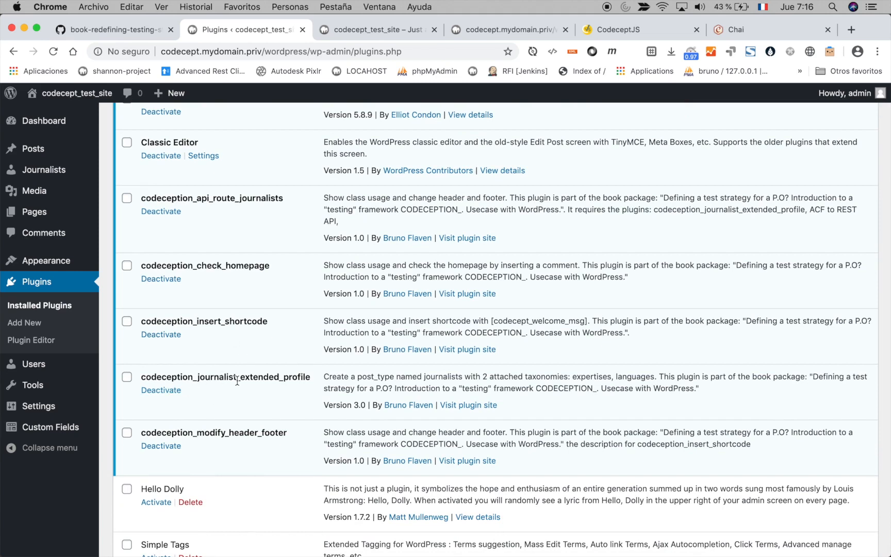
pyautogui.scroll(3)
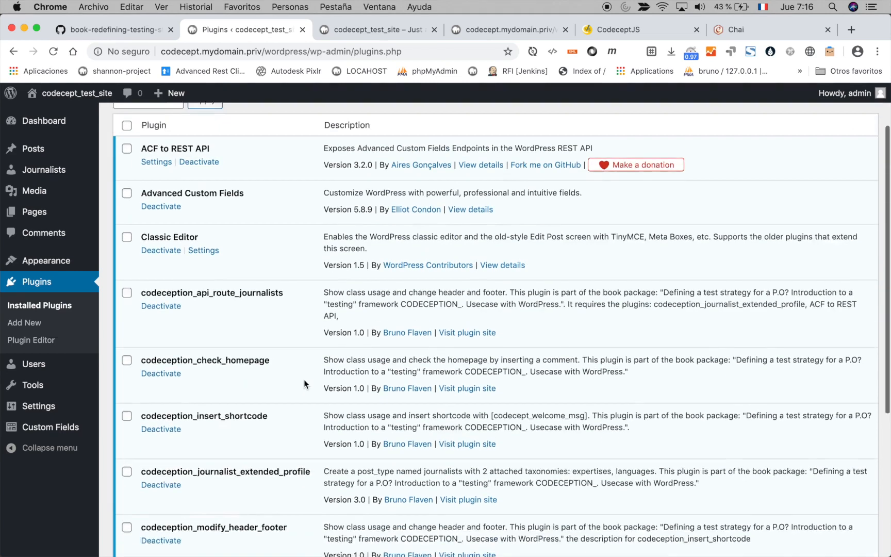
pyautogui.scroll(3)
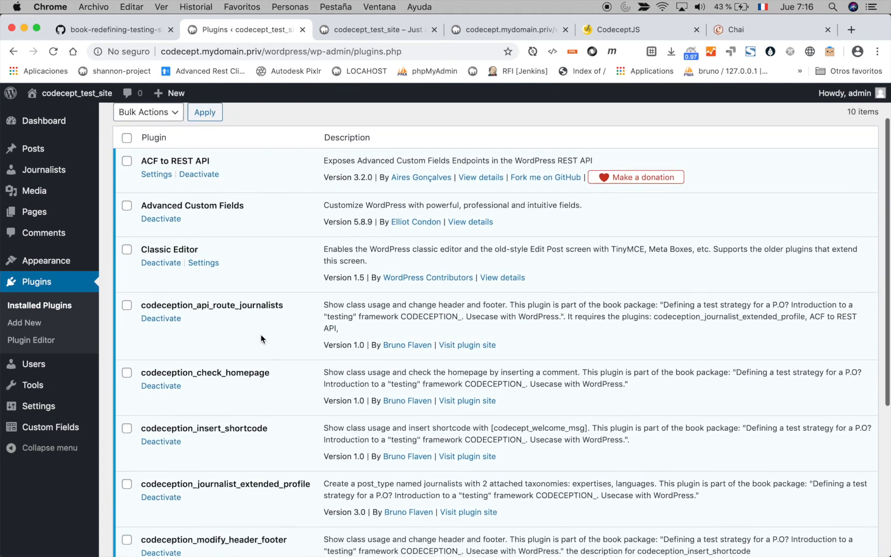
pyautogui.moveTo(179, 303)
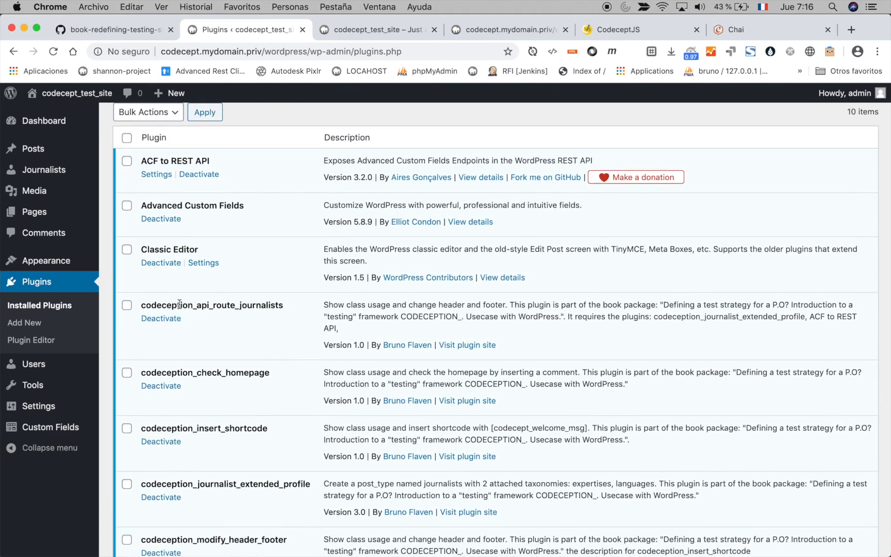
pyautogui.moveTo(263, 251)
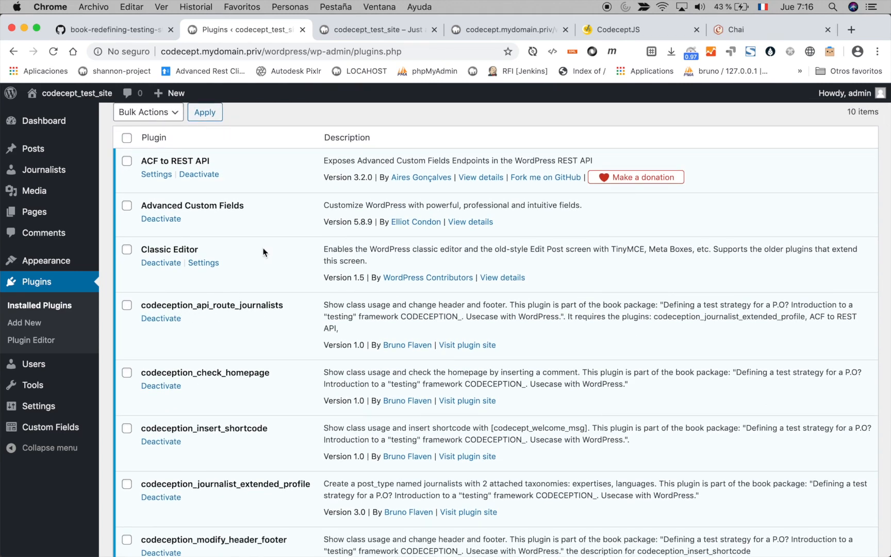
pyautogui.click(506, 30)
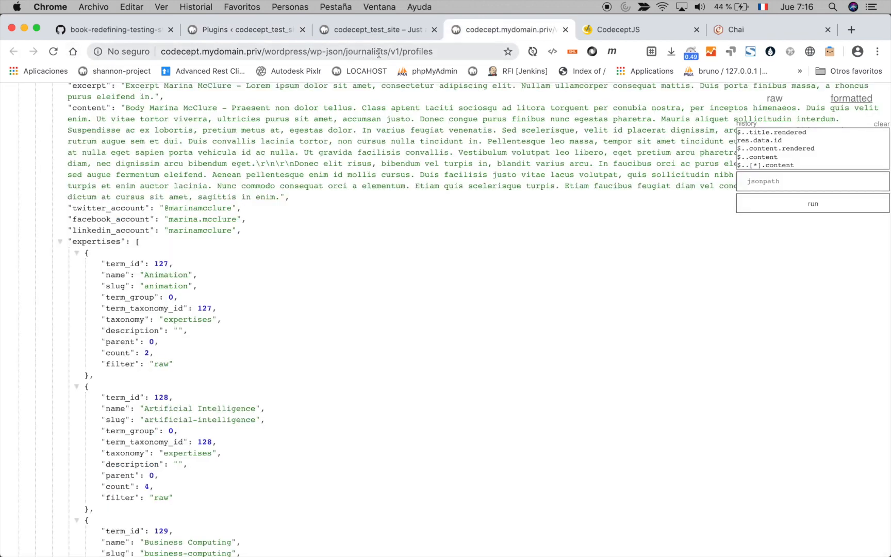
# - Load wp-json/journalists/v1 and scroll through its profiles and single-profile routes
pyautogui.click(296, 51)
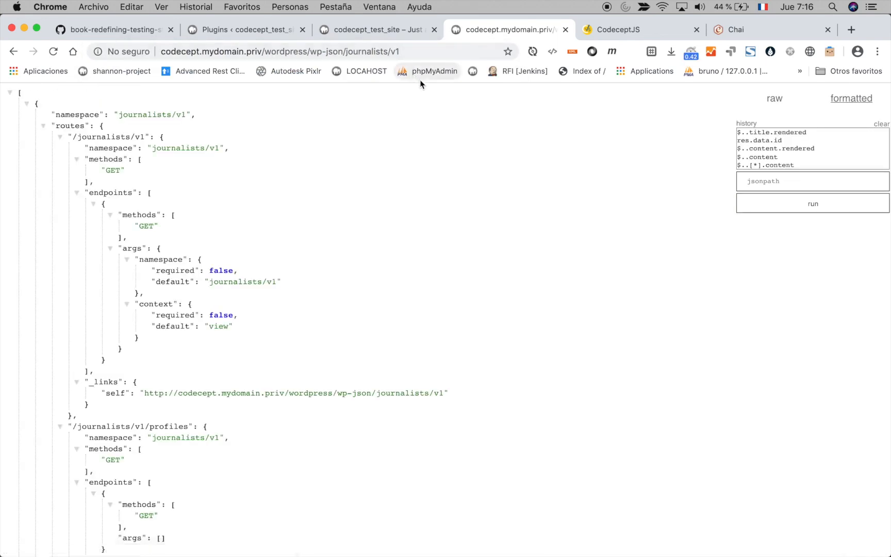
pyautogui.scroll(-3)
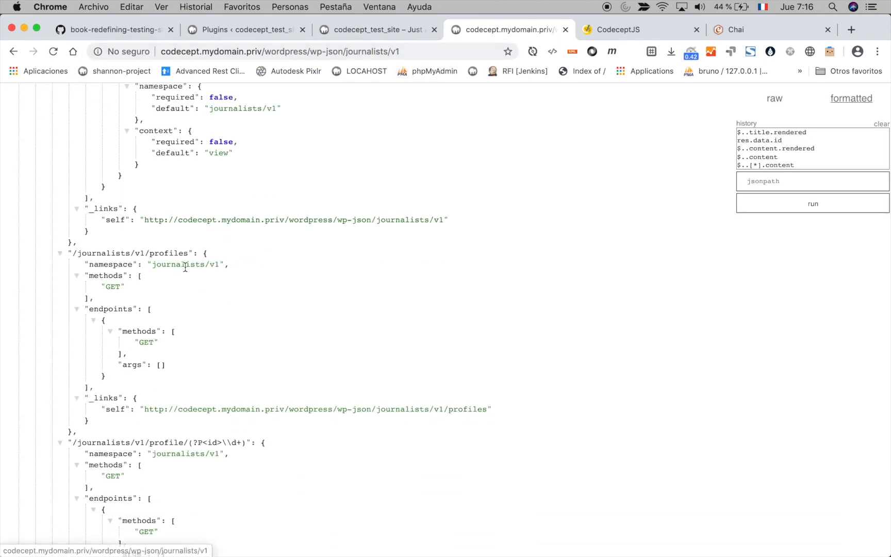
pyautogui.scroll(-3)
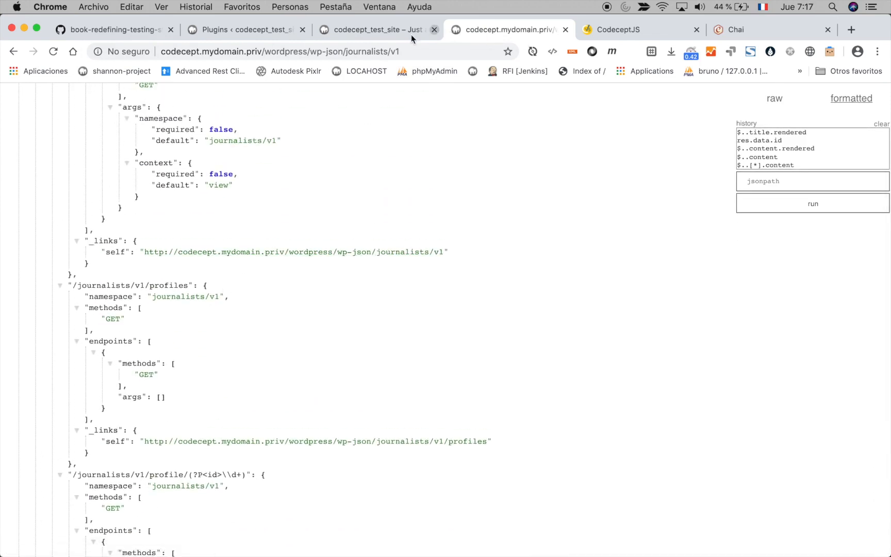
pyautogui.click(375, 28)
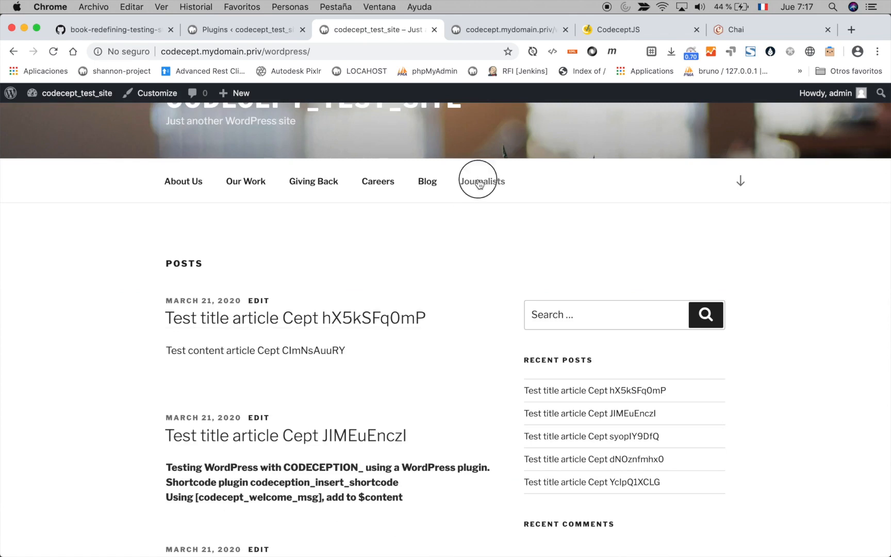
pyautogui.click(482, 180)
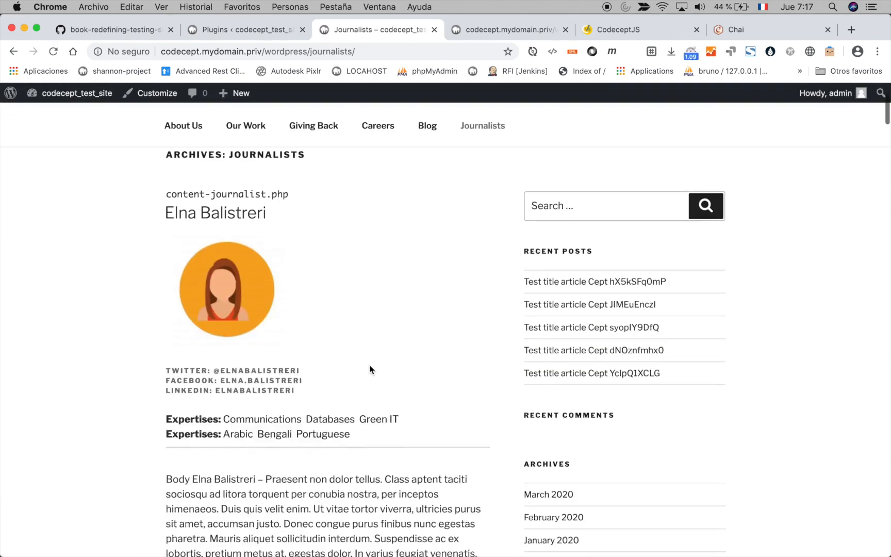
pyautogui.scroll(-3)
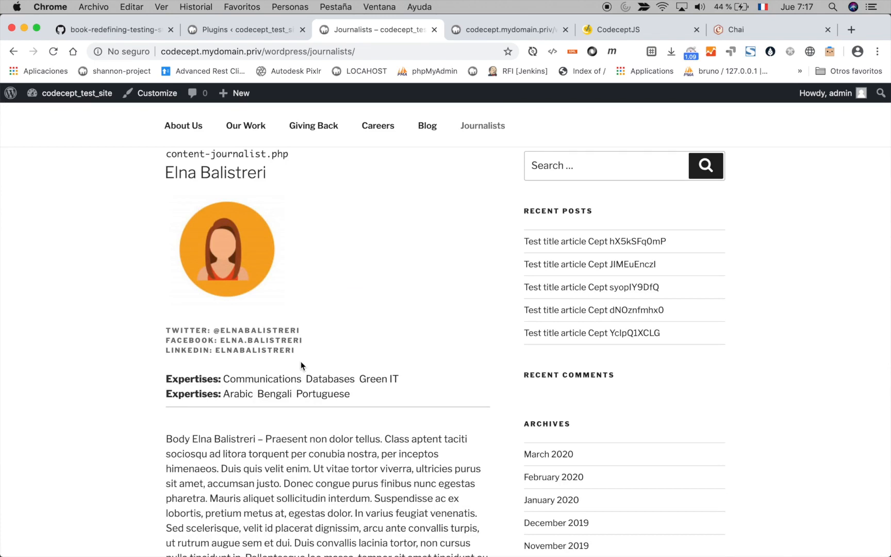
pyautogui.click(509, 30)
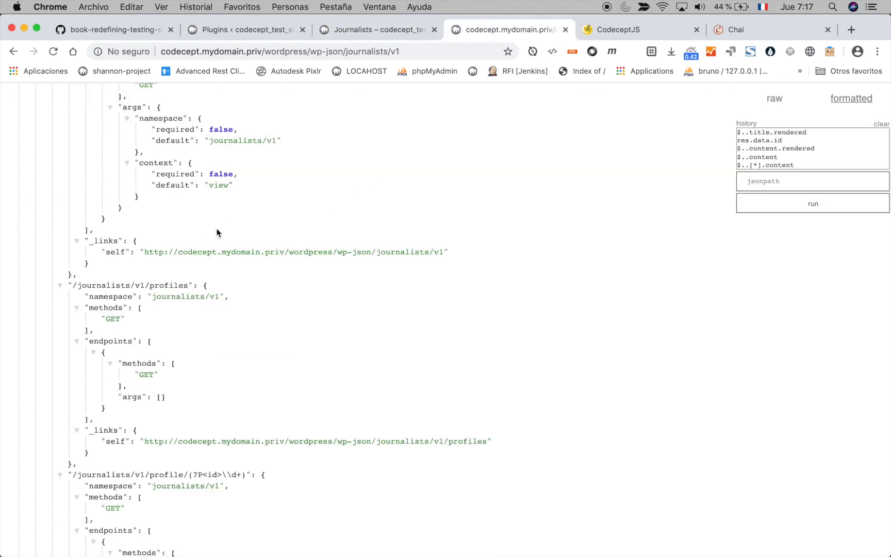
# - Append /profiles to the URL to load the journalists/v1/profiles endpoint
pyautogui.scroll(3)
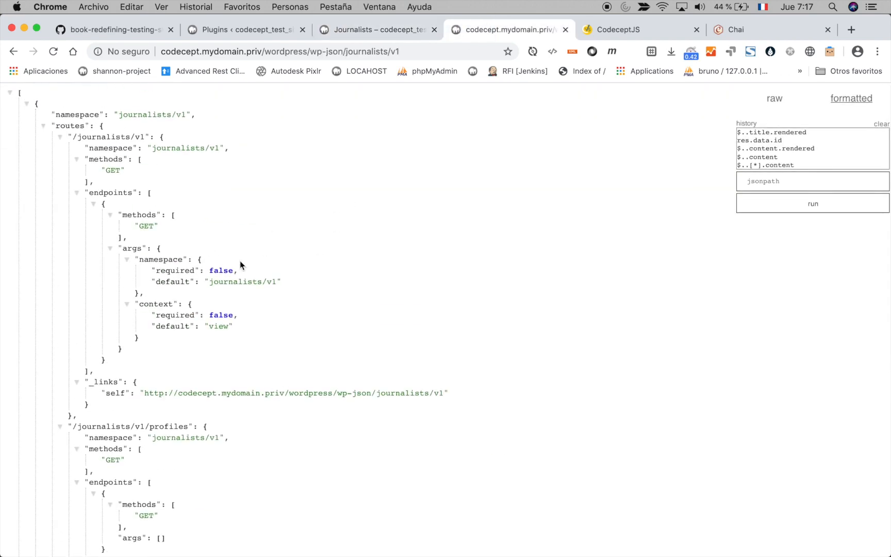
pyautogui.moveTo(289, 191)
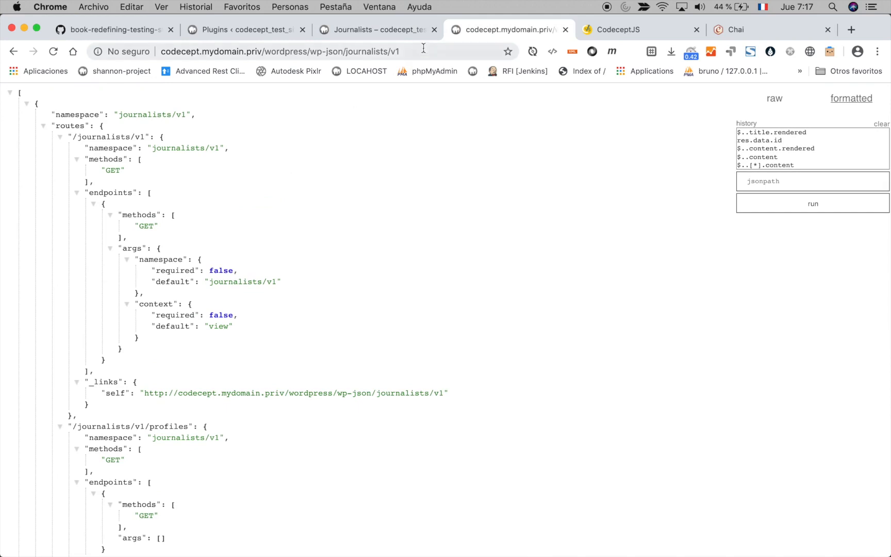
pyautogui.write('/p')
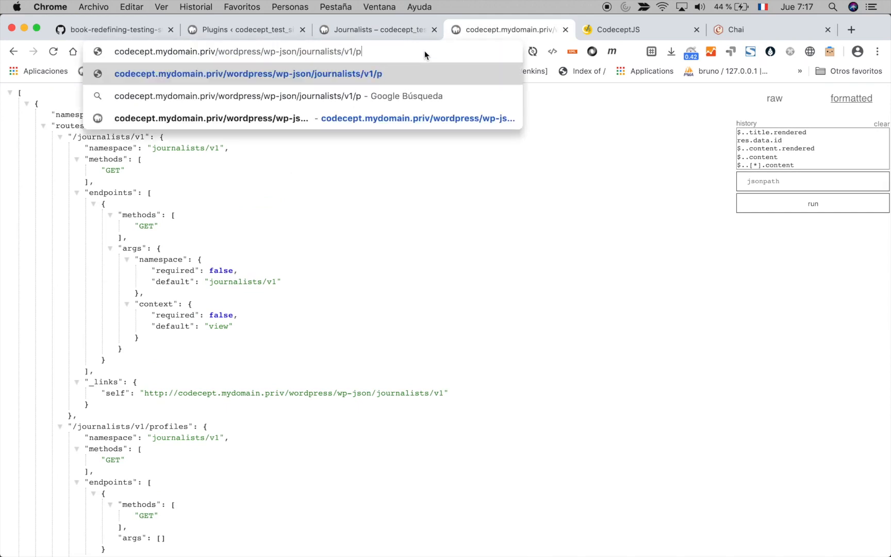
pyautogui.write('orf')
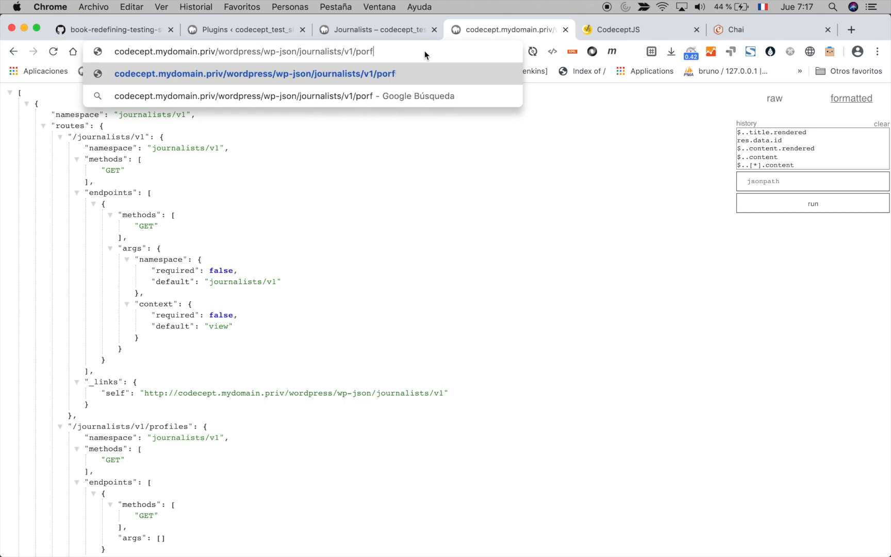
pyautogui.press('Backspace')
pyautogui.write('rofiles/')
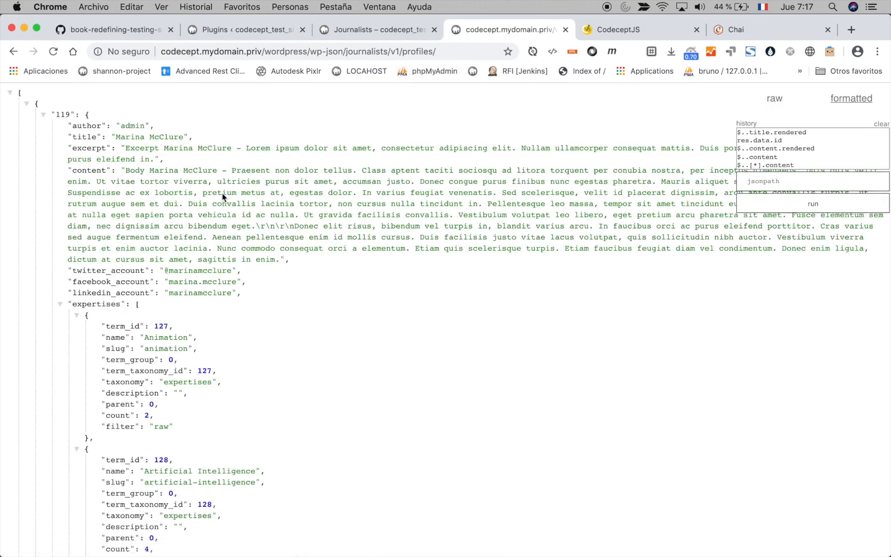
pyautogui.moveTo(97, 132)
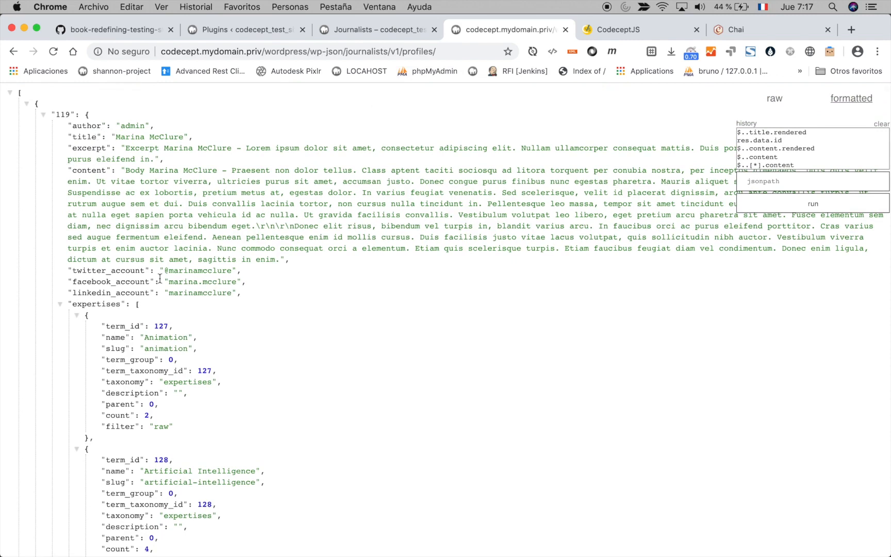
pyautogui.scroll(-3)
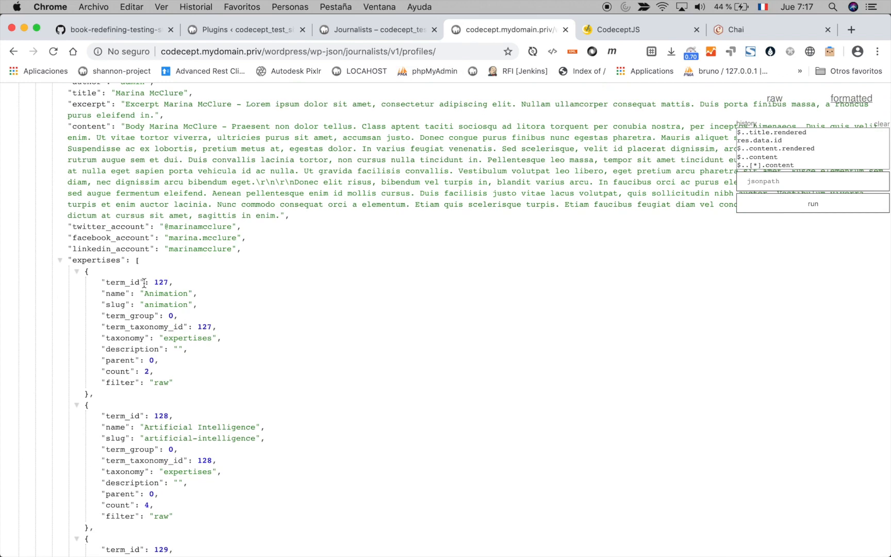
pyautogui.doubleClick(108, 227)
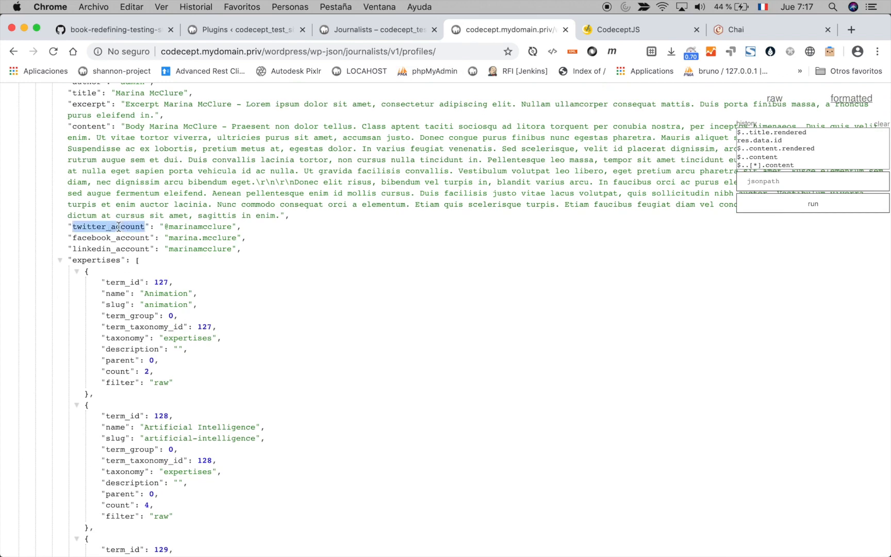
pyautogui.scroll(-3)
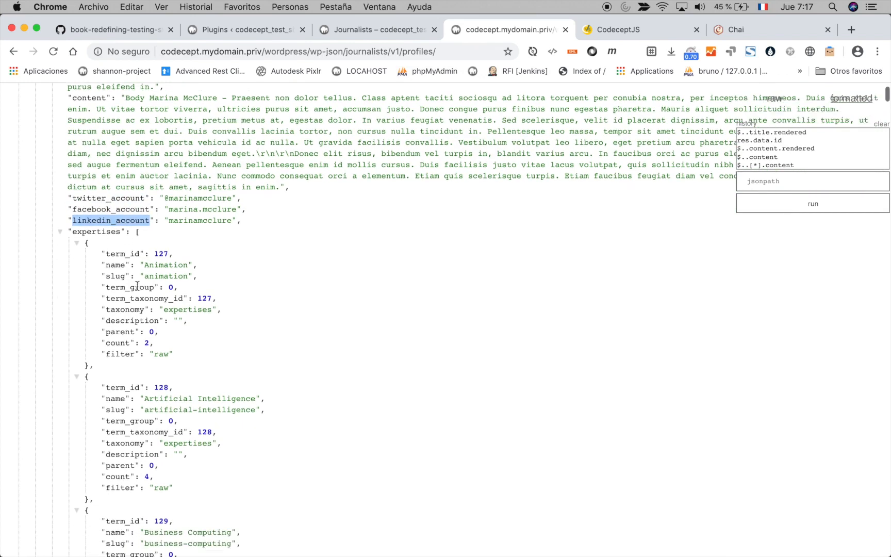
pyautogui.scroll(3)
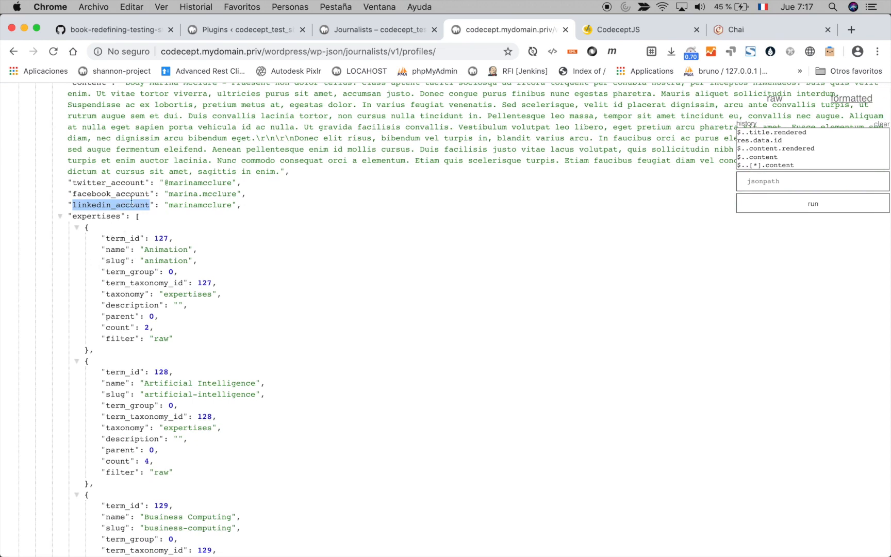
pyautogui.click(246, 29)
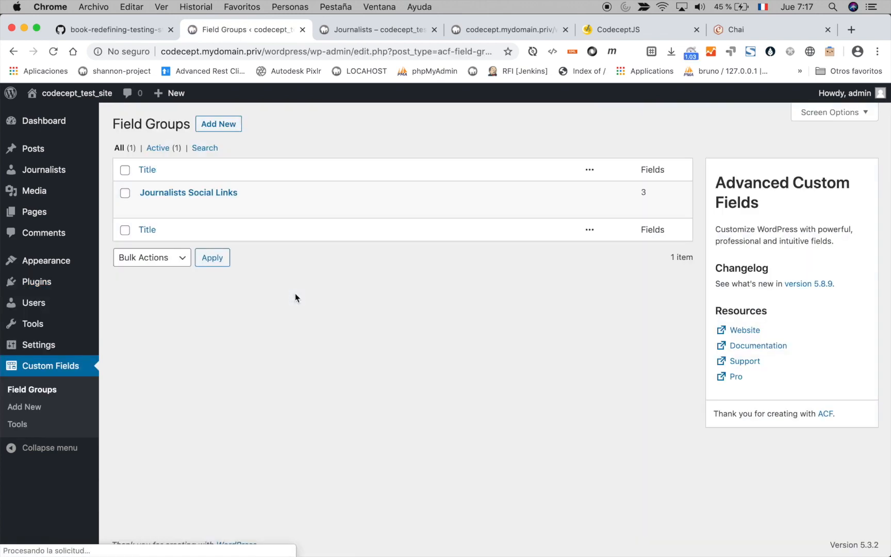
# - Edit the Journalists Social Links field group listing Twitter, Facebook and Linkedin fields
pyautogui.click(188, 192)
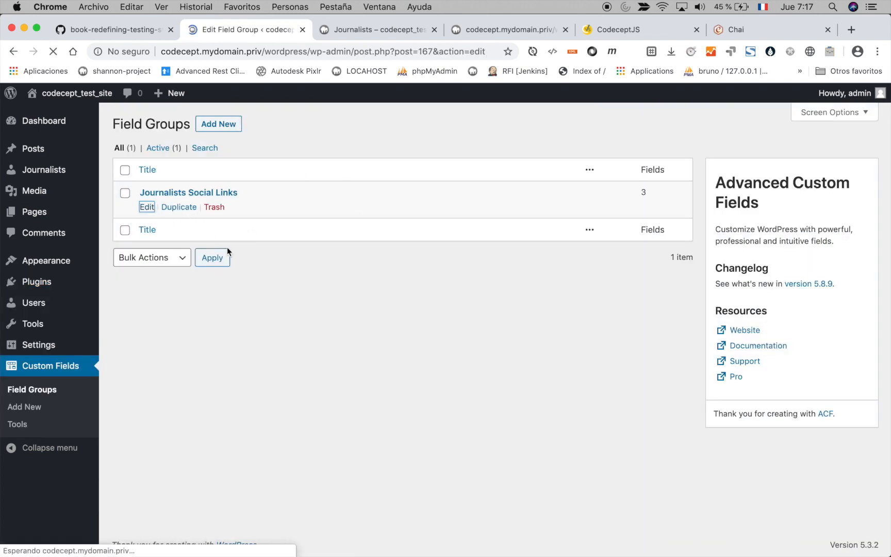
pyautogui.click(146, 206)
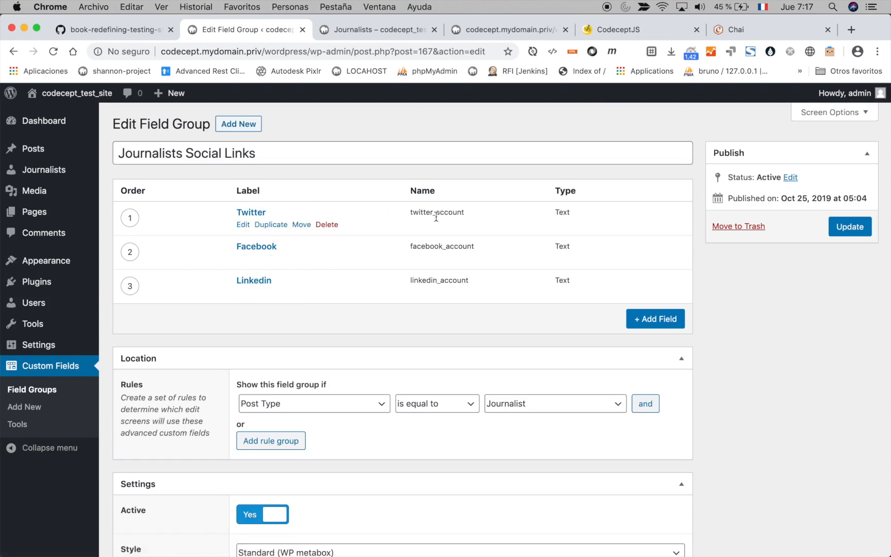
pyautogui.moveTo(376, 230)
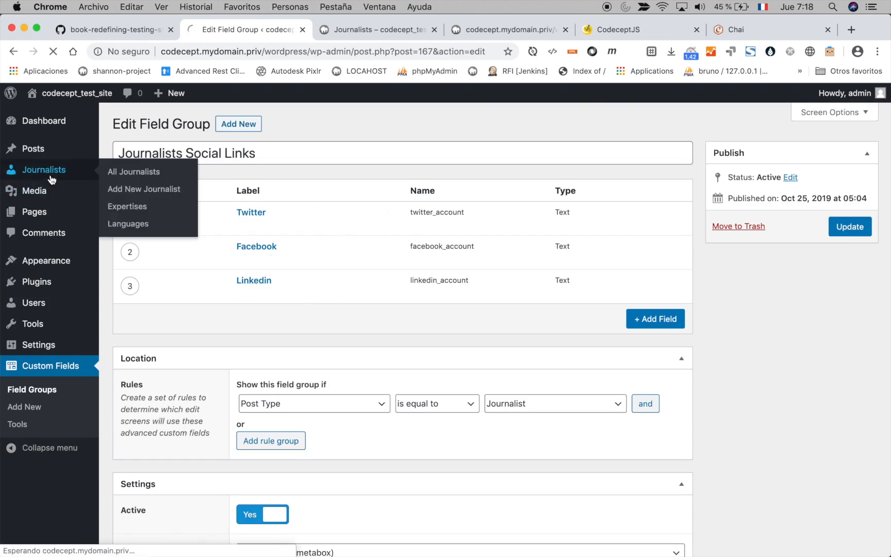
pyautogui.click(134, 171)
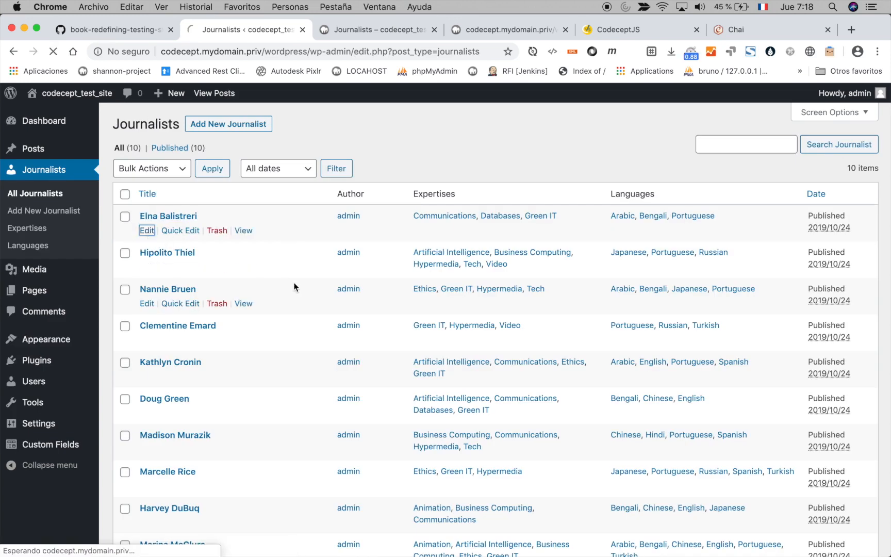
pyautogui.click(147, 230)
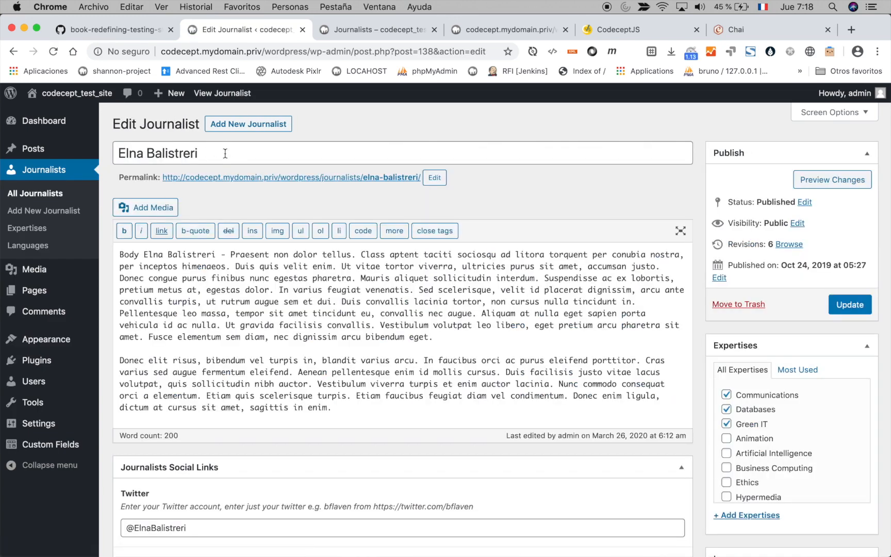
pyautogui.scroll(-3)
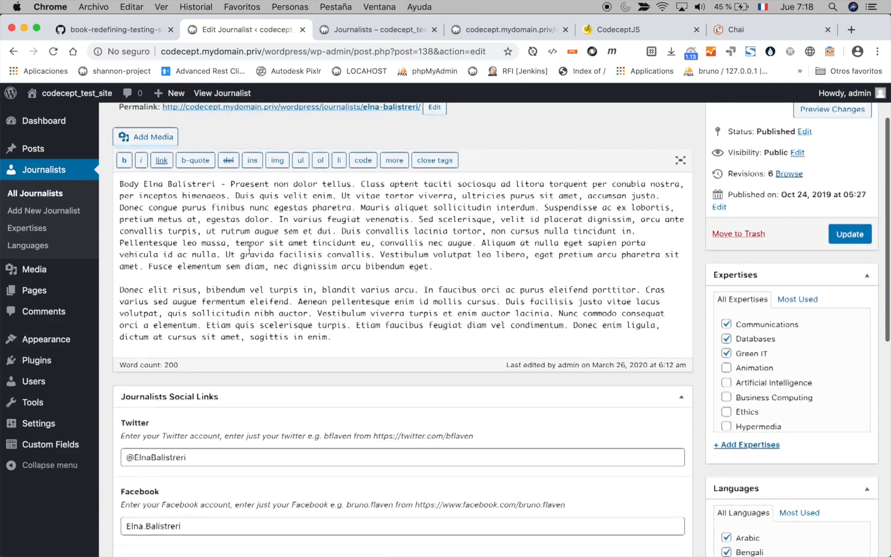
pyautogui.scroll(-3)
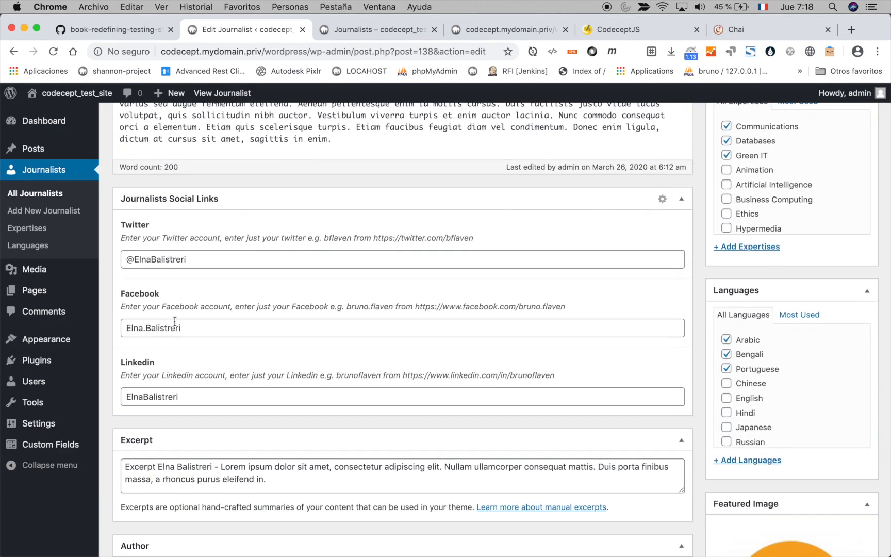
pyautogui.scroll(-3)
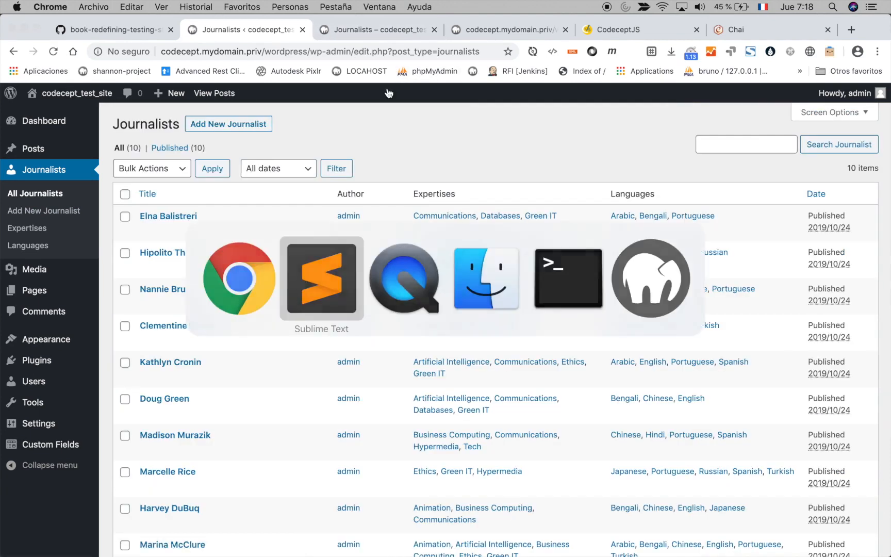
# - Bring Sublime Text forward and show codecept.conf.js
pyautogui.click(319, 278)
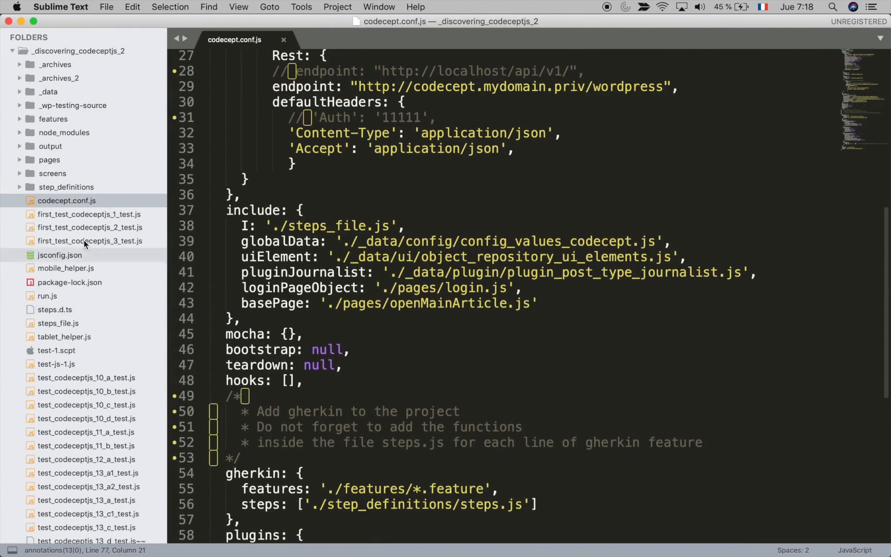
pyautogui.scroll(-3)
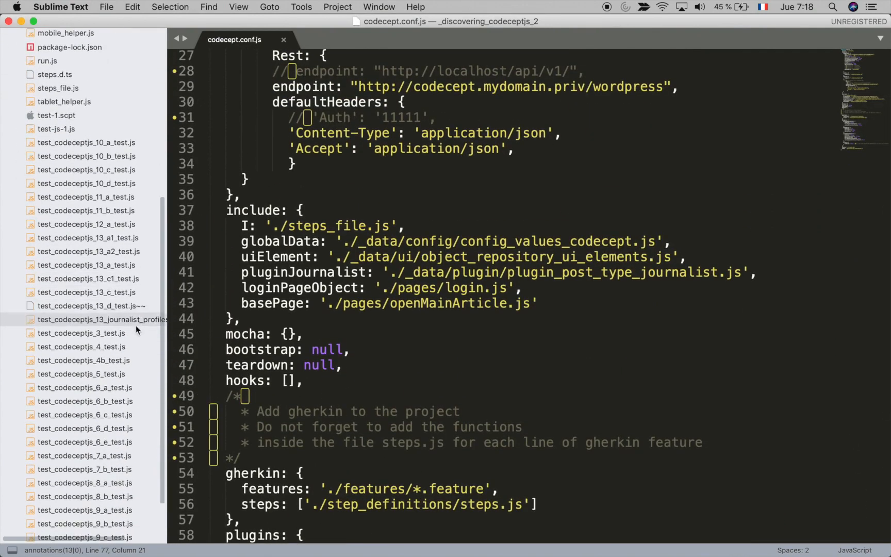
pyautogui.click(101, 320)
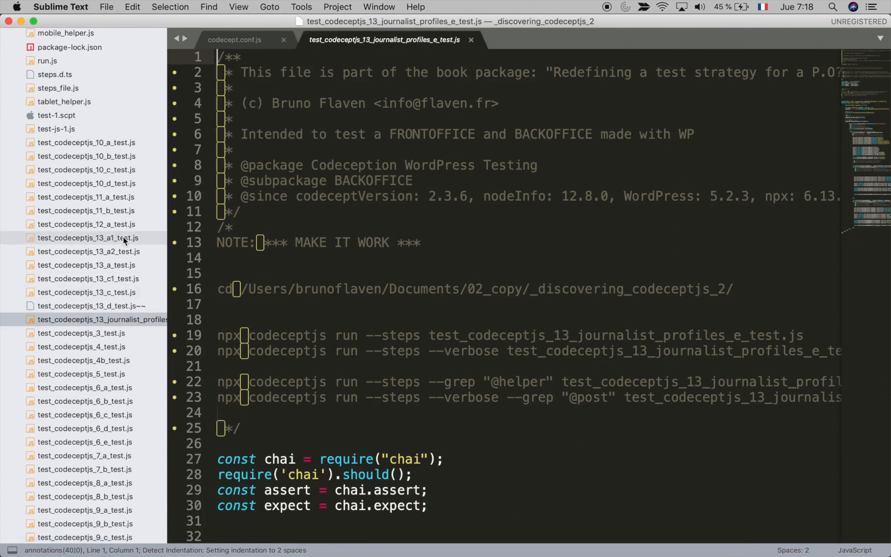
pyautogui.scroll(3)
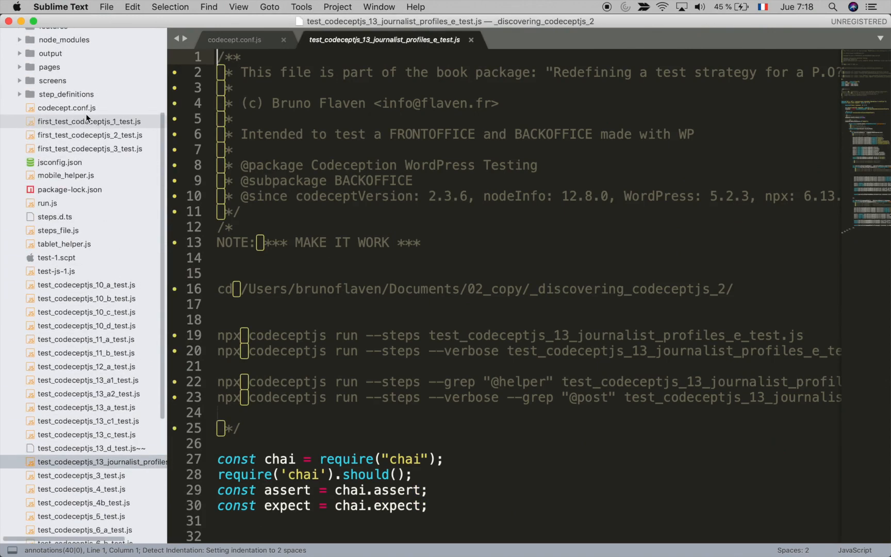
pyautogui.click(234, 39)
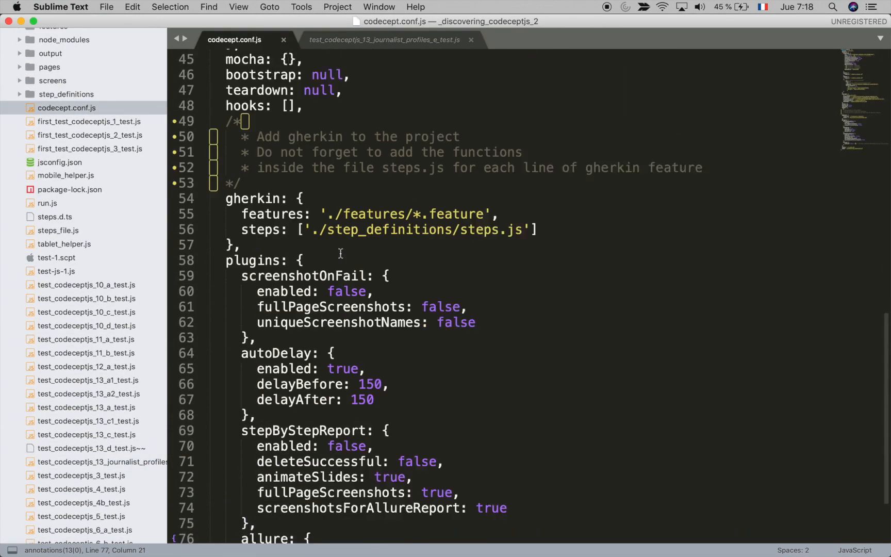
# - Change the allure plugin's enabled value from false to true
pyautogui.scroll(-3)
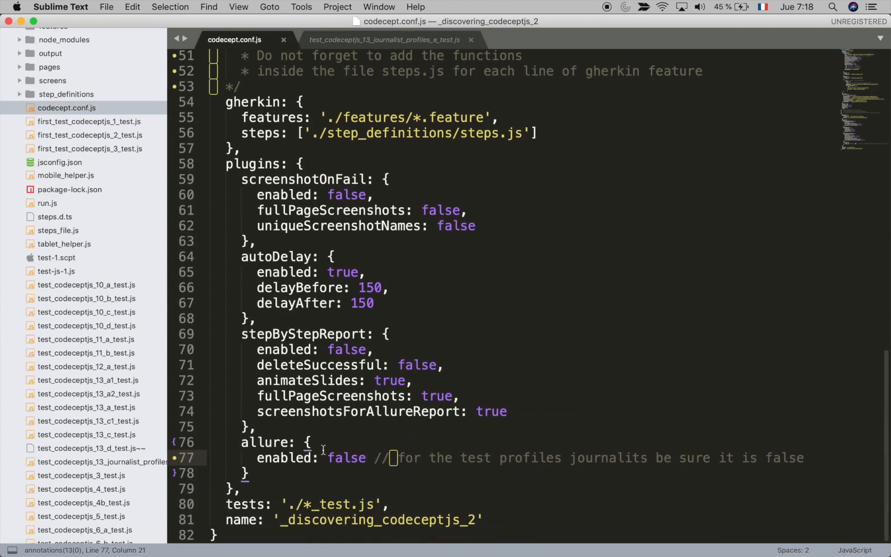
pyautogui.moveTo(287, 473)
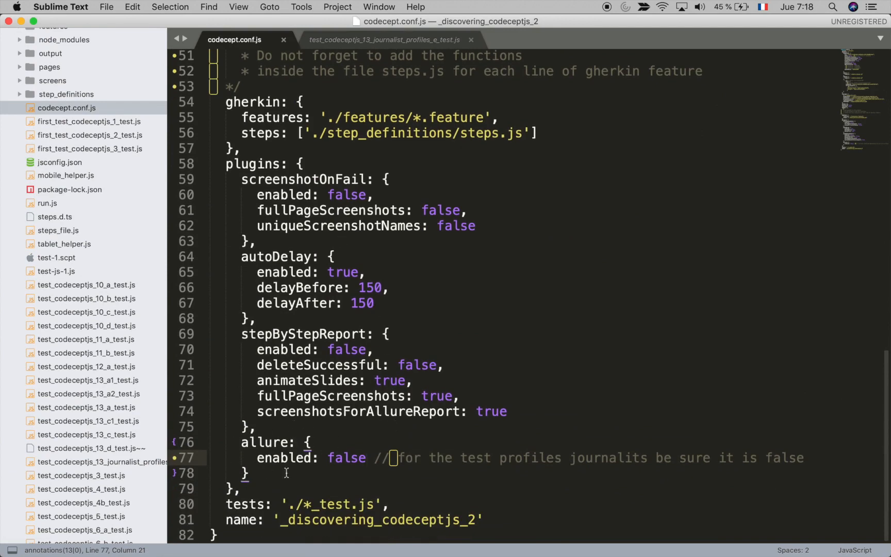
pyautogui.moveTo(341, 467)
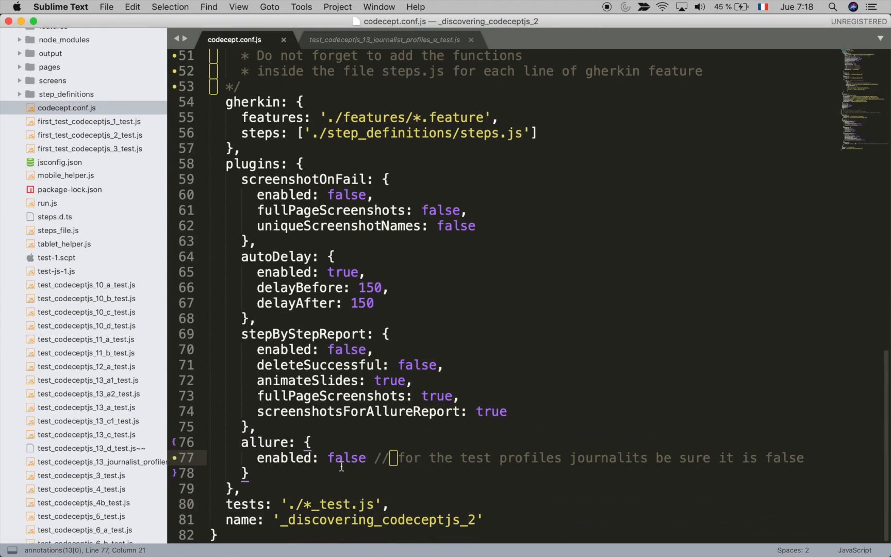
pyautogui.doubleClick(346, 458)
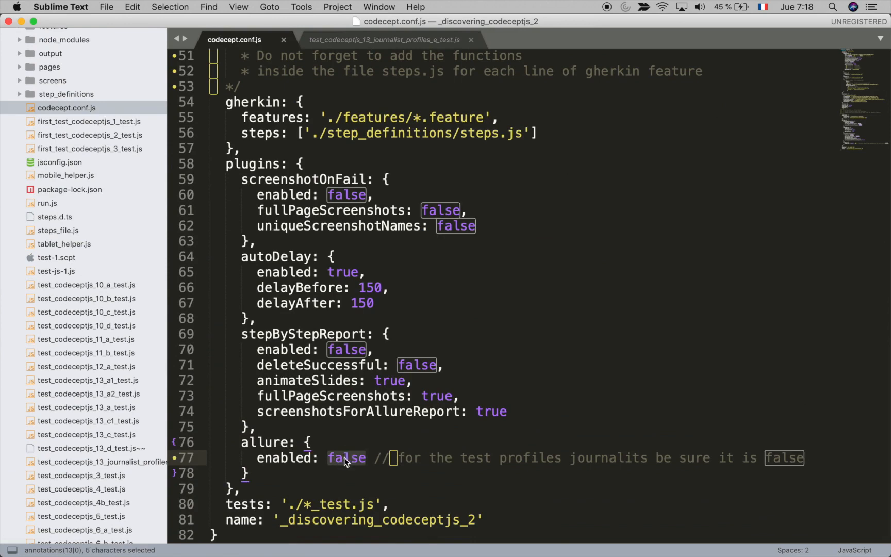
pyautogui.write('true')
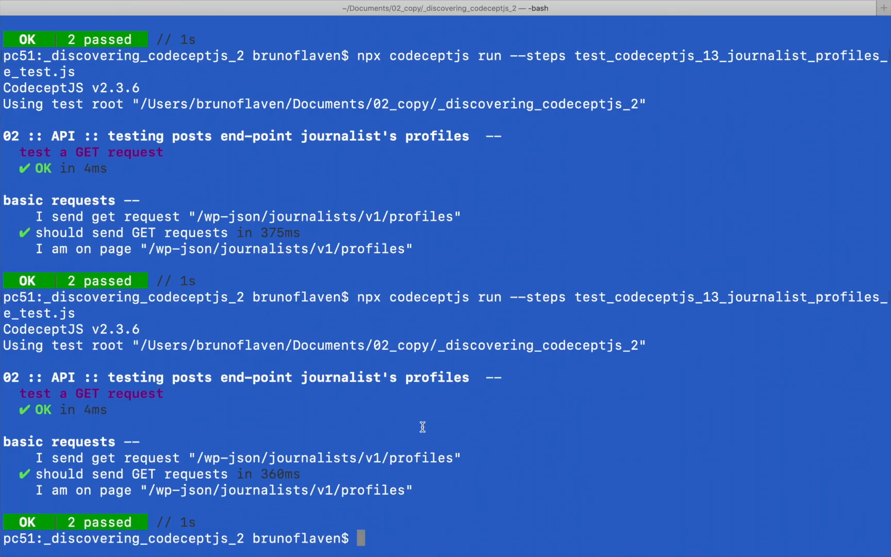
# - Clear the terminal and rerun npx codeceptjs run --steps with Allure on
pyautogui.write('clear')
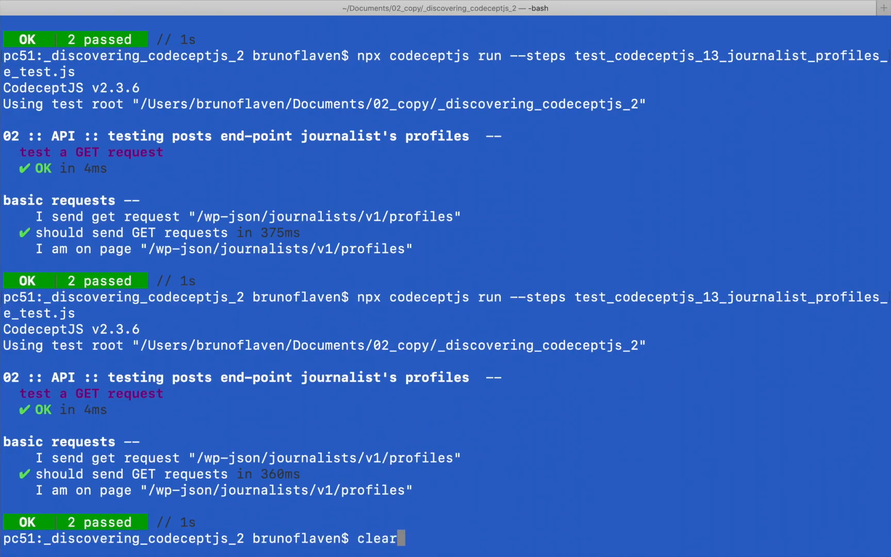
pyautogui.press('Return')
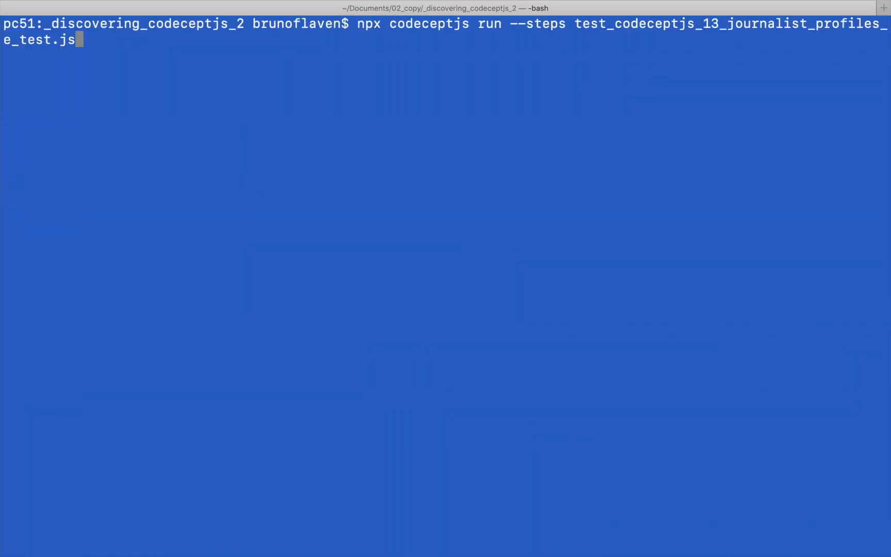
pyautogui.press('Return')
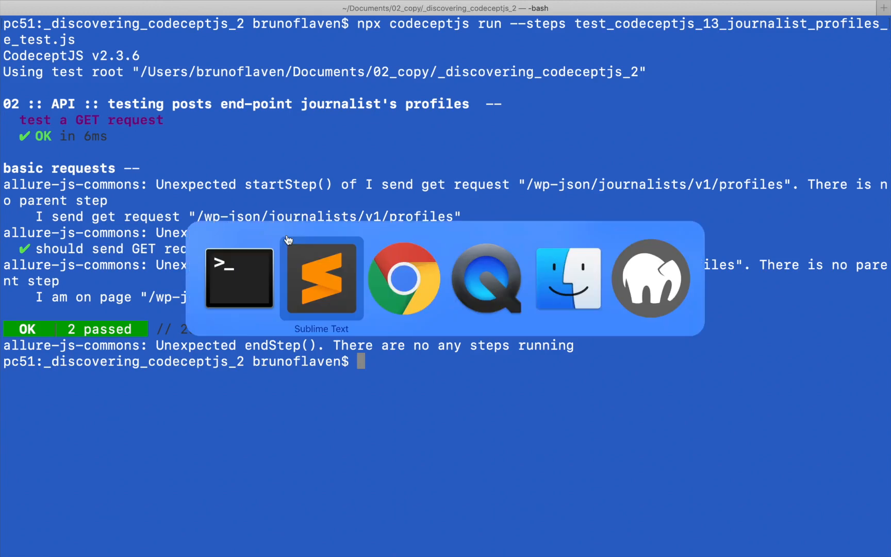
# - Set allure enabled back to false and rerun the test cleanly with 2 passed
pyautogui.click(320, 278)
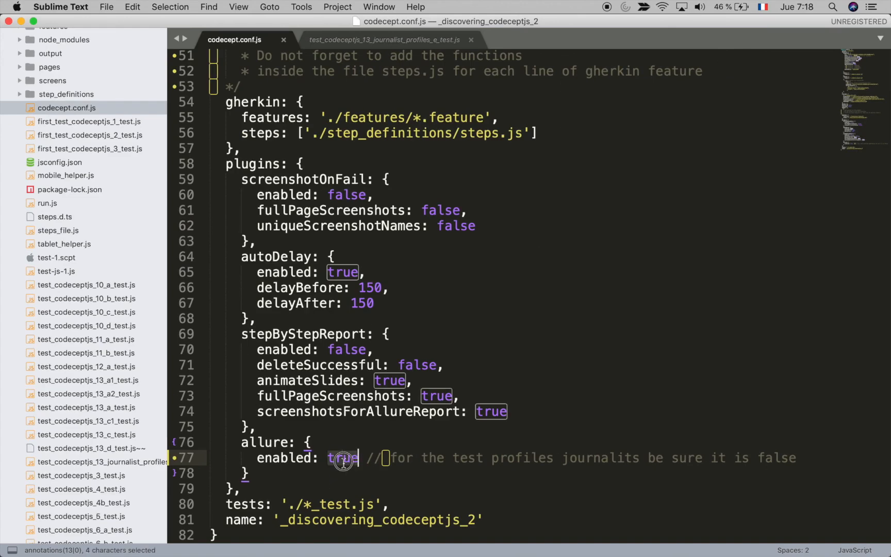
pyautogui.write('false')
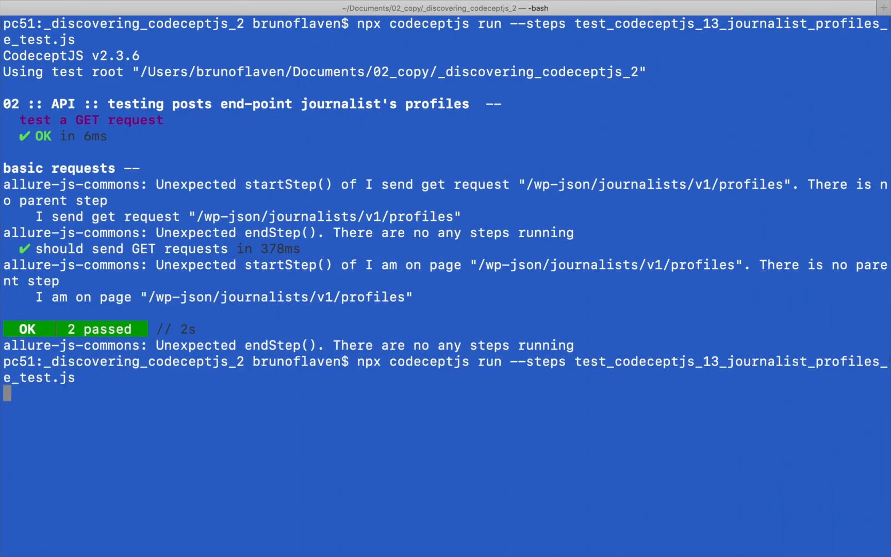
pyautogui.press('Return')
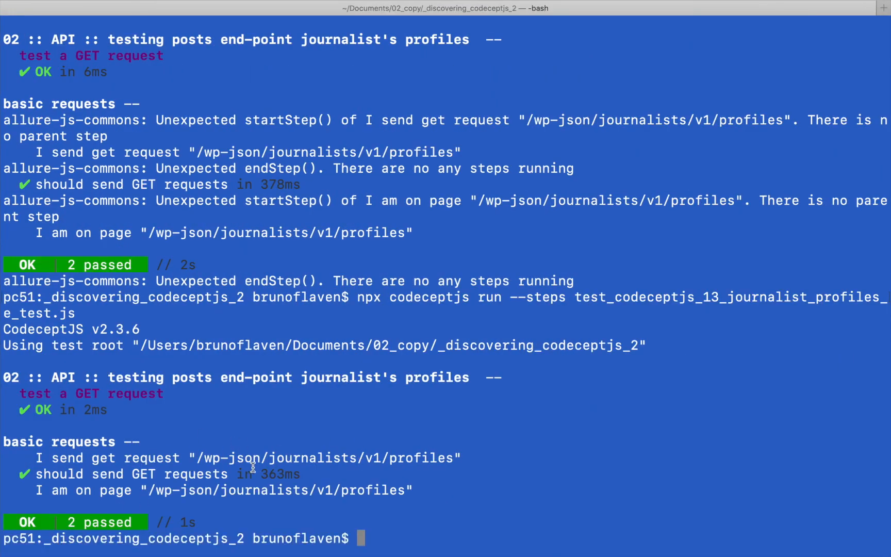
pyautogui.write('clear;')
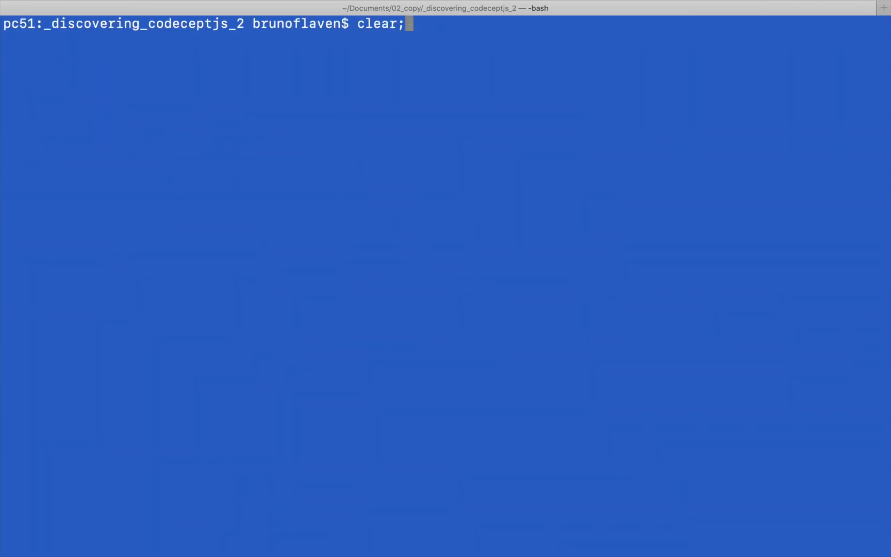
# - Clear the screen and run the journalist profiles test once more
pyautogui.press('Return')
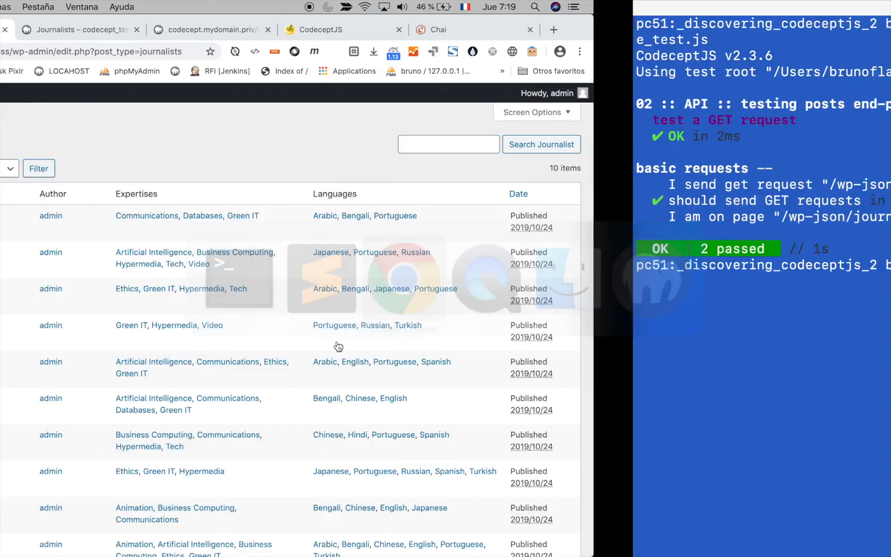
# - View the Chai homepage's Should, Expect and Assert interface examples
pyautogui.click(455, 30)
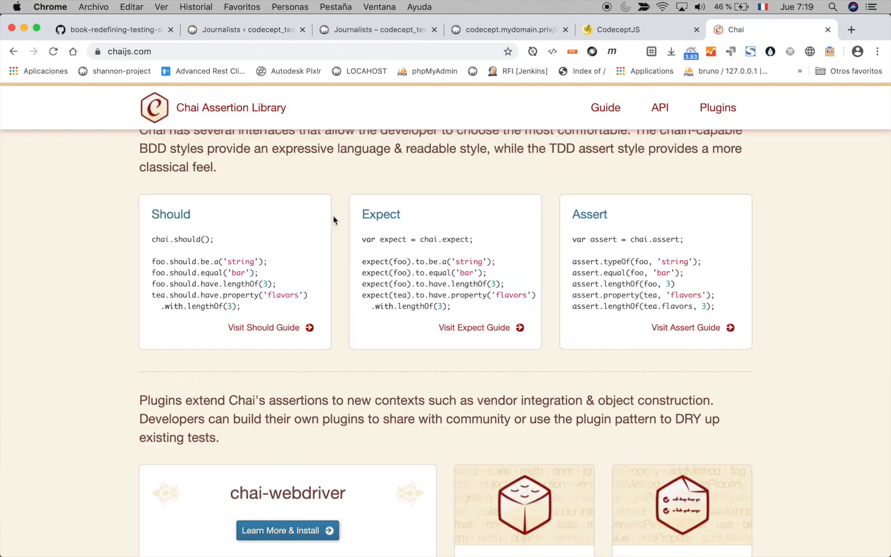
pyautogui.scroll(3)
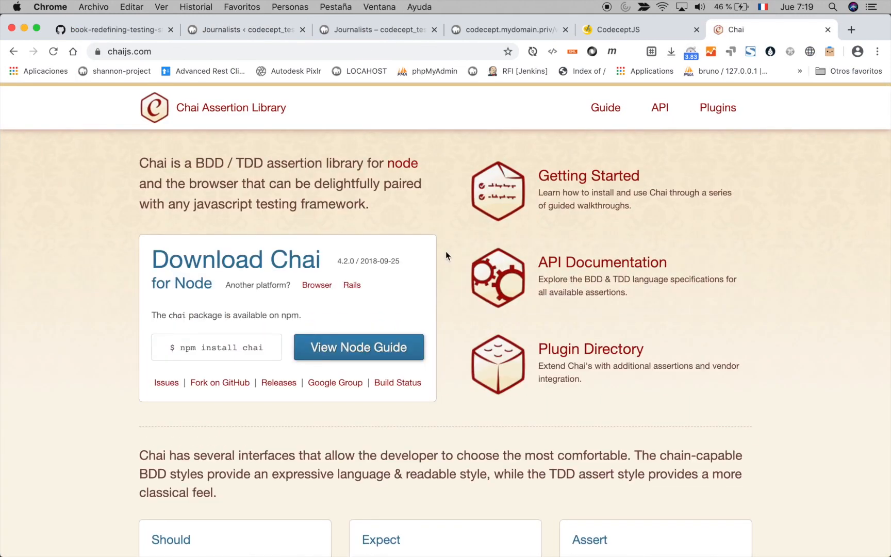
pyautogui.scroll(-3)
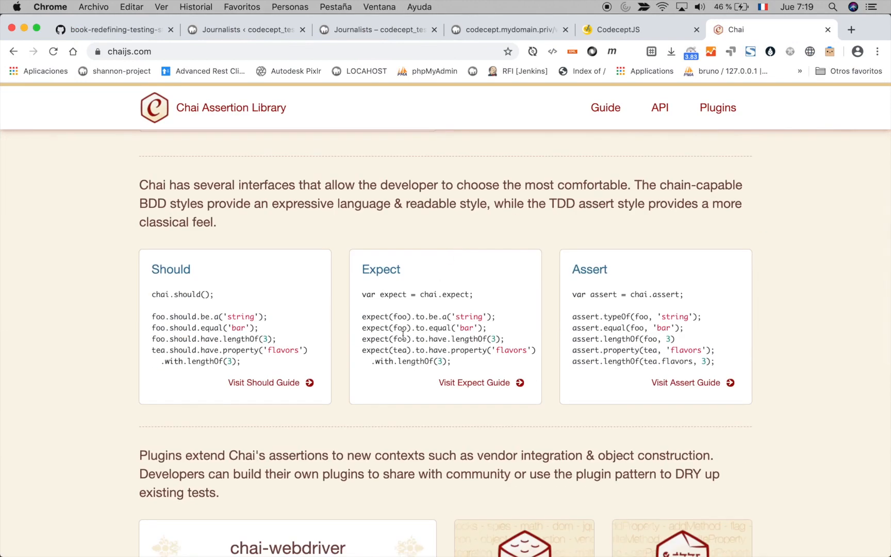
pyautogui.moveTo(444, 309)
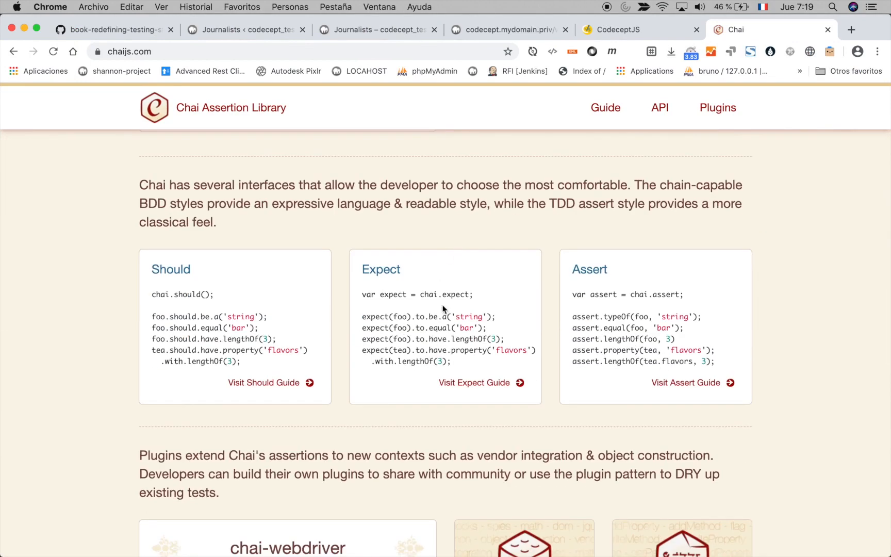
# - Go from the GitHub repository folder page to the owner bflaven's profile
pyautogui.click(113, 29)
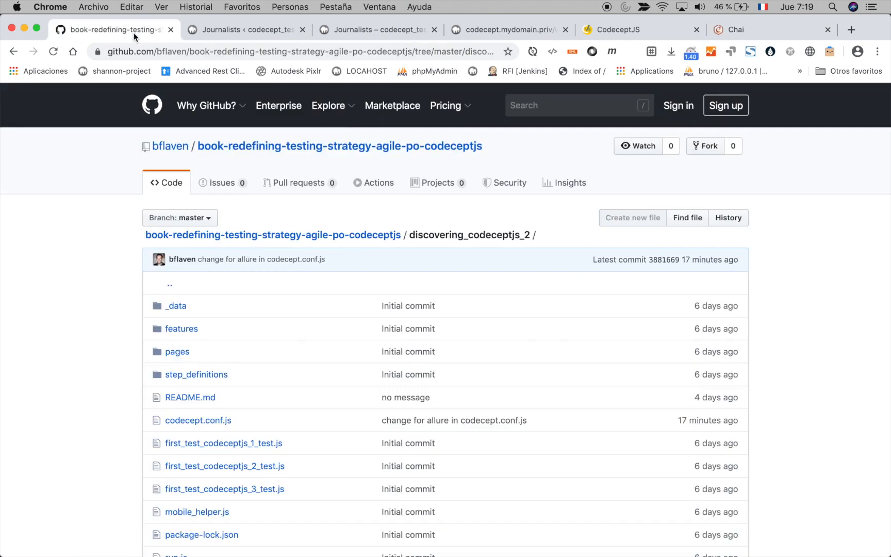
pyautogui.moveTo(345, 238)
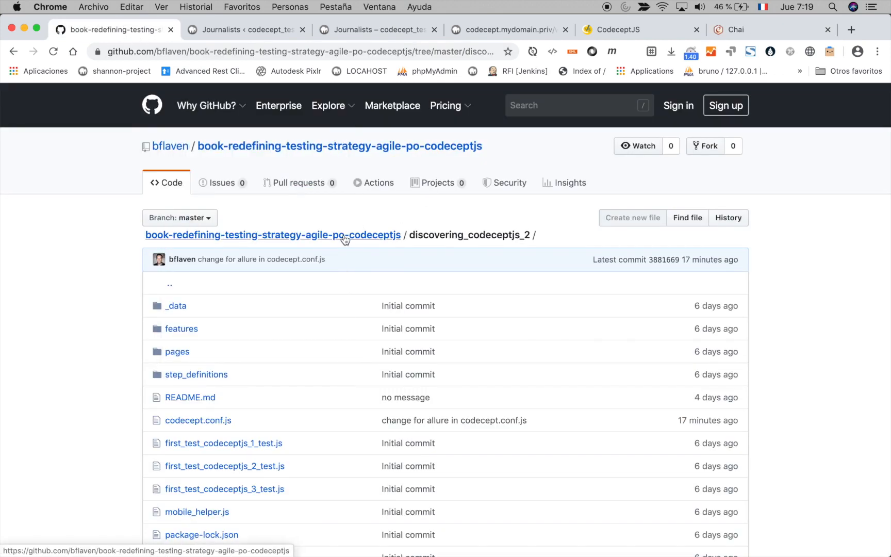
pyautogui.rightClick(343, 235)
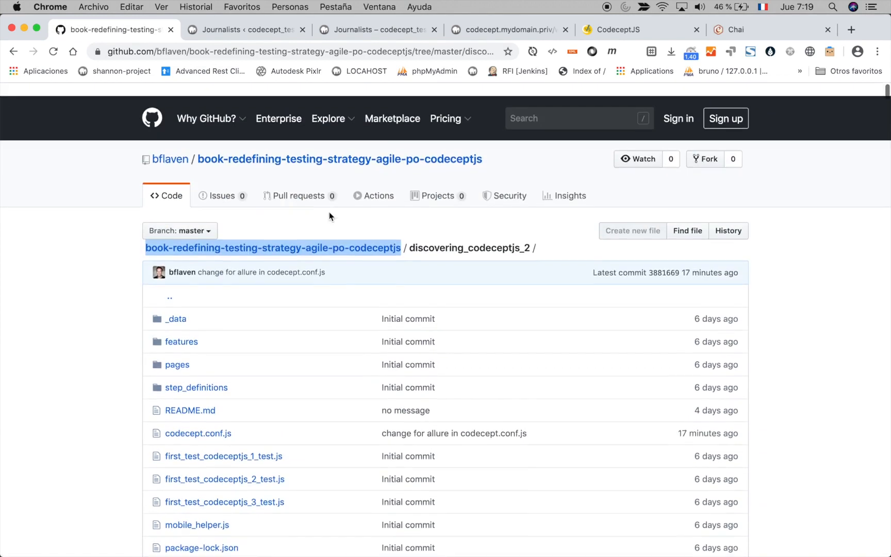
pyautogui.click(170, 158)
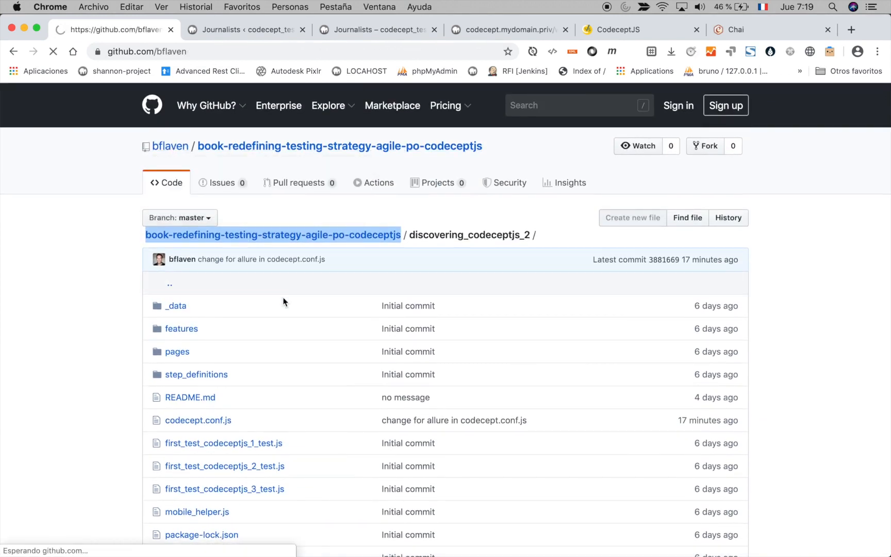
pyautogui.click(170, 145)
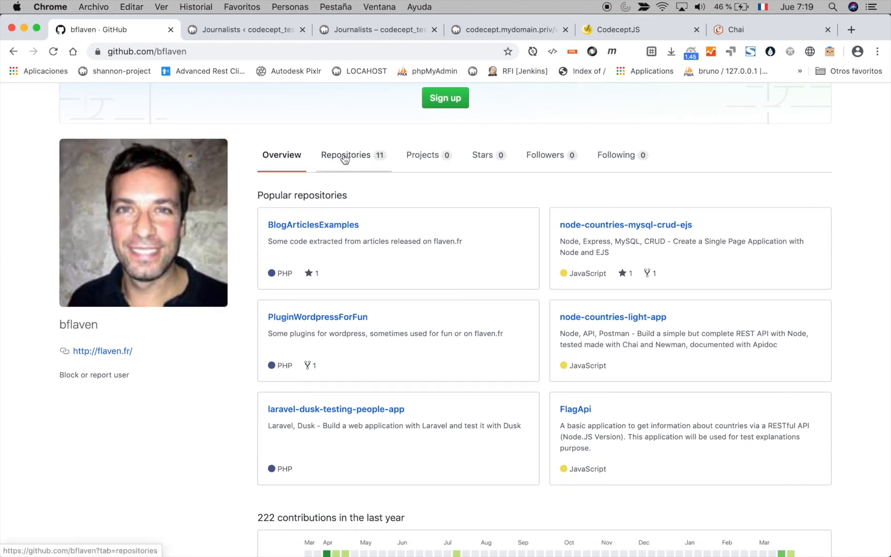
# - From bflaven's Repositories list, open the codeceptjs book repository and its README
pyautogui.click(348, 154)
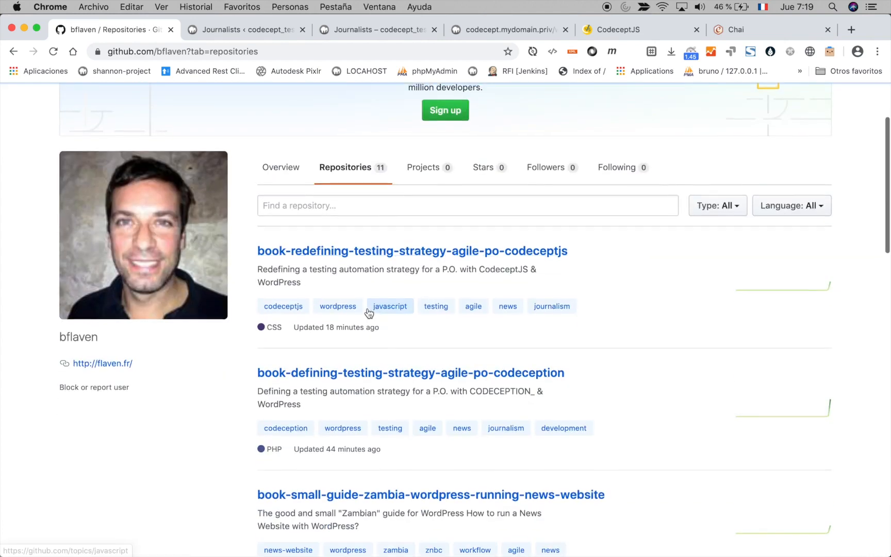
pyautogui.click(389, 305)
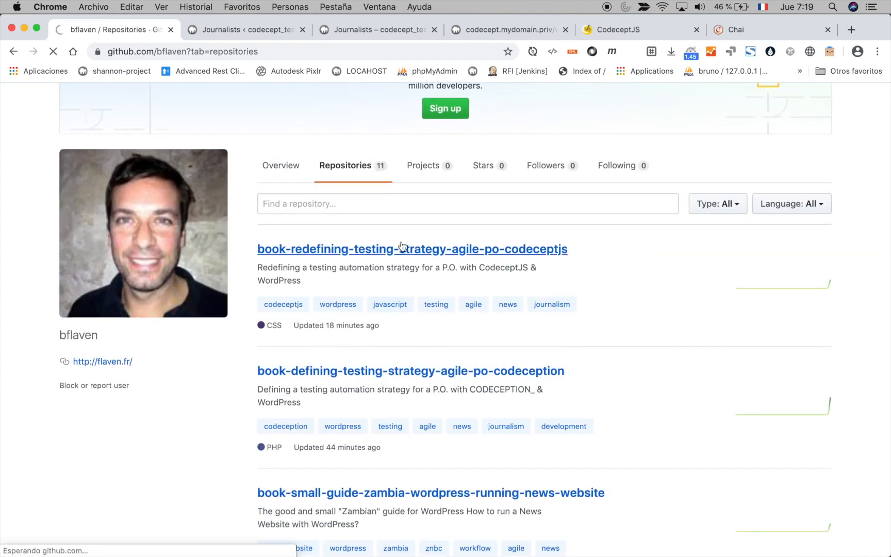
pyautogui.click(412, 248)
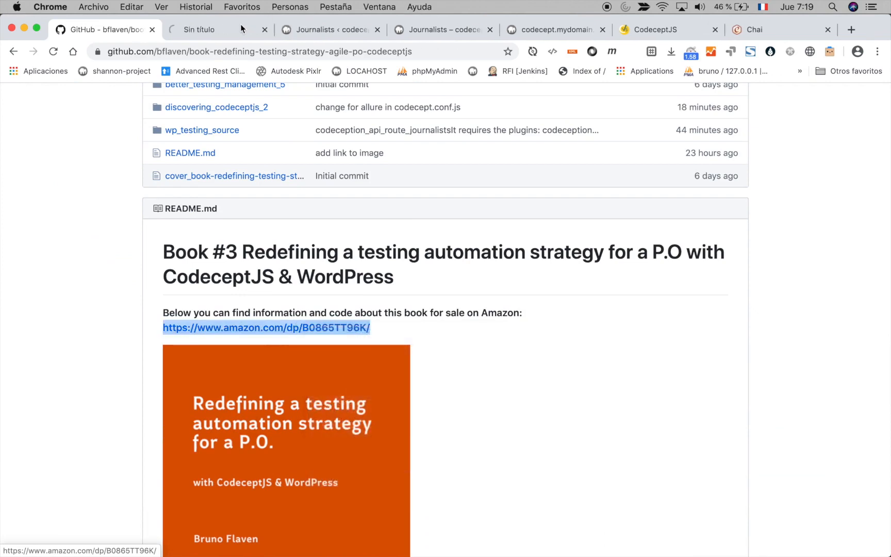
# - Visit the CodeceptJS testing-strategy book's Amazon Kindle page, then close the Amazon tab
pyautogui.click(265, 326)
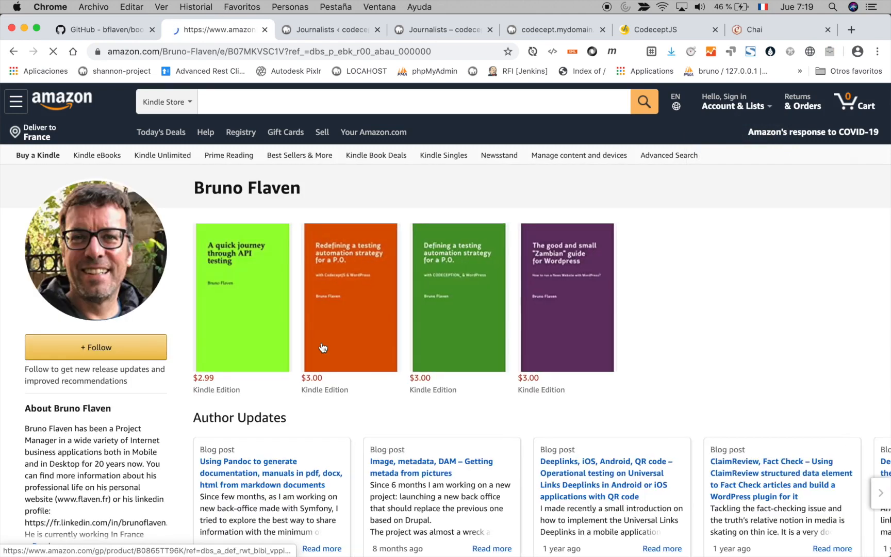
pyautogui.click(241, 297)
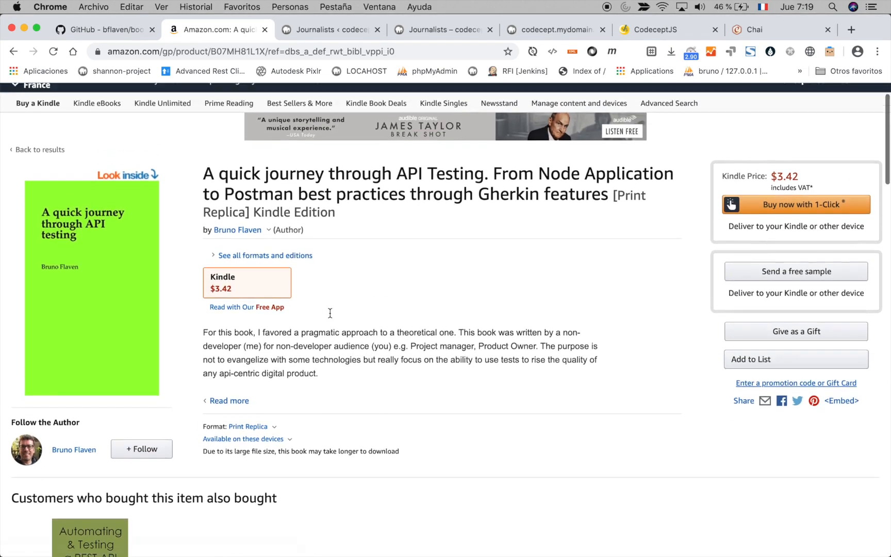
pyautogui.scroll(3)
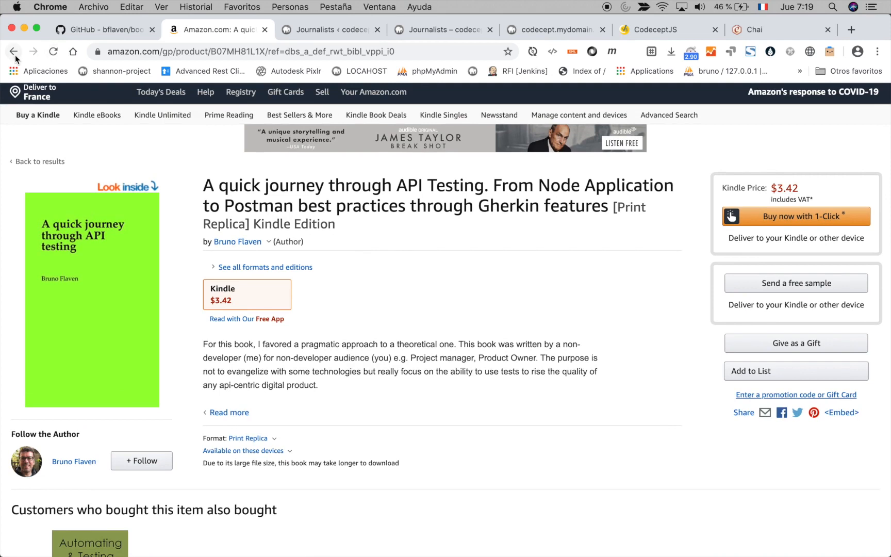
pyautogui.click(237, 241)
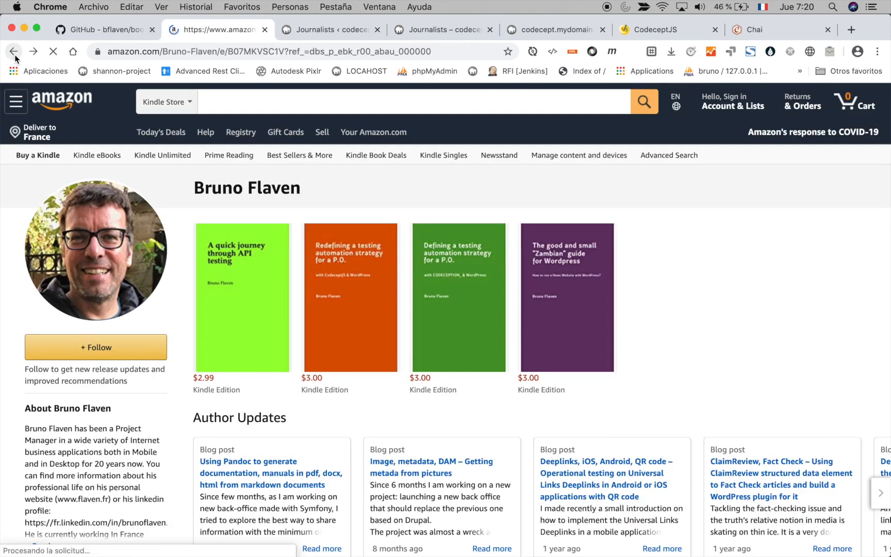
pyautogui.moveTo(242, 298)
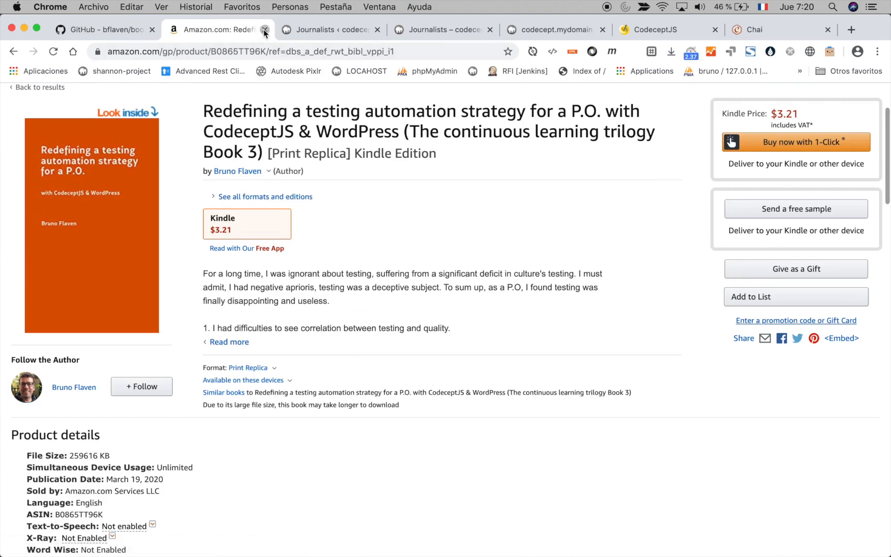
pyautogui.click(264, 29)
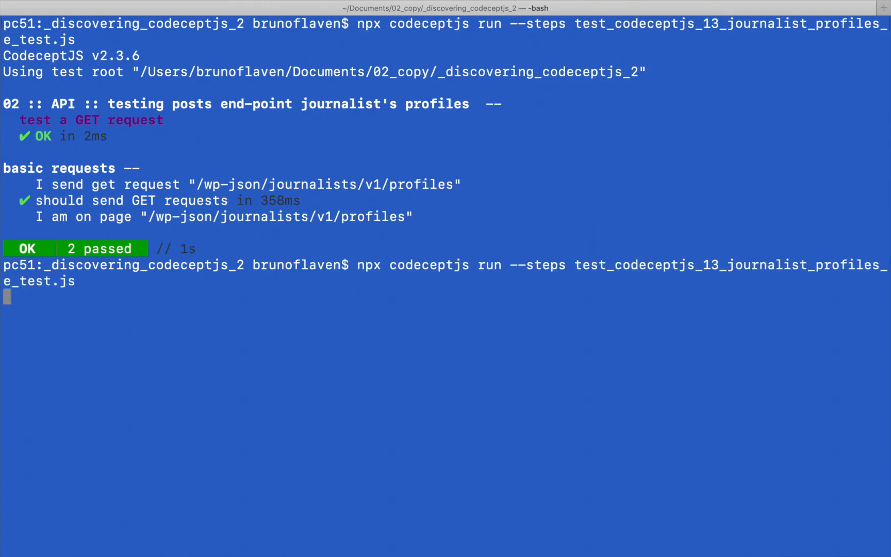
# - Rerun the npx codeceptjs journalist profiles test so it finishes with 2 passed
pyautogui.press('Return')
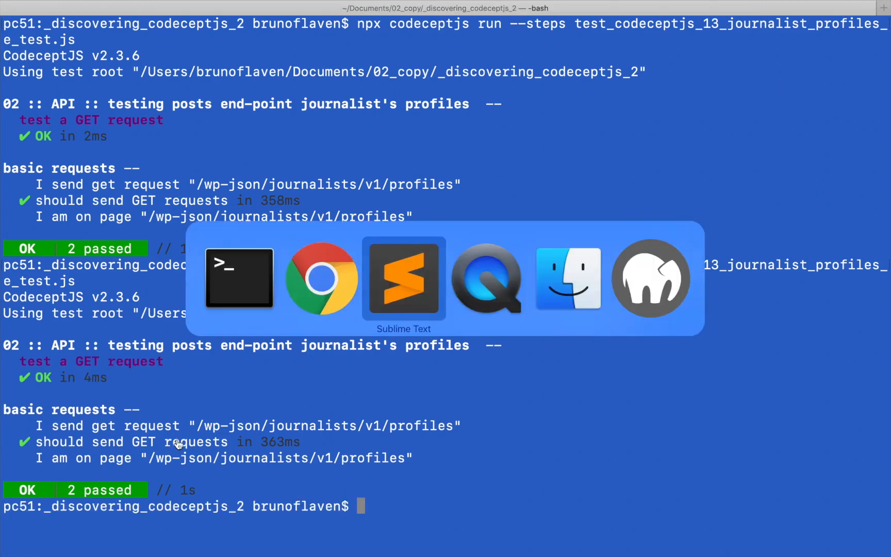
# - Scroll through the property and isString assertions in the test file and copy the word 'title'
pyautogui.click(403, 278)
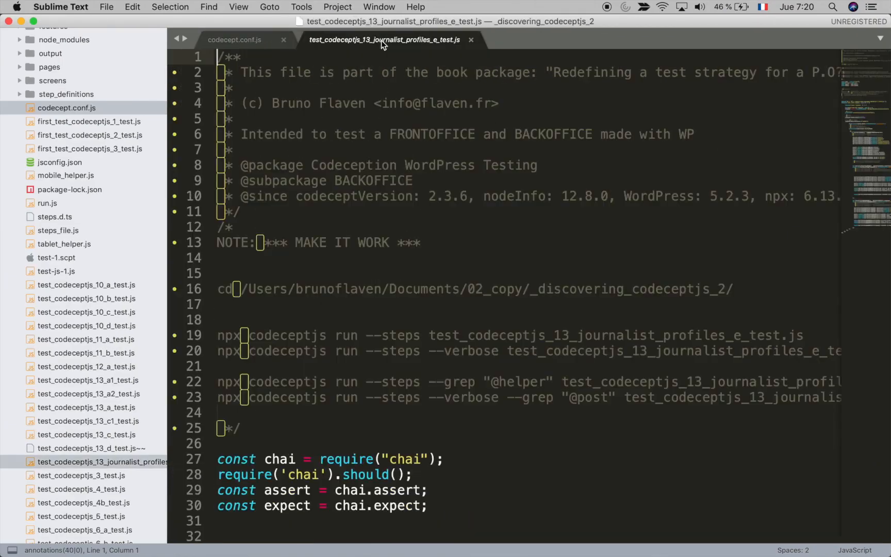
pyautogui.scroll(-3)
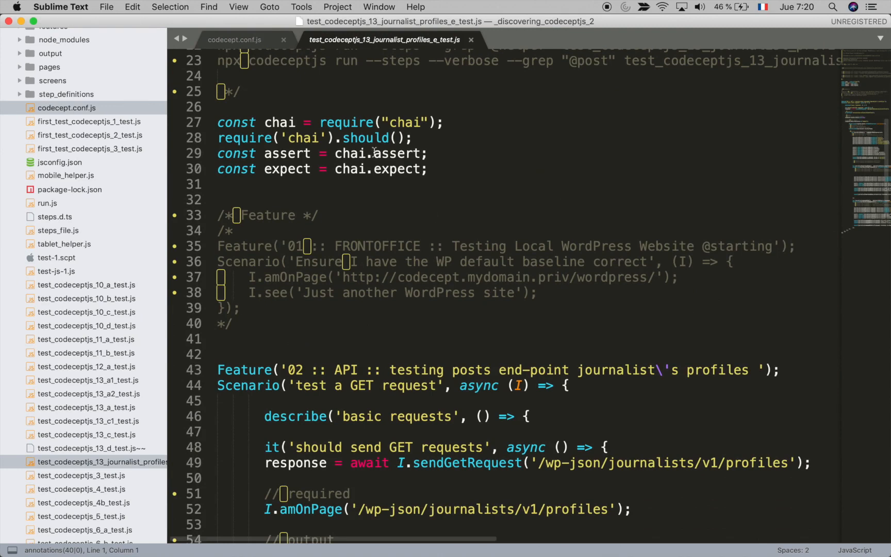
pyautogui.scroll(-3)
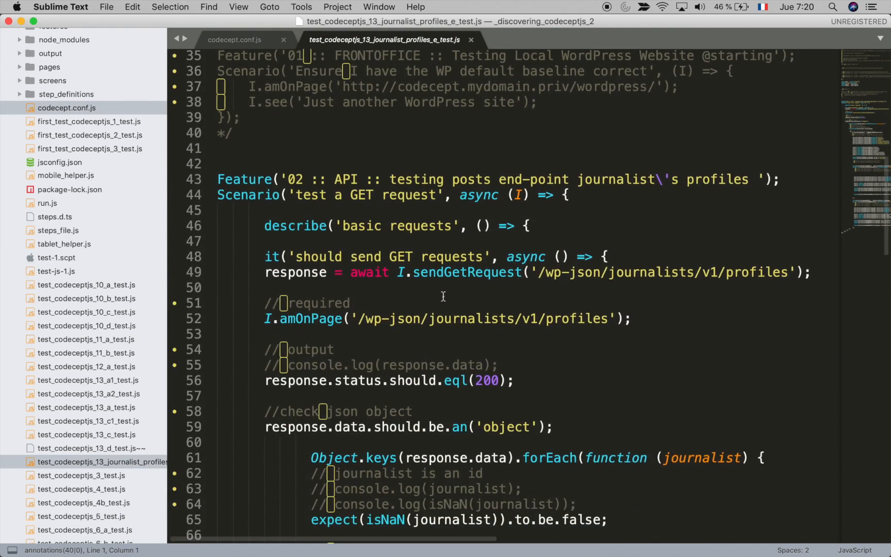
pyautogui.scroll(-3)
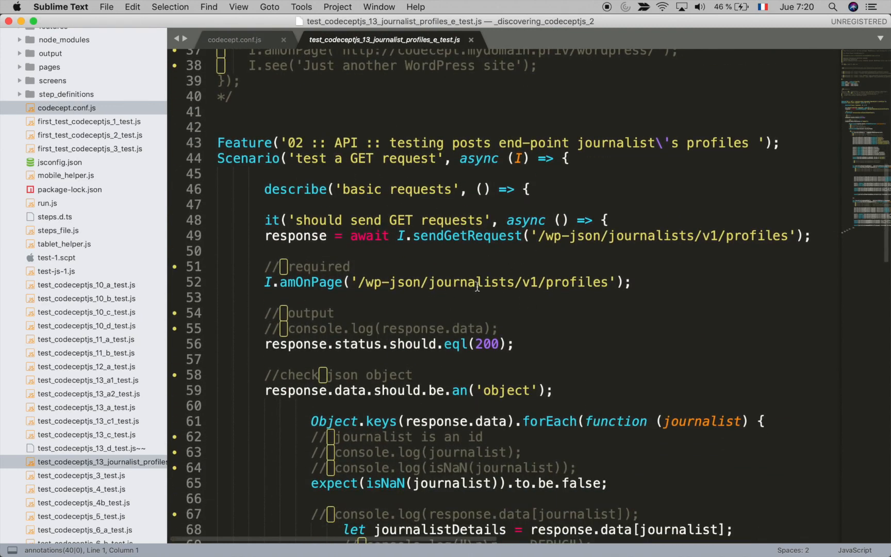
pyautogui.scroll(-3)
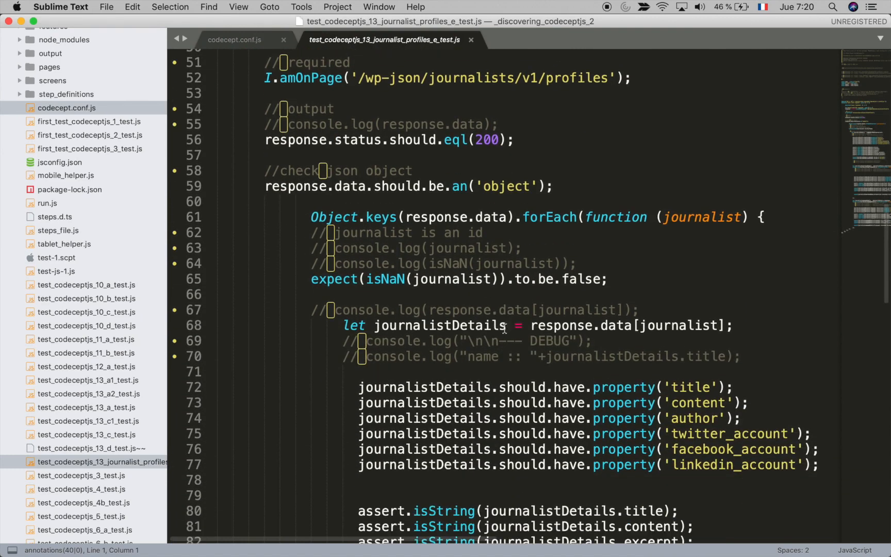
pyautogui.scroll(-3)
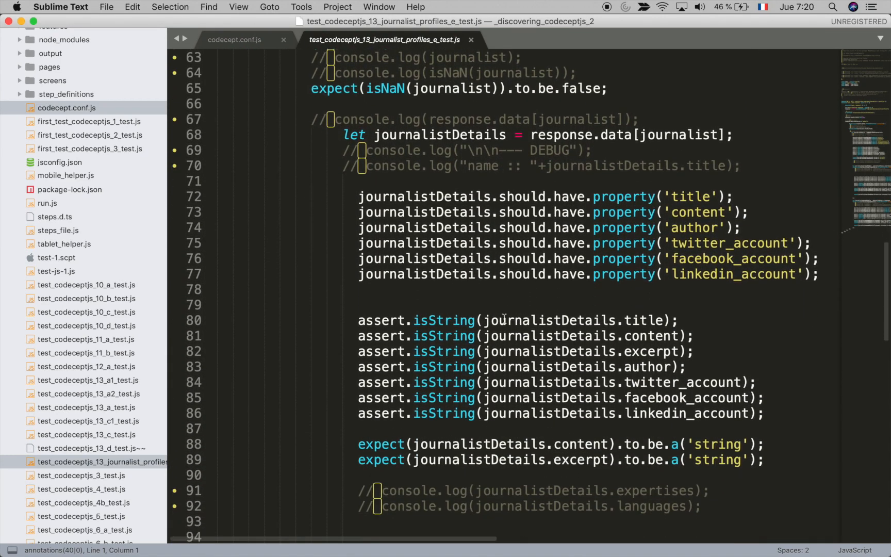
pyautogui.doubleClick(643, 320)
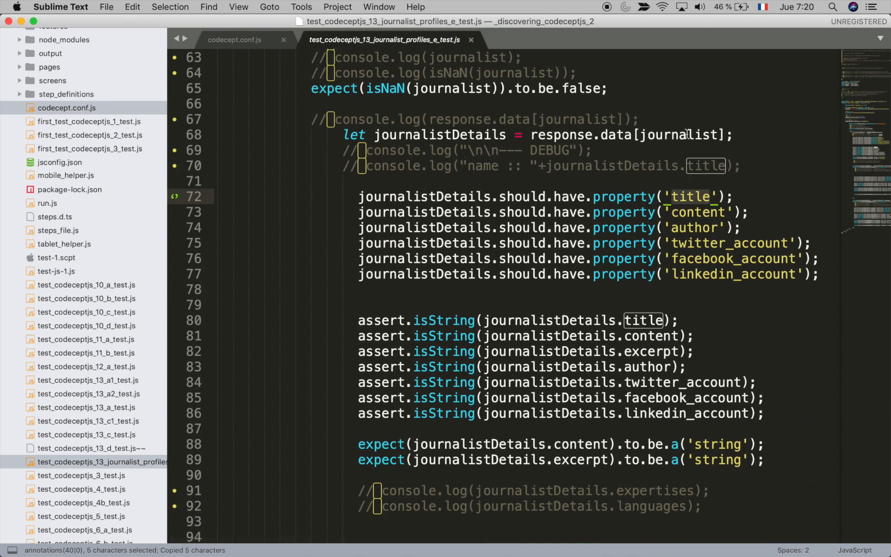
pyautogui.click(688, 213)
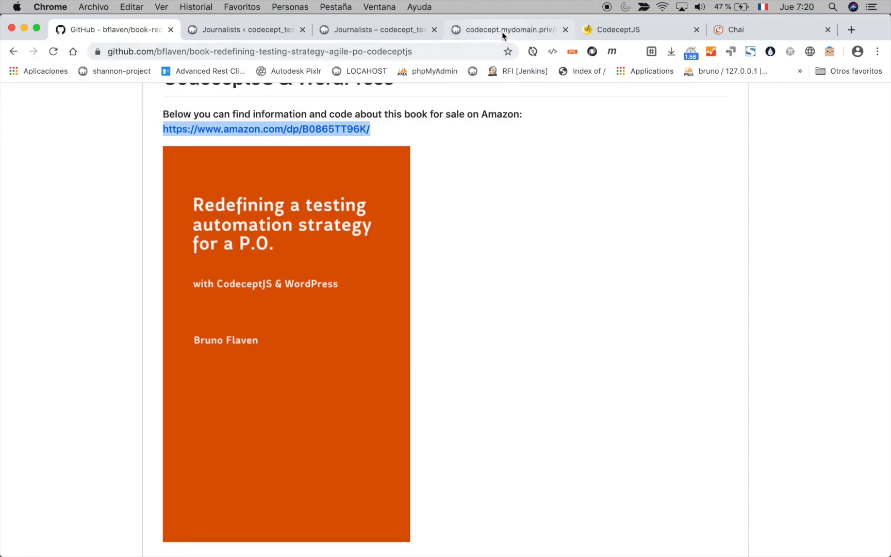
# - Search the profiles JSON for 'title' and inspect the first journalist's excerpt and languages
pyautogui.click(507, 29)
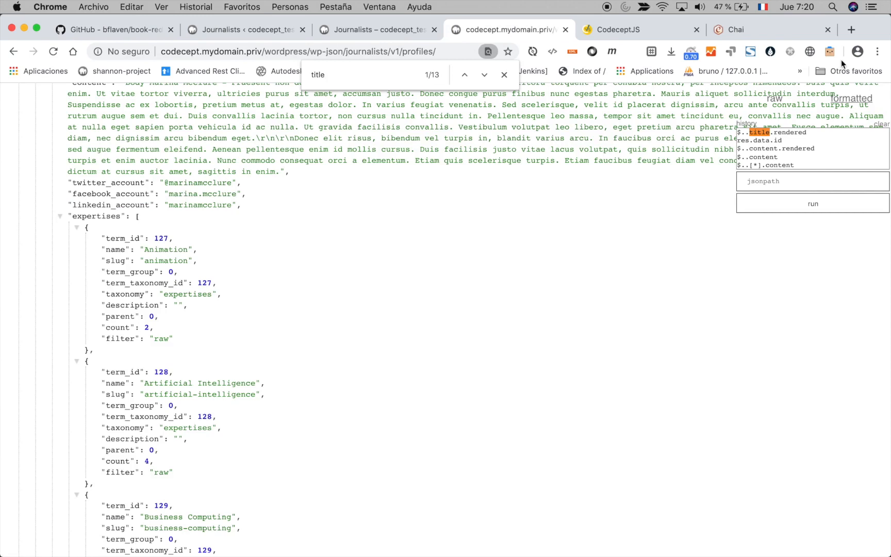
pyautogui.scroll(3)
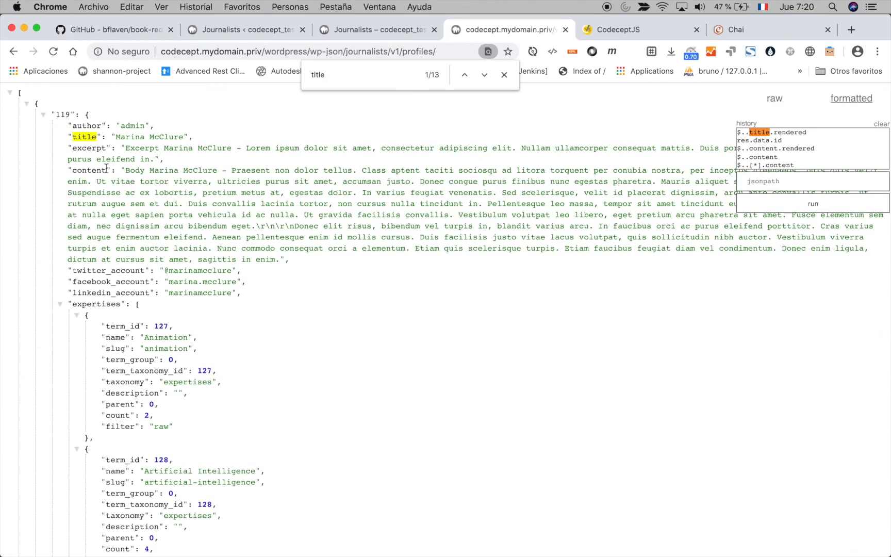
pyautogui.doubleClick(87, 148)
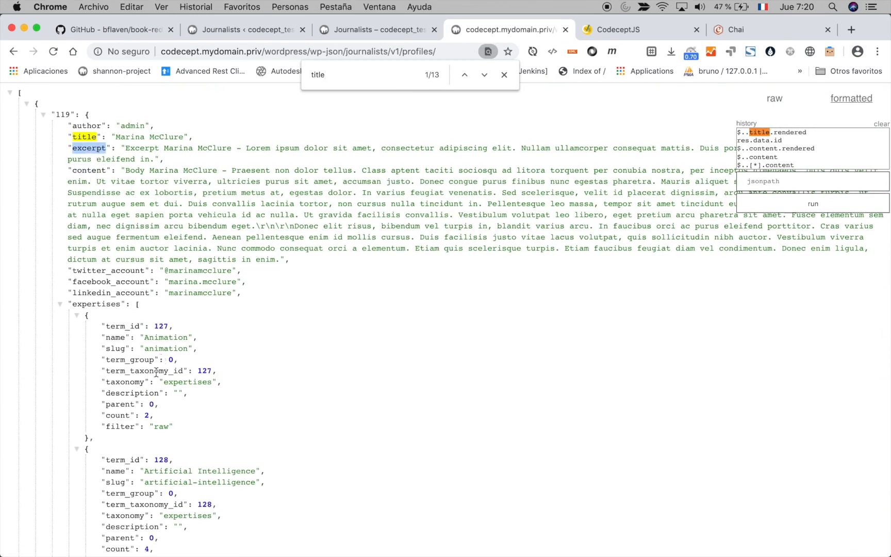
pyautogui.scroll(3)
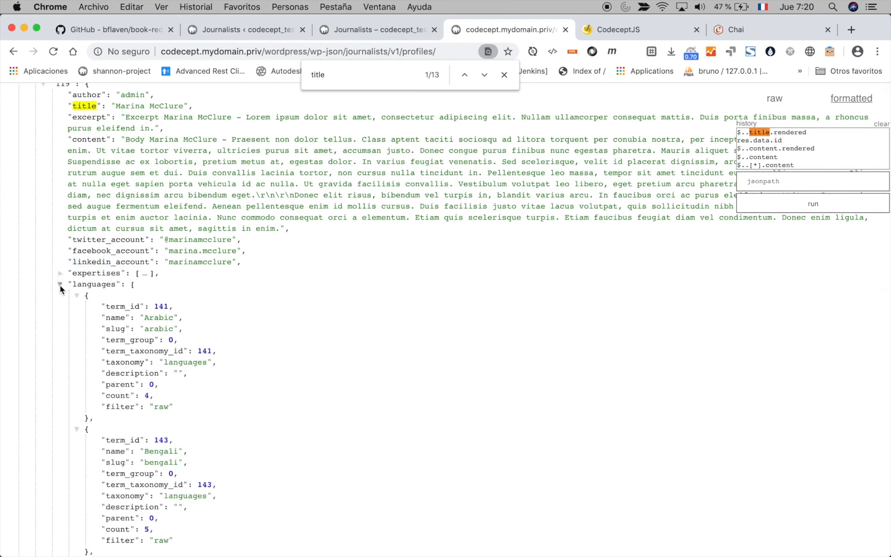
pyautogui.click(373, 29)
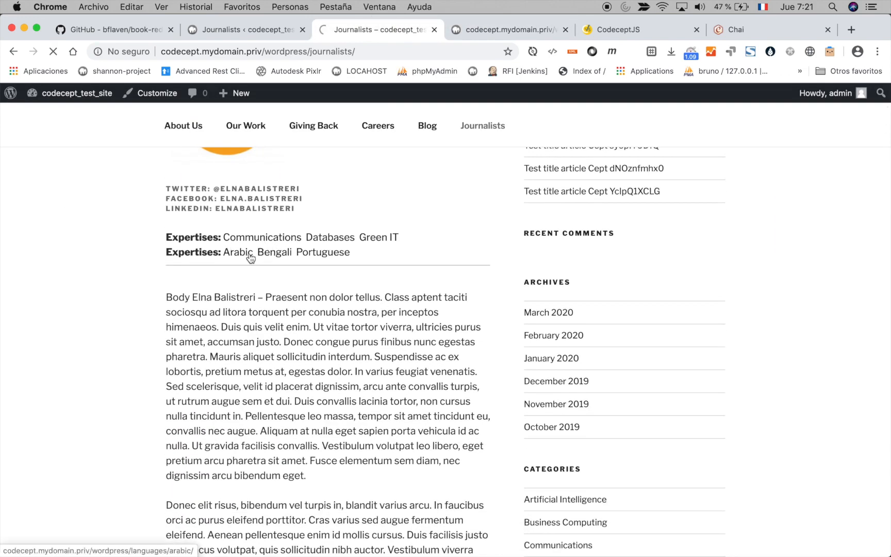
pyautogui.click(236, 251)
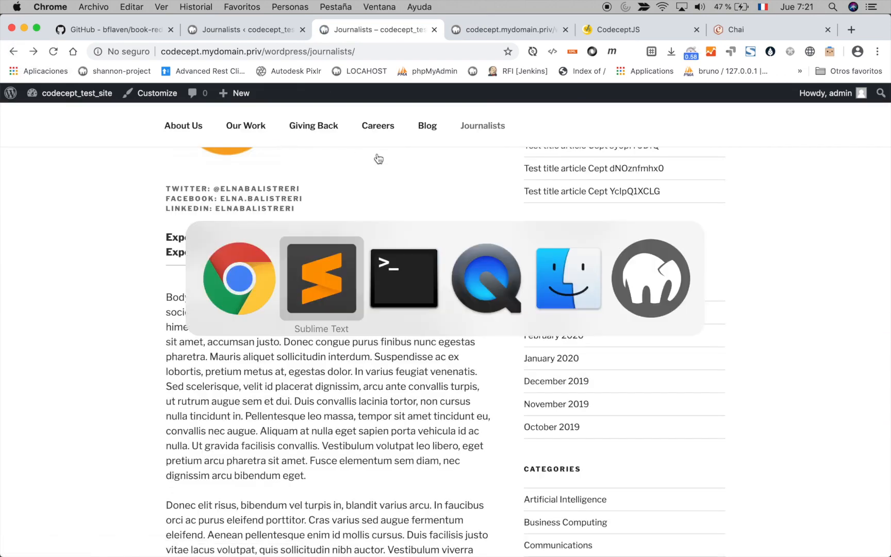
pyautogui.click(321, 277)
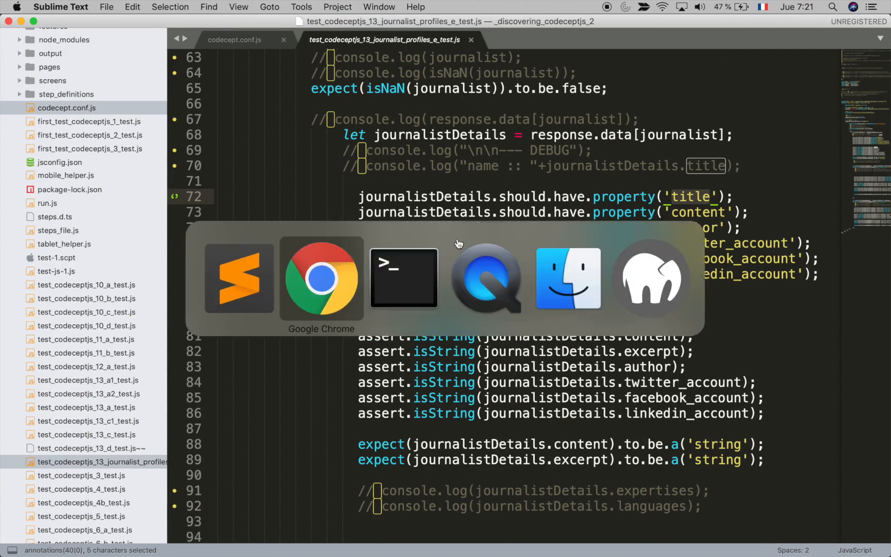
pyautogui.click(321, 277)
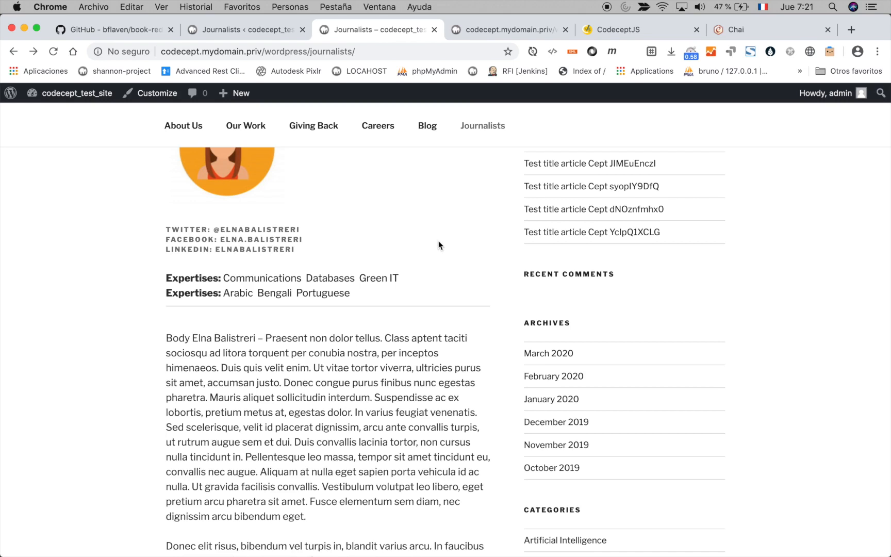
# - Glance at the CodeceptJS homepage, then return to the book's GitHub README
pyautogui.click(616, 29)
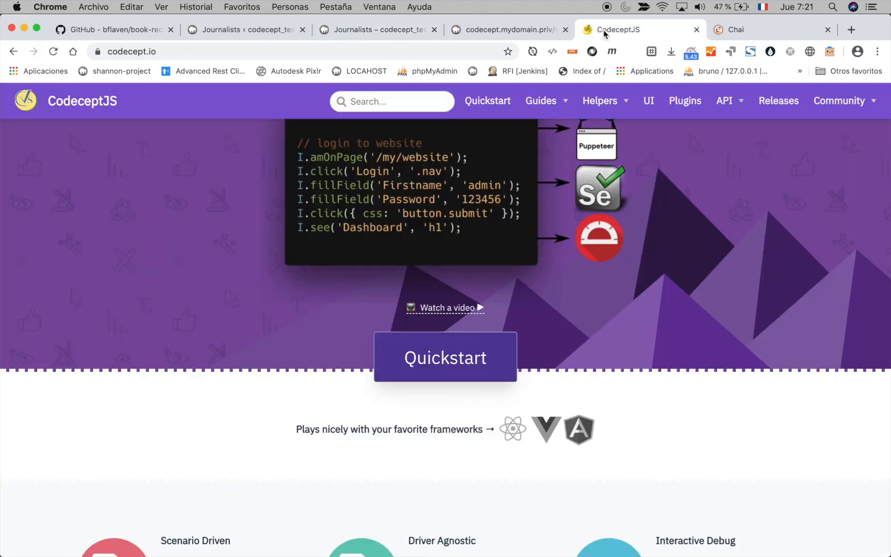
pyautogui.scroll(3)
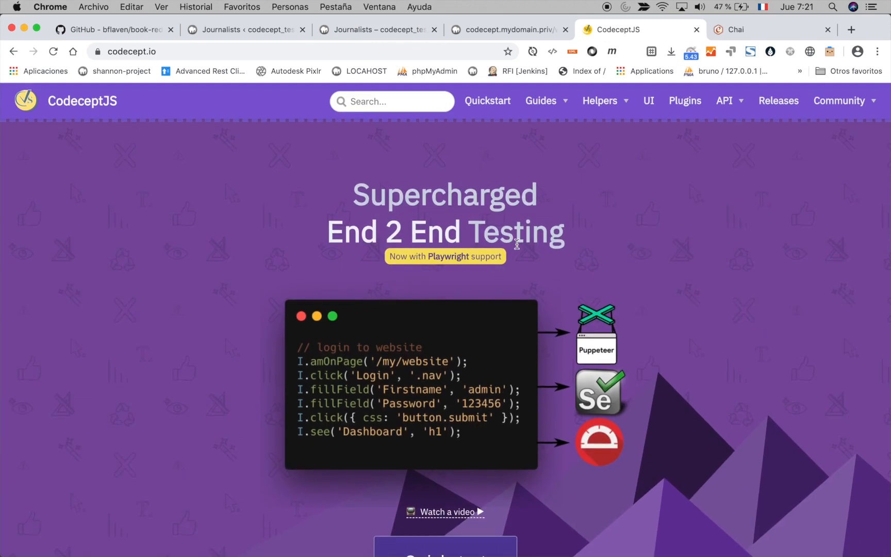
pyautogui.moveTo(556, 189)
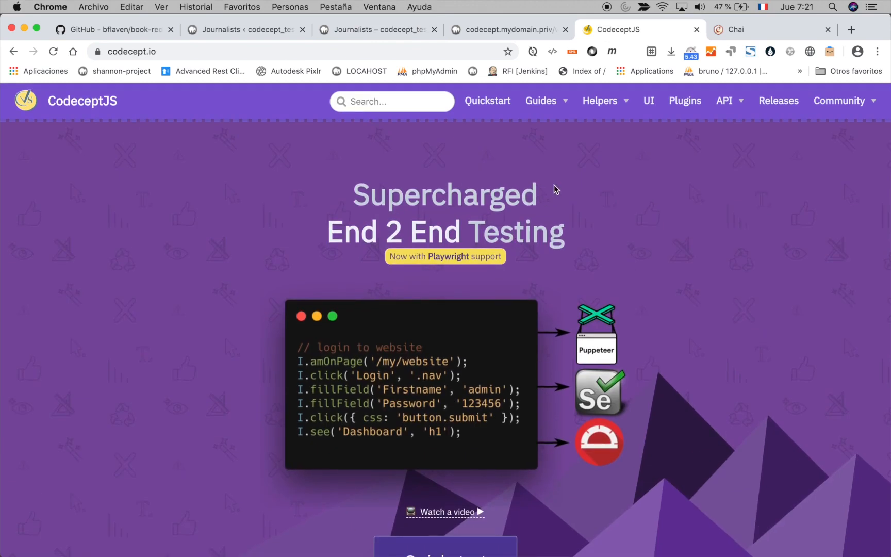
pyautogui.moveTo(192, 69)
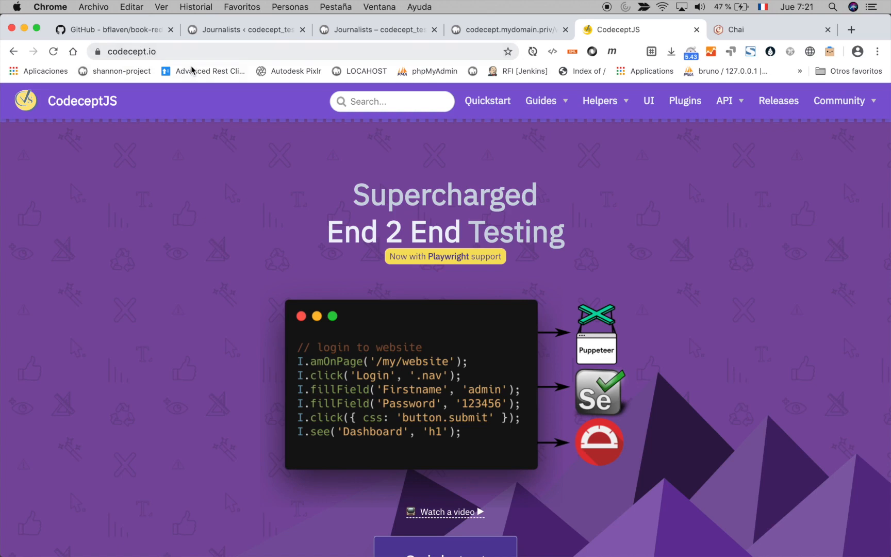
pyautogui.moveTo(625, 142)
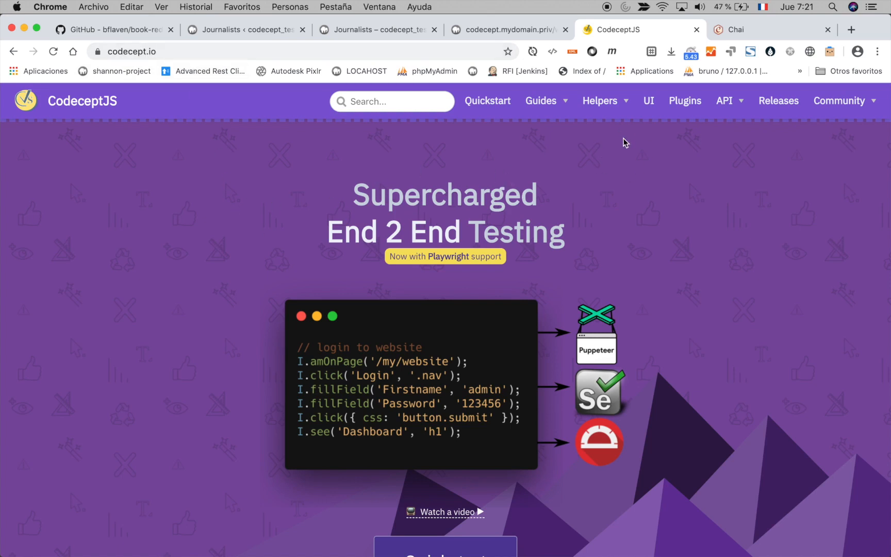
pyautogui.click(110, 30)
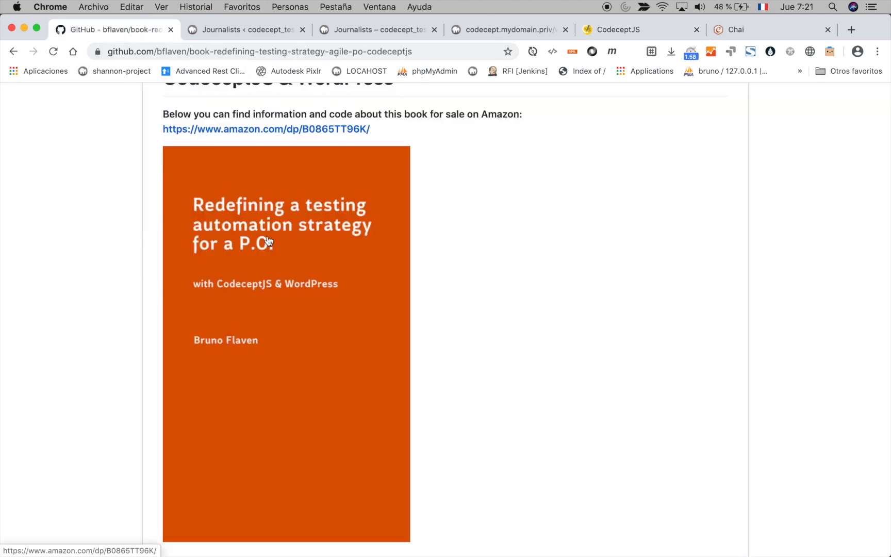
pyautogui.scroll(3)
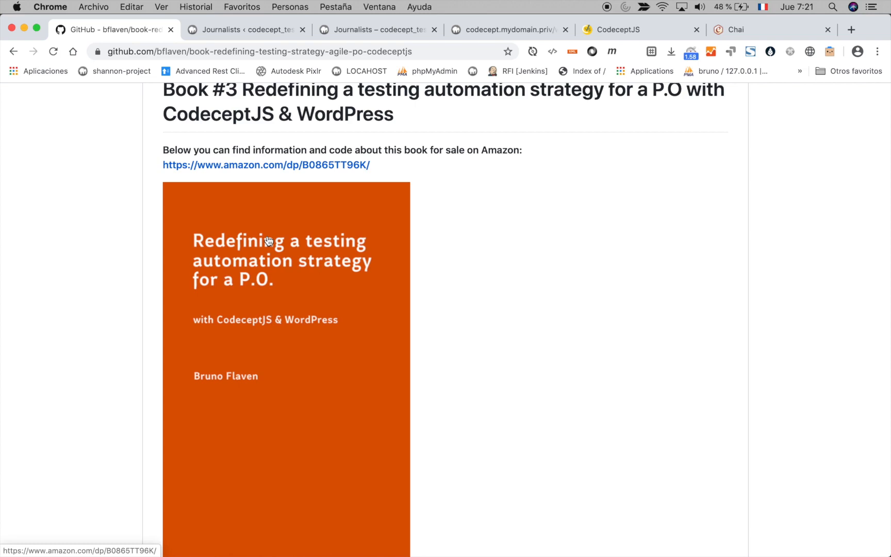
pyautogui.moveTo(349, 206)
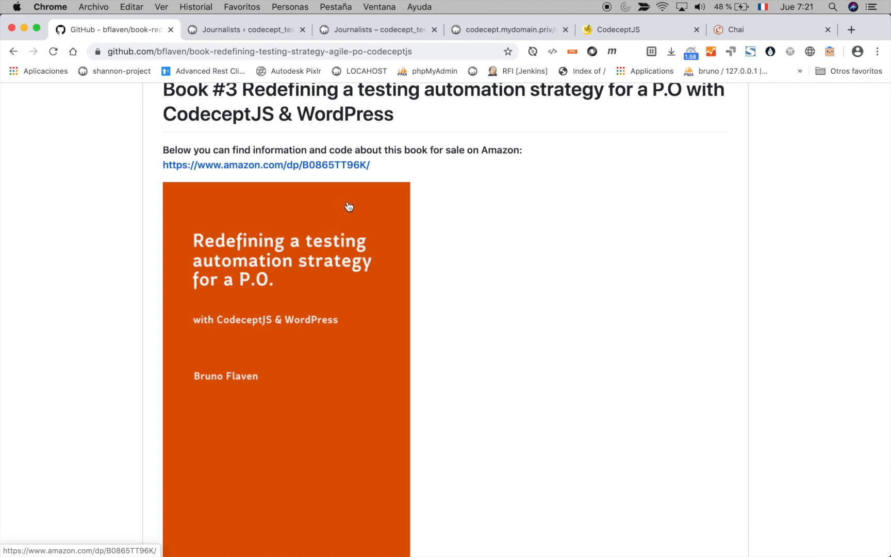
pyautogui.moveTo(409, 229)
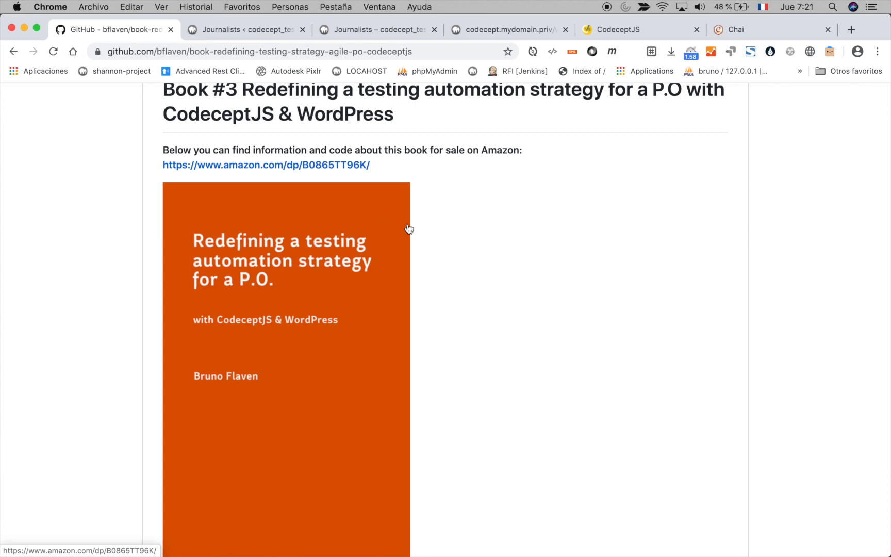
pyautogui.scroll(-3)
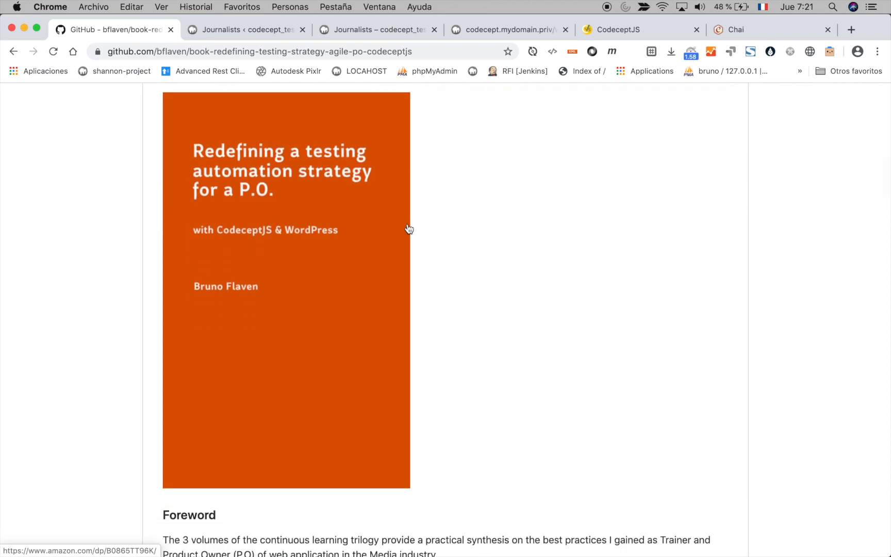
pyautogui.scroll(3)
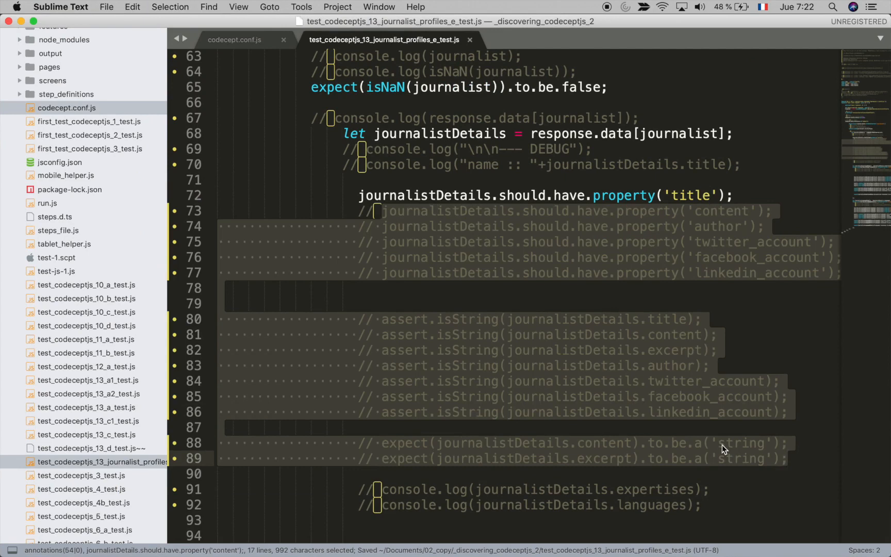
pyautogui.scroll(-3)
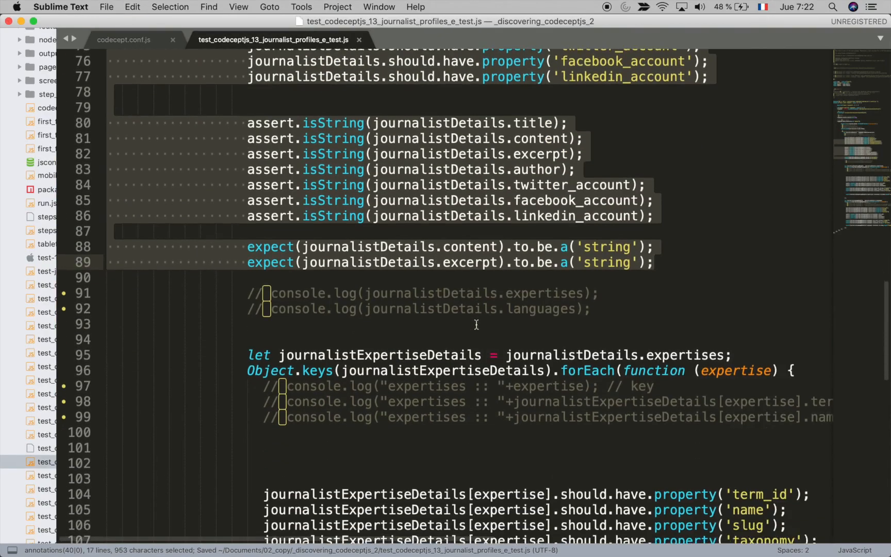
pyautogui.scroll(-3)
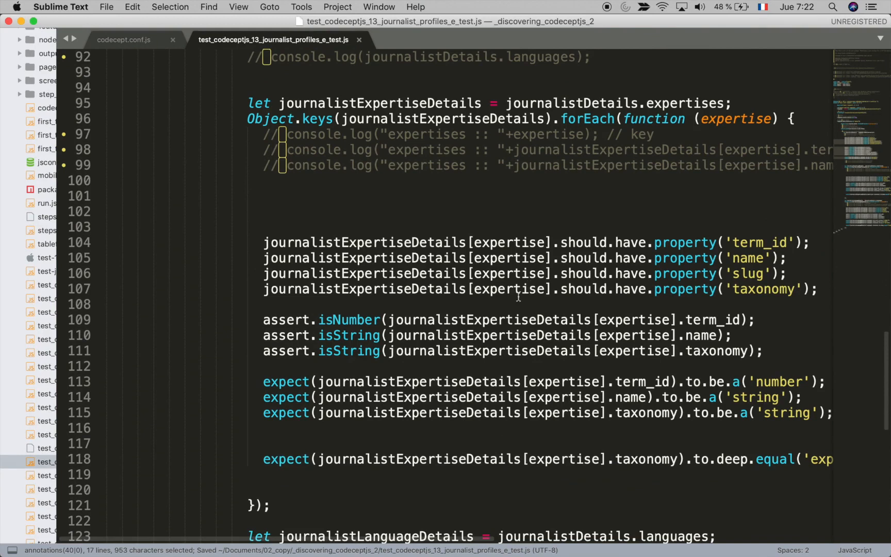
pyautogui.scroll(-3)
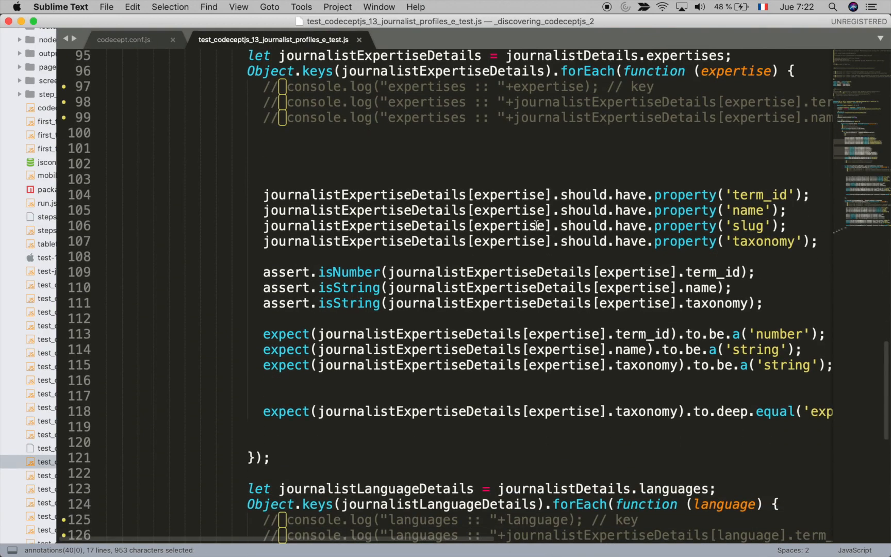
pyautogui.scroll(-3)
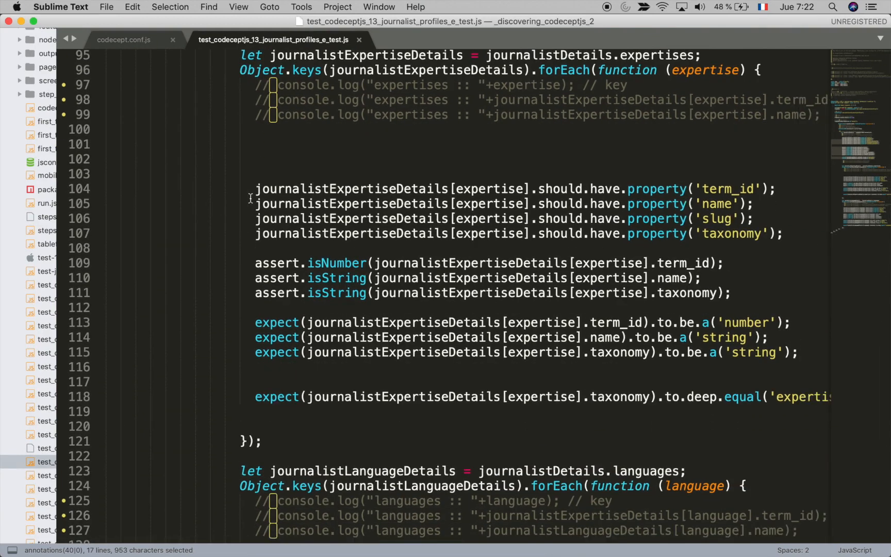
pyautogui.scroll(3)
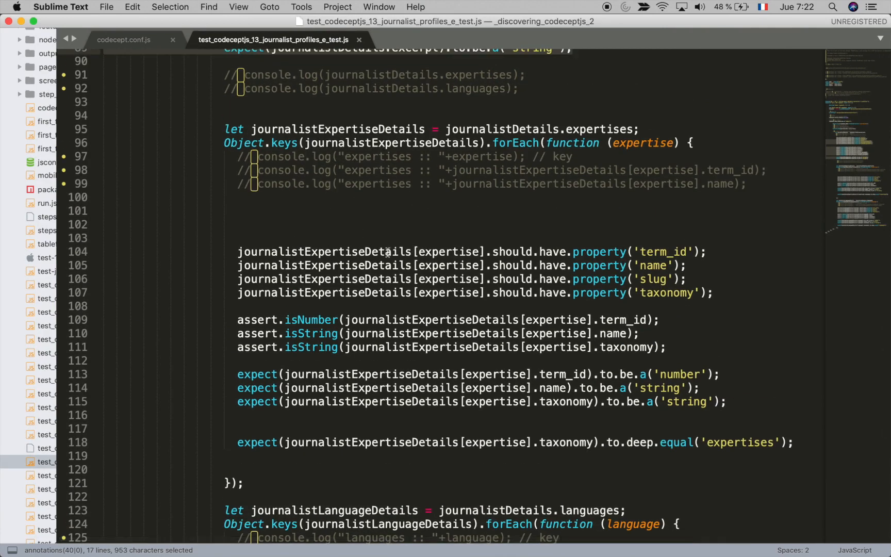
pyautogui.scroll(-3)
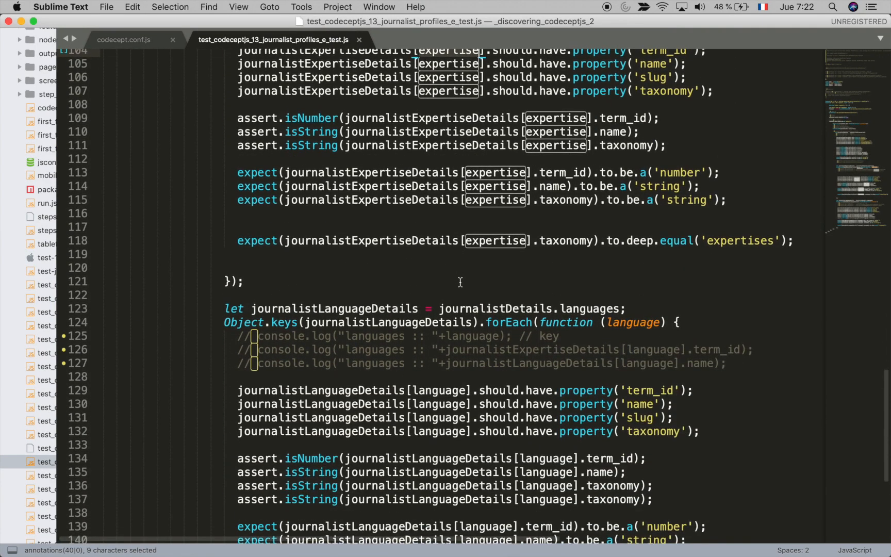
pyautogui.moveTo(382, 312)
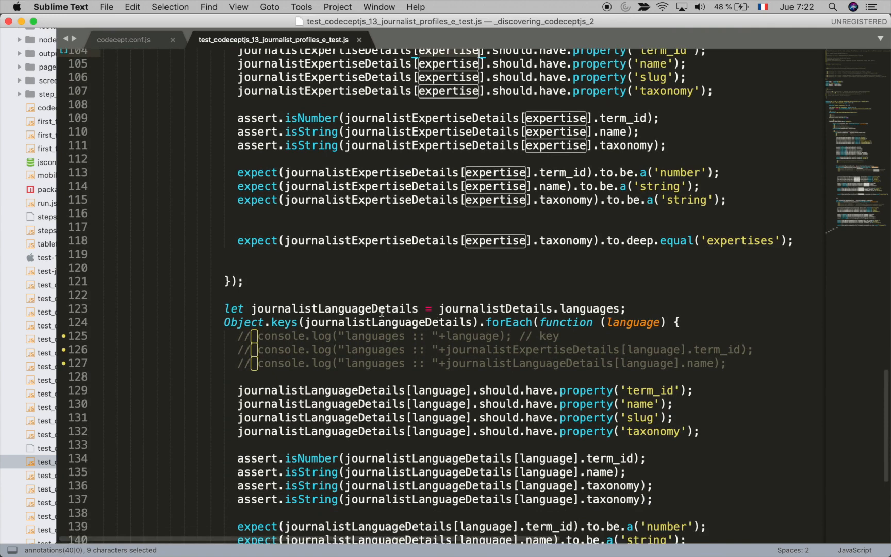
pyautogui.scroll(3)
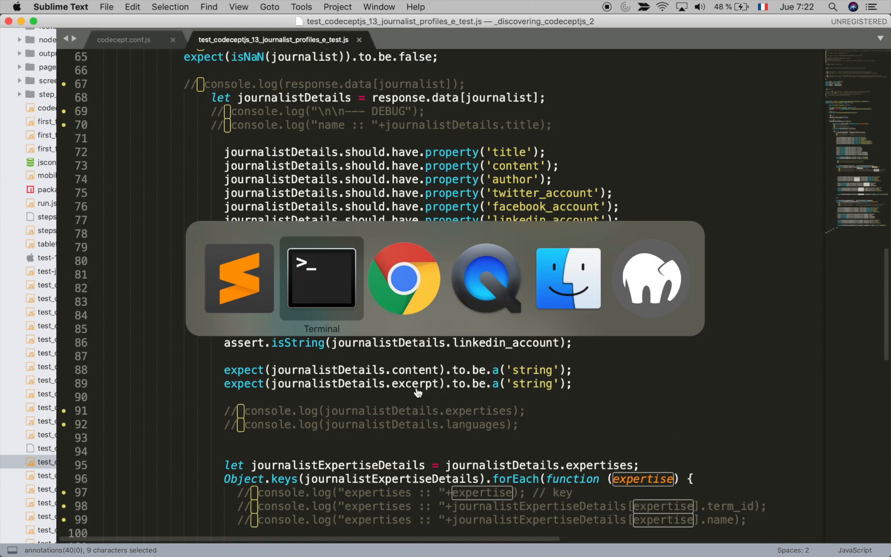
# - Close the 'title' search on the profiles JSON and move to the WordPress Journalists archive page
pyautogui.click(403, 277)
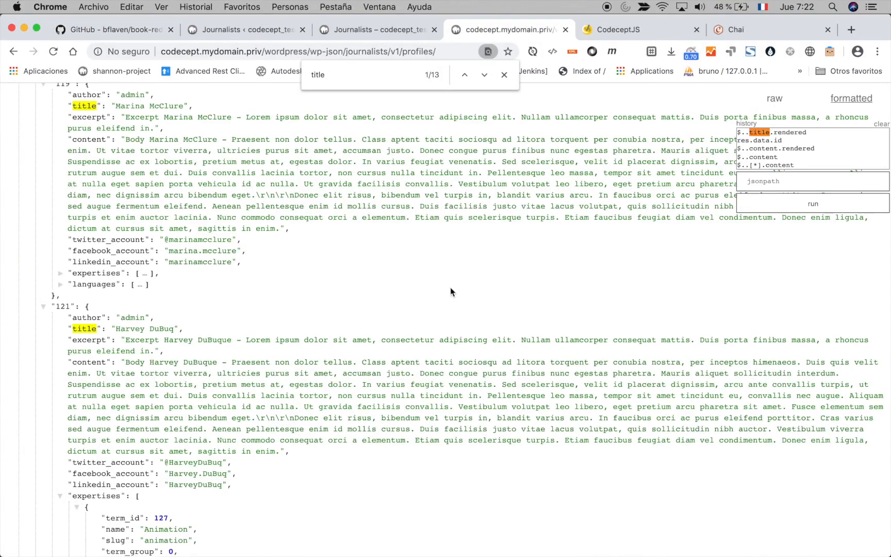
pyautogui.scroll(-3)
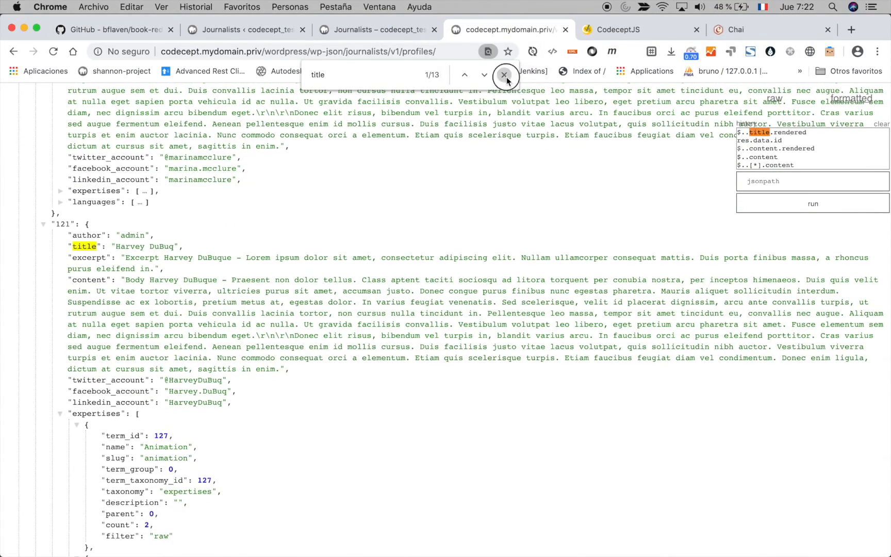
pyautogui.click(502, 74)
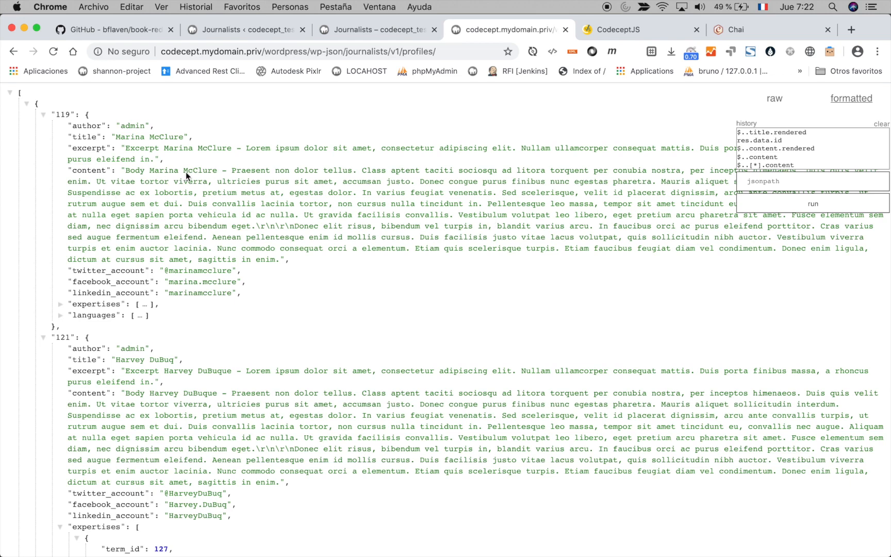
pyautogui.moveTo(398, 67)
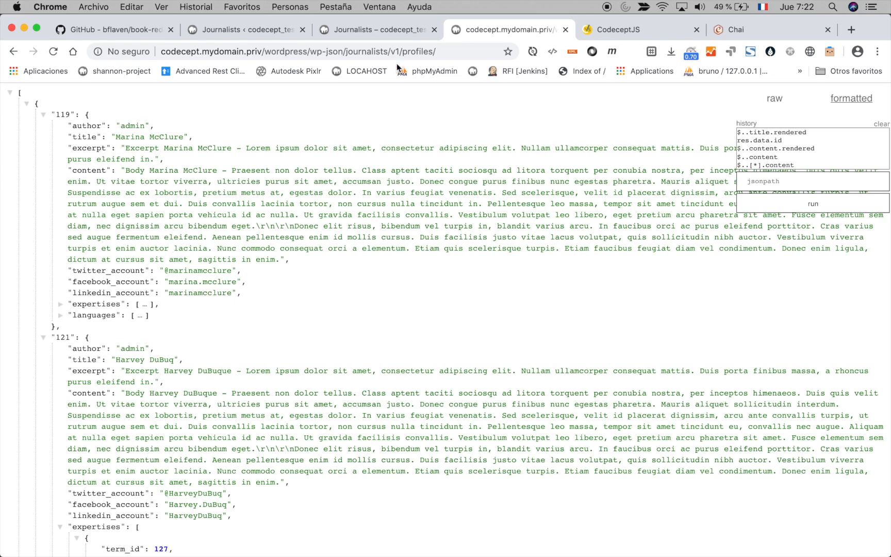
pyautogui.click(376, 29)
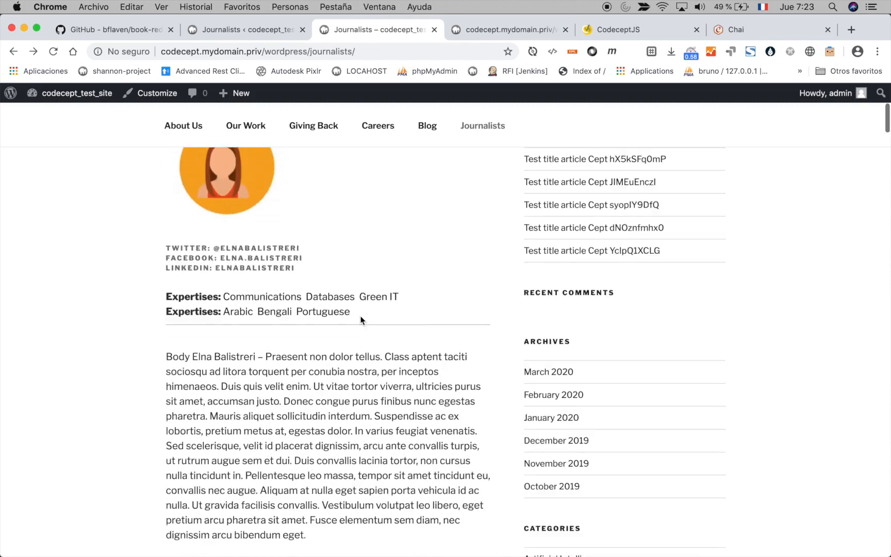
pyautogui.scroll(3)
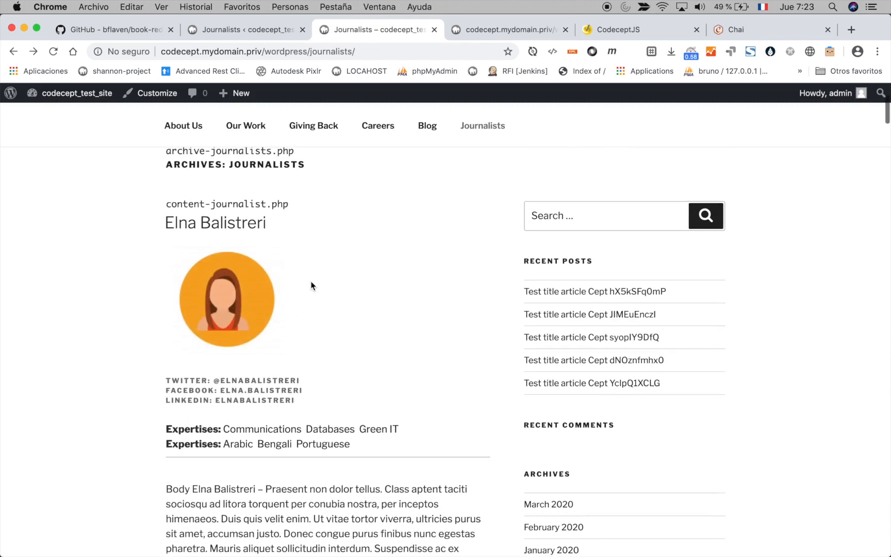
pyautogui.moveTo(304, 277)
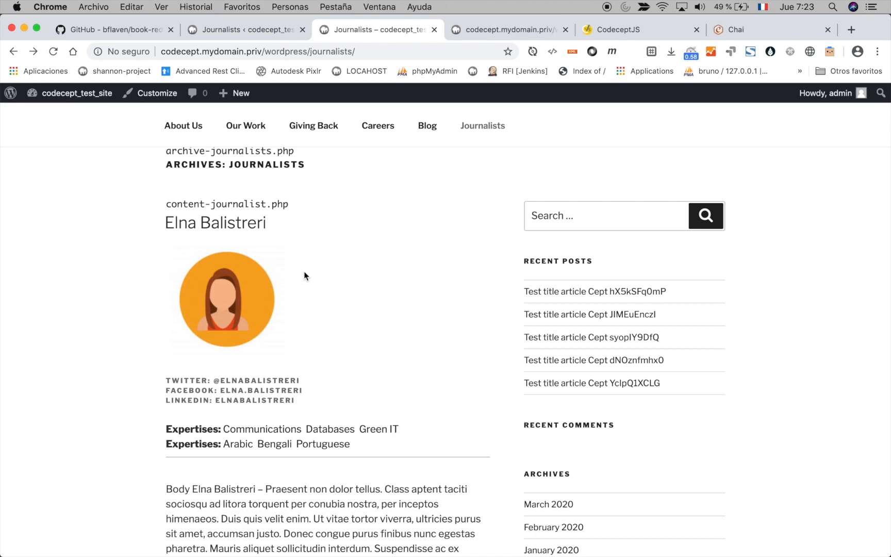
pyautogui.moveTo(312, 273)
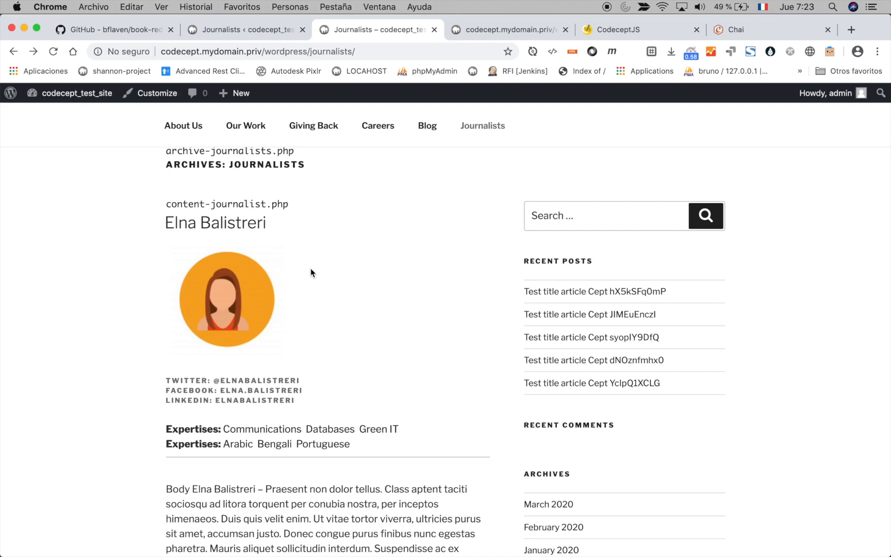
pyautogui.moveTo(476, 44)
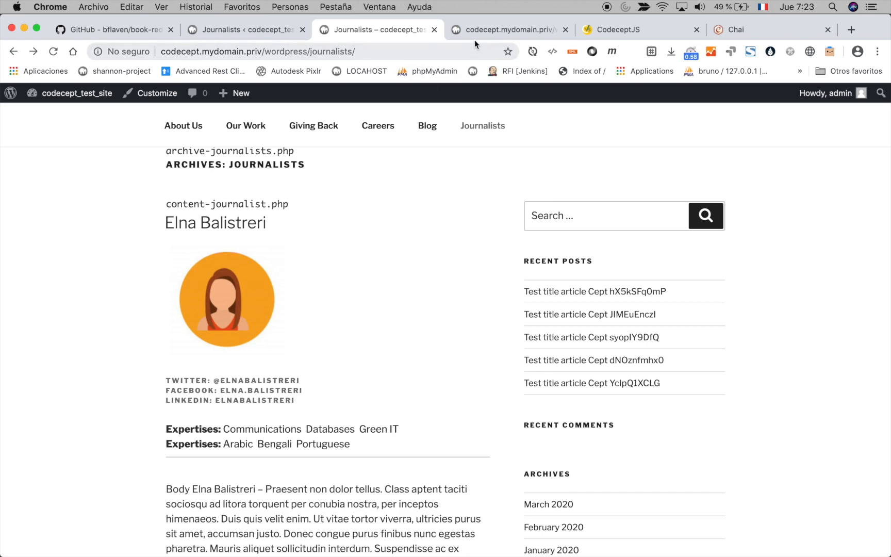
pyautogui.click(110, 28)
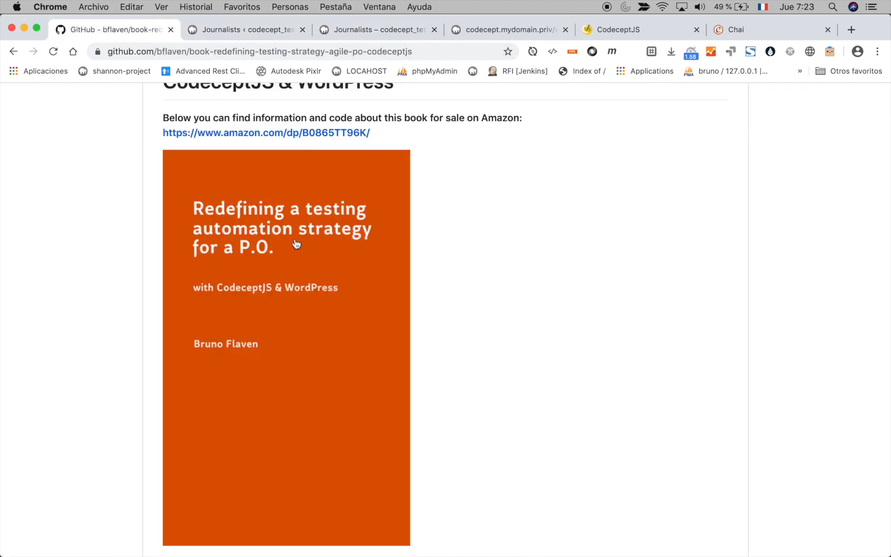
pyautogui.scroll(3)
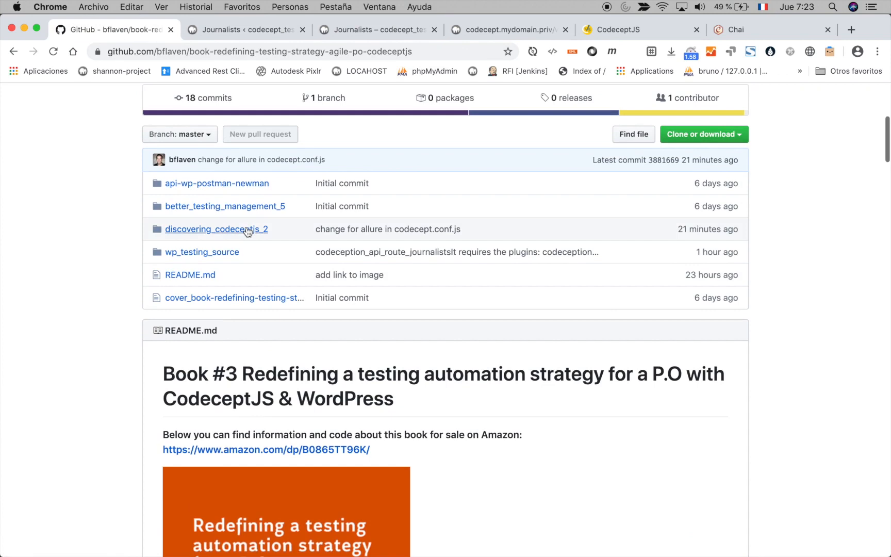
pyautogui.click(217, 229)
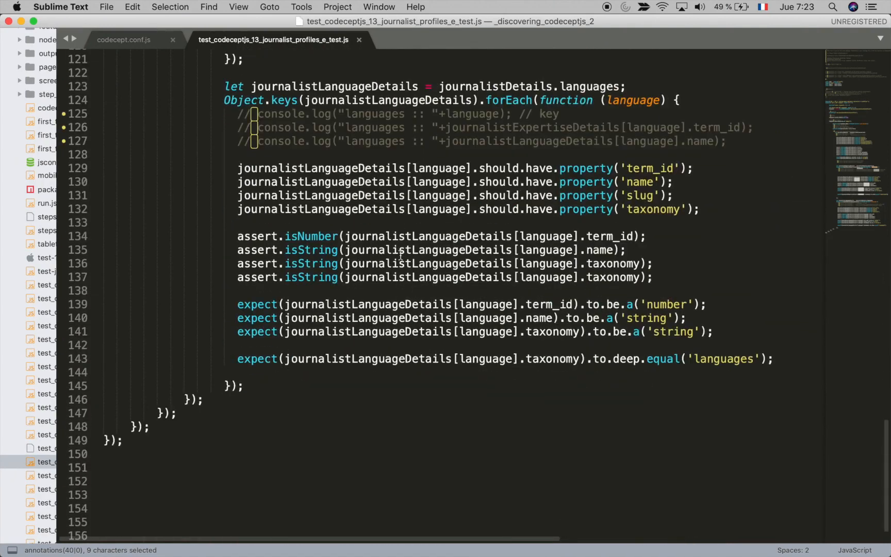
pyautogui.scroll(3)
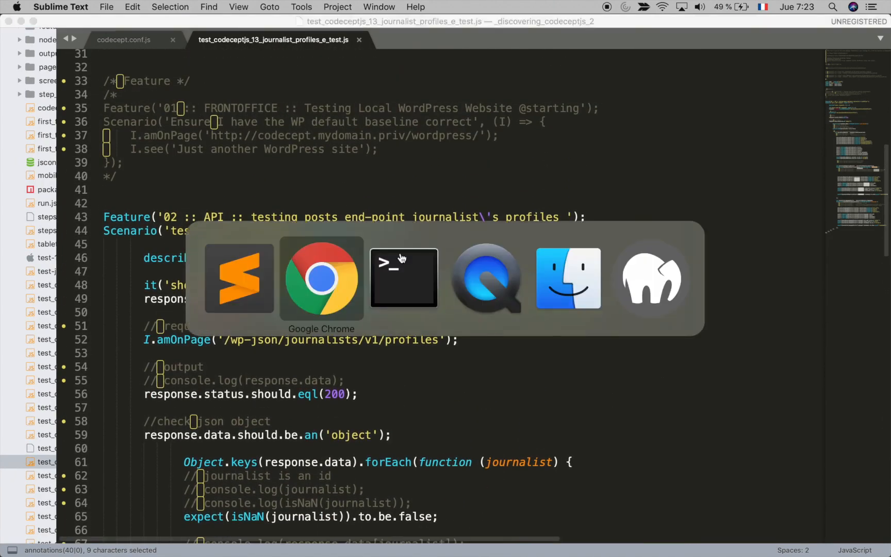
pyautogui.click(321, 277)
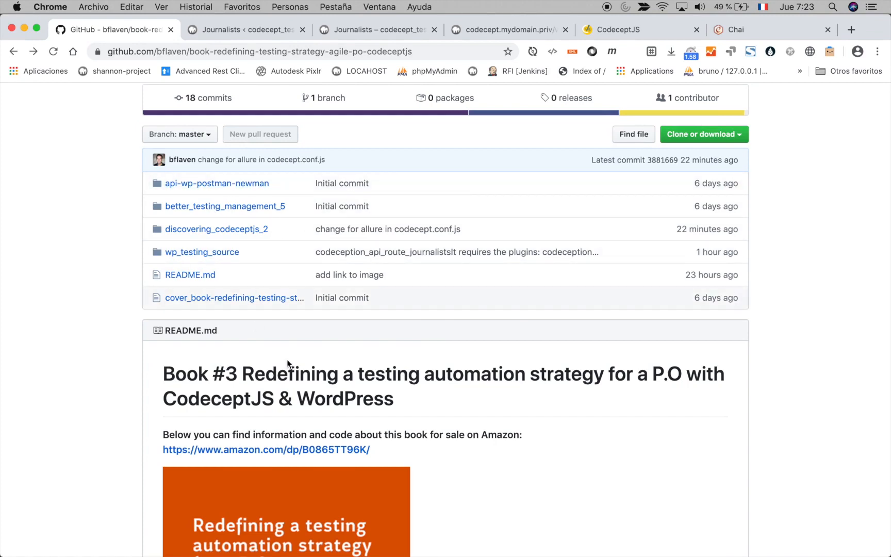
pyautogui.scroll(-3)
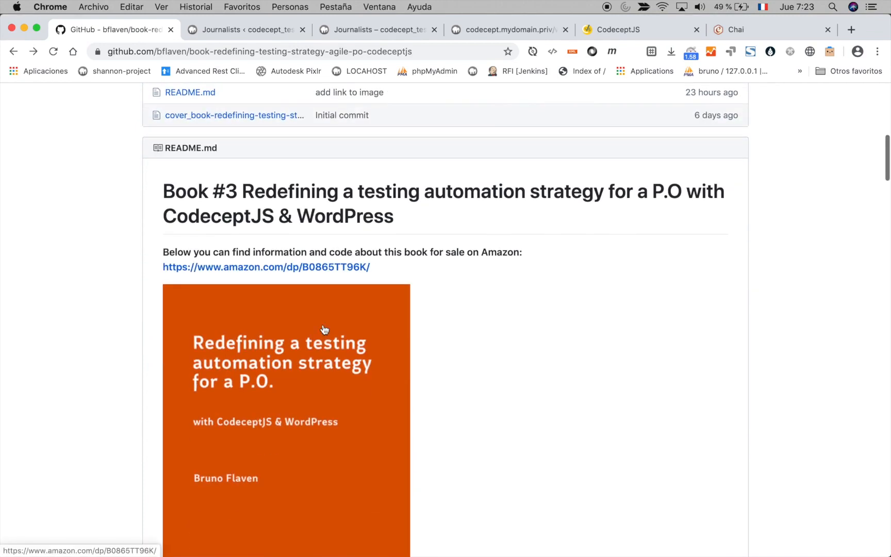
pyautogui.moveTo(469, 354)
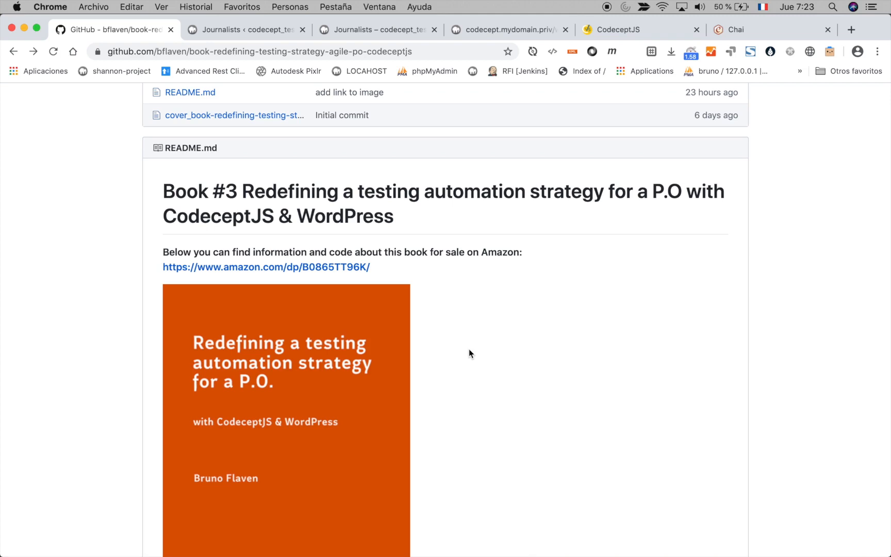
pyautogui.moveTo(617, 30)
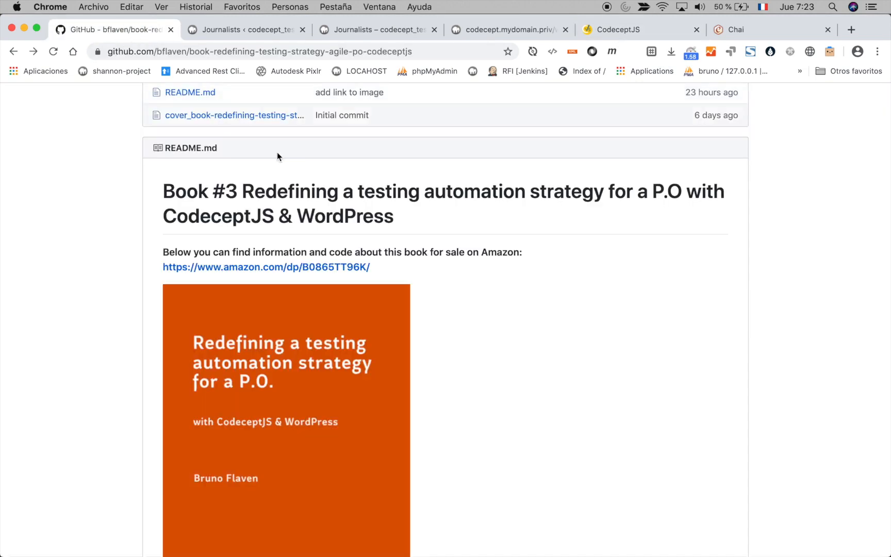
pyautogui.scroll(3)
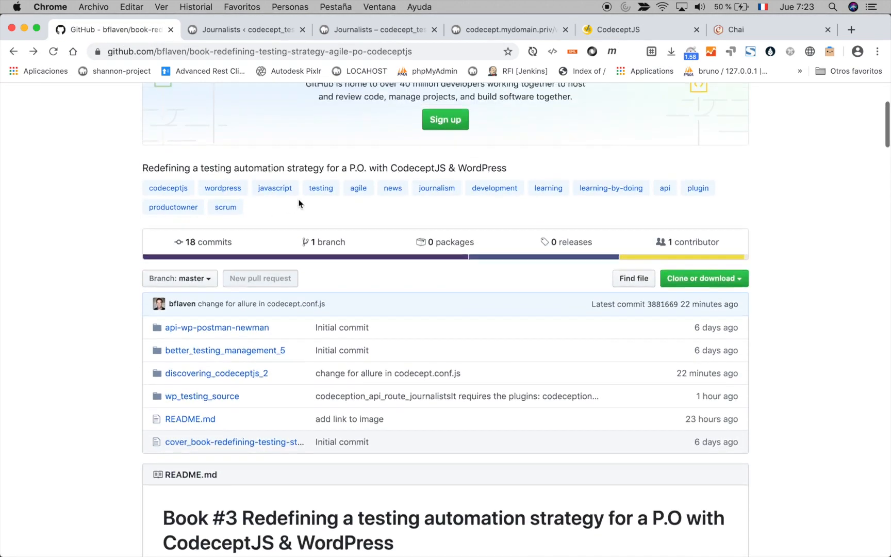
pyautogui.scroll(3)
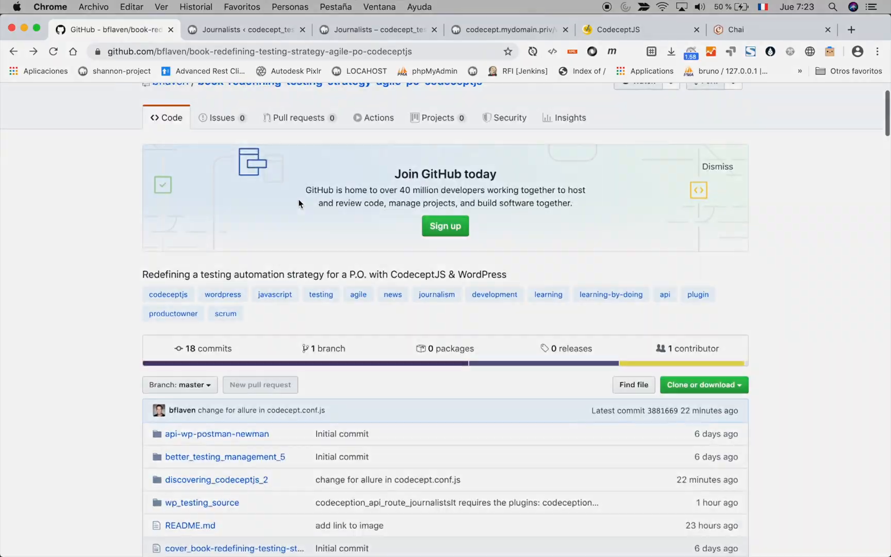